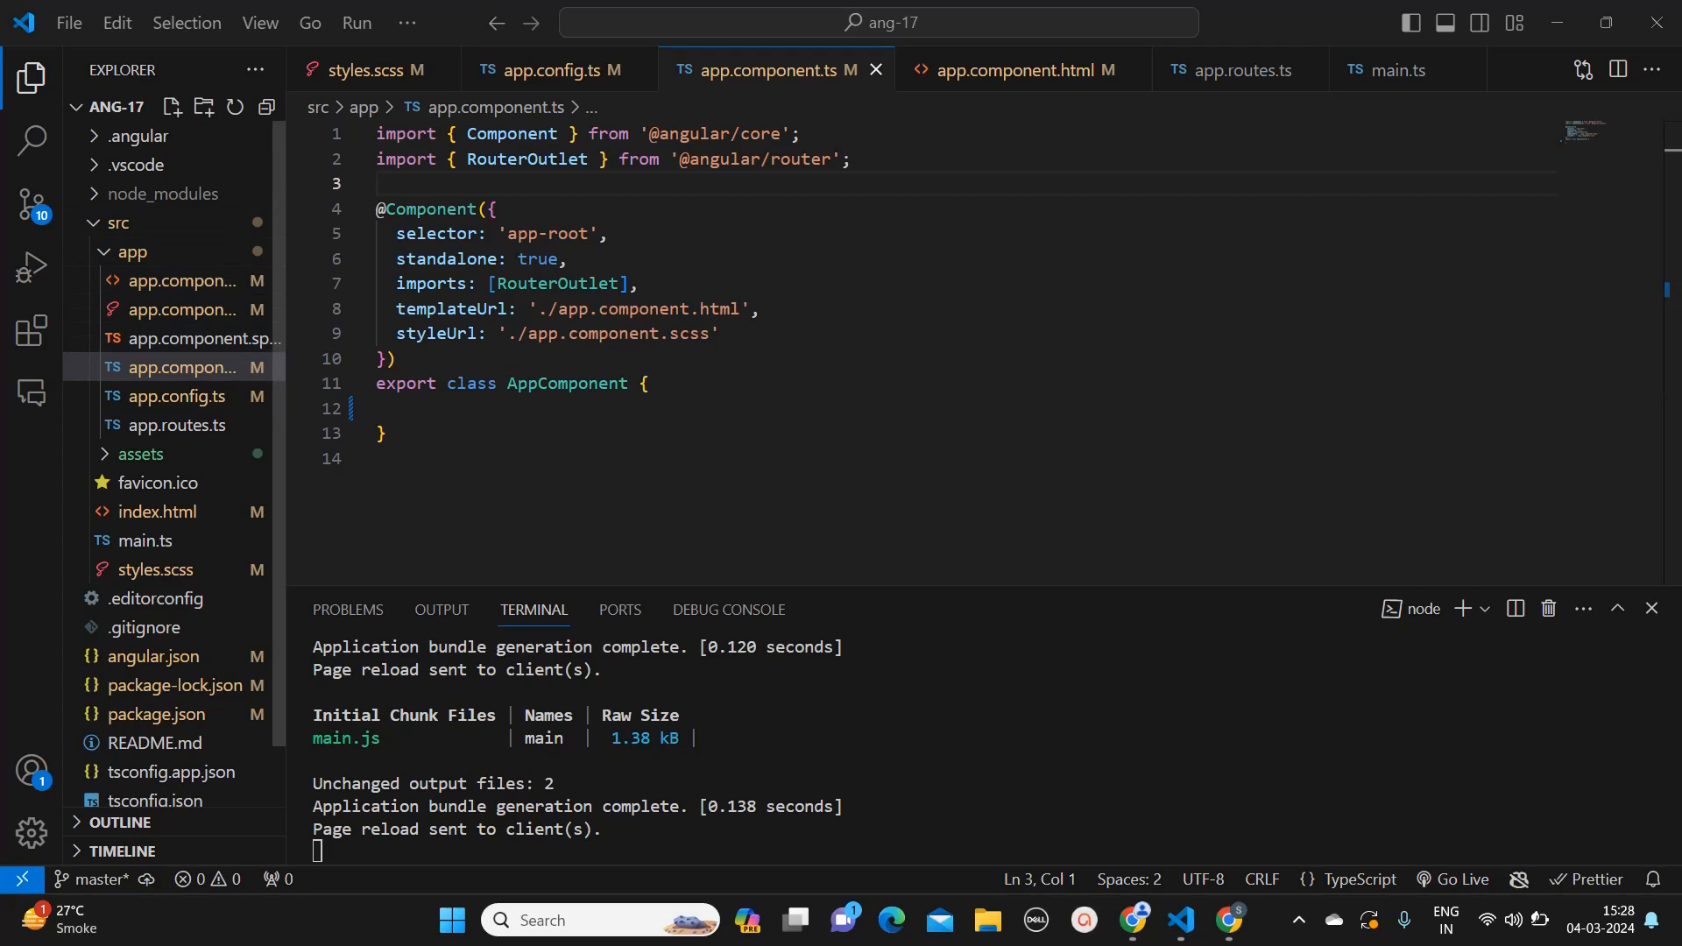
mouse_move(456, 309)
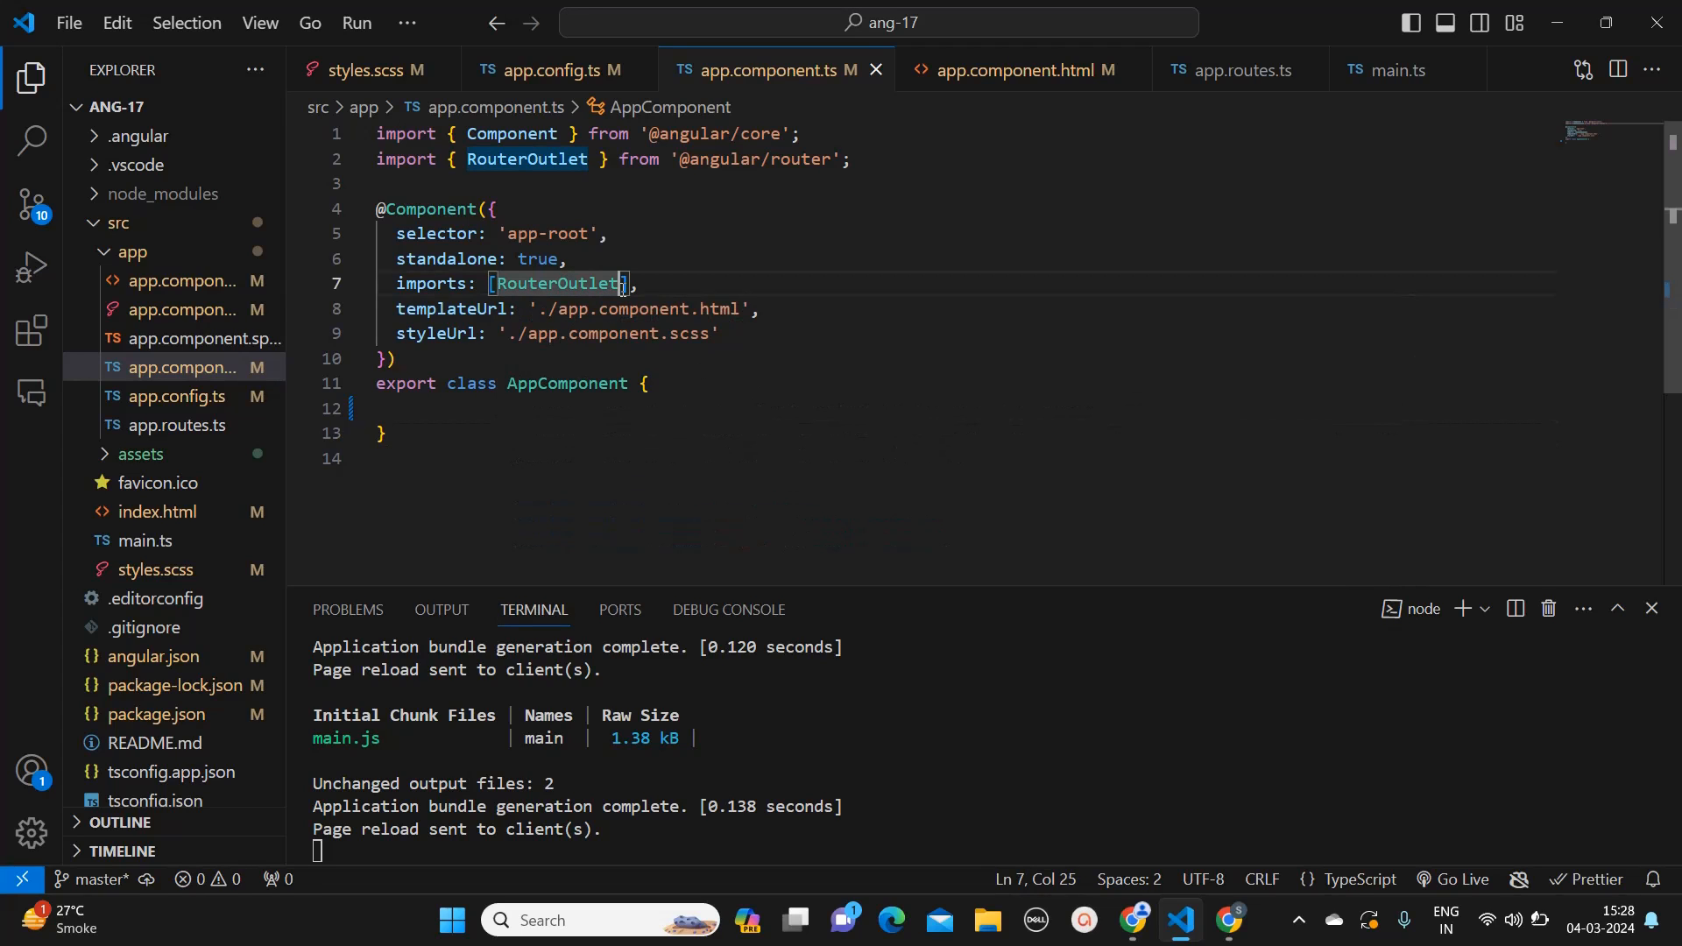
Step: Add HttpClientModule after RouterOutlet in the app component's imports array
text(, httpClientModule)
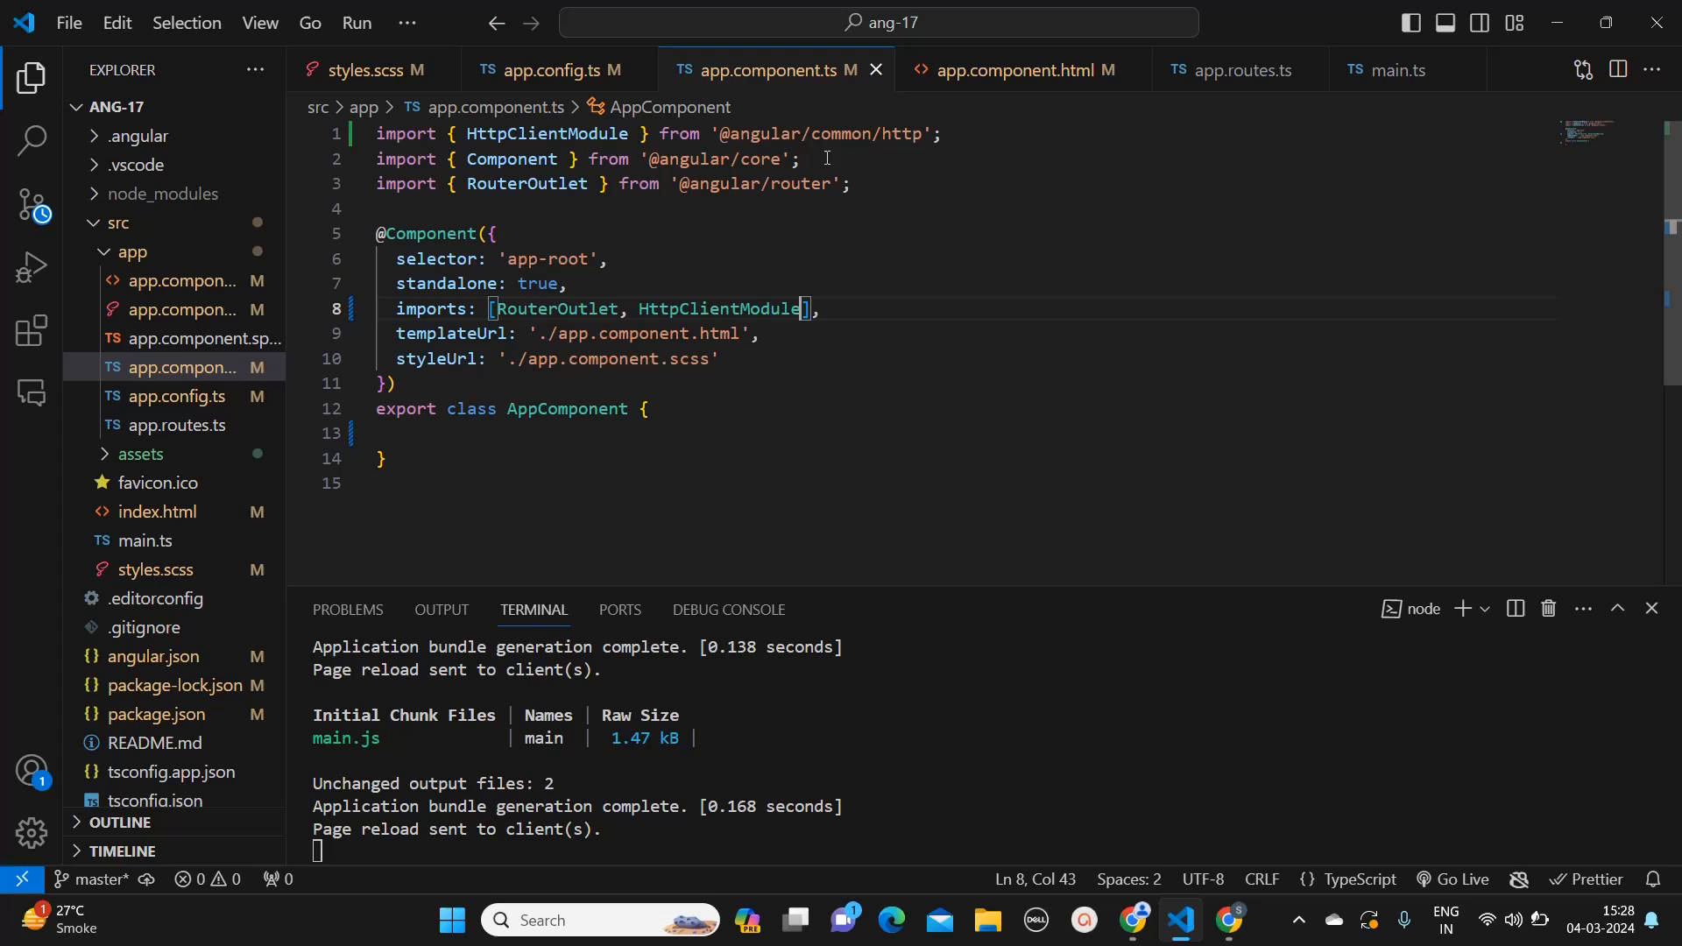
mouse_move(823, 133)
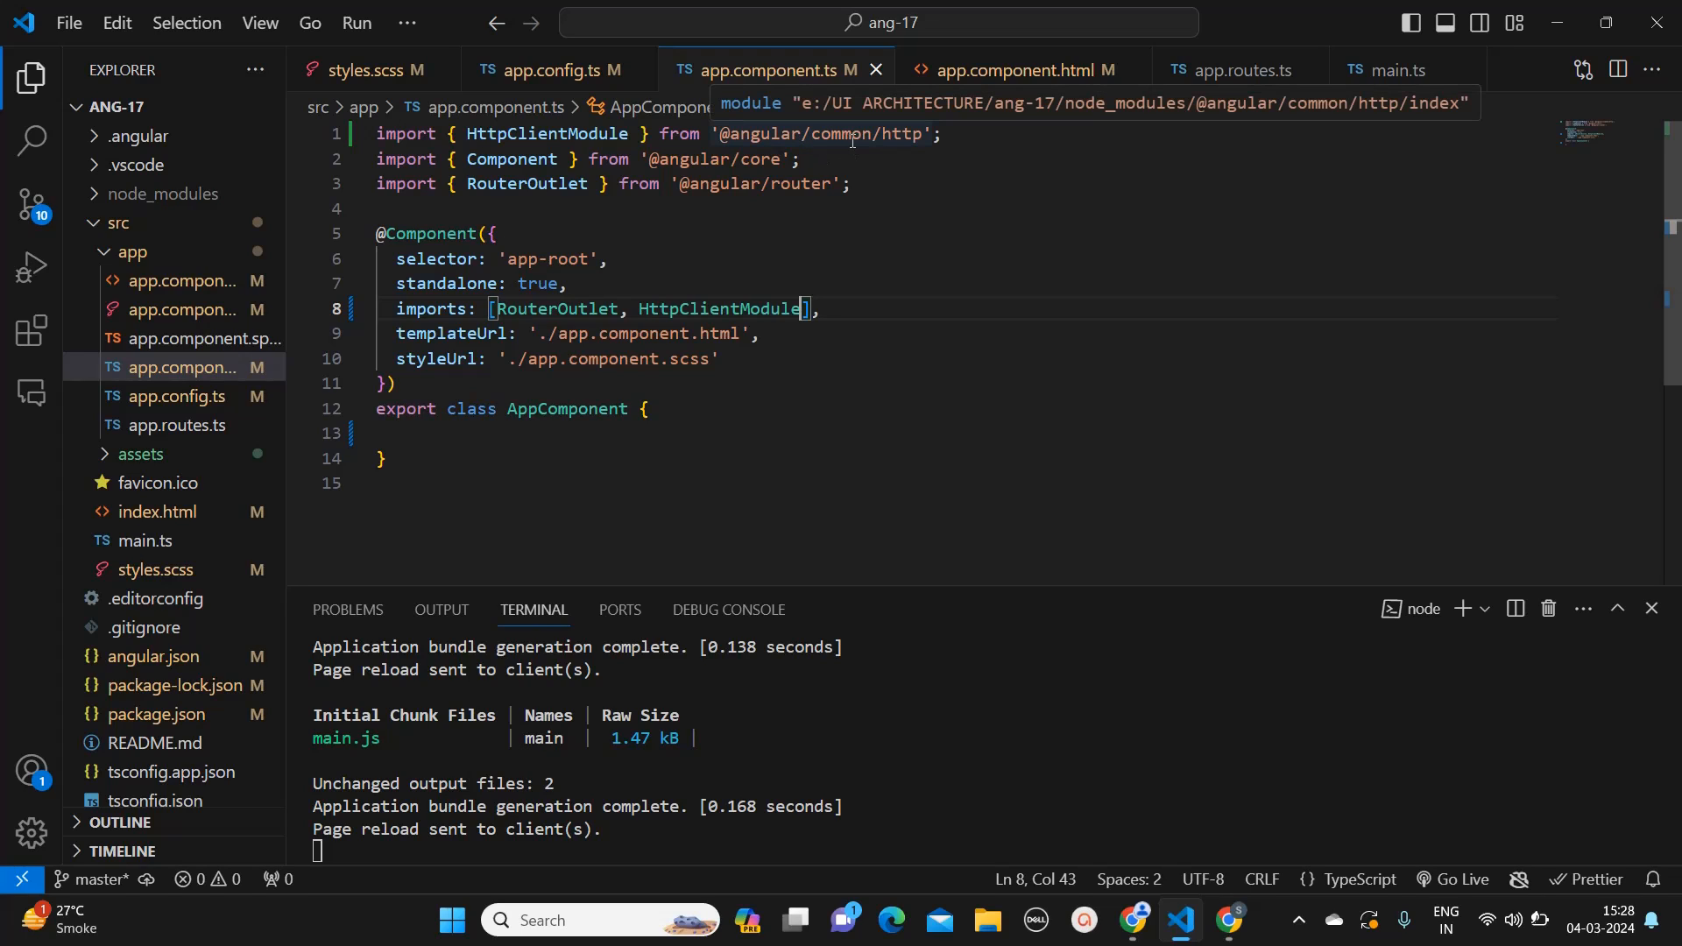
mouse_move(816, 541)
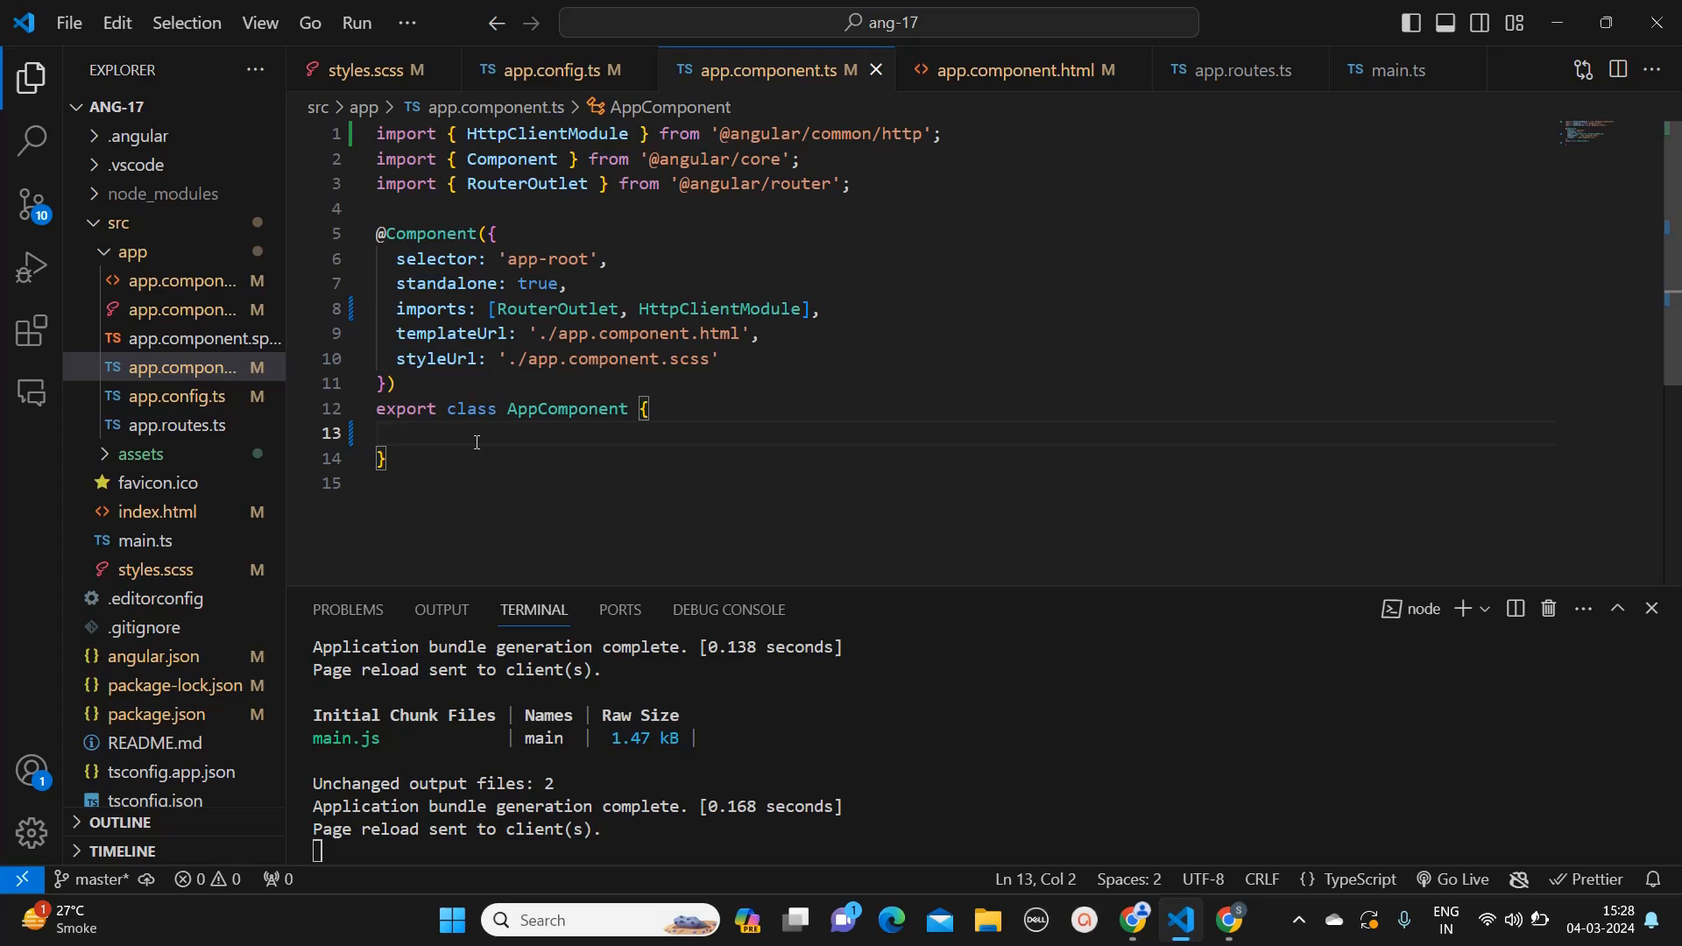
Step: Add a constructor to AppComponent with the parameter 'private http: HttpClient'
text(co)
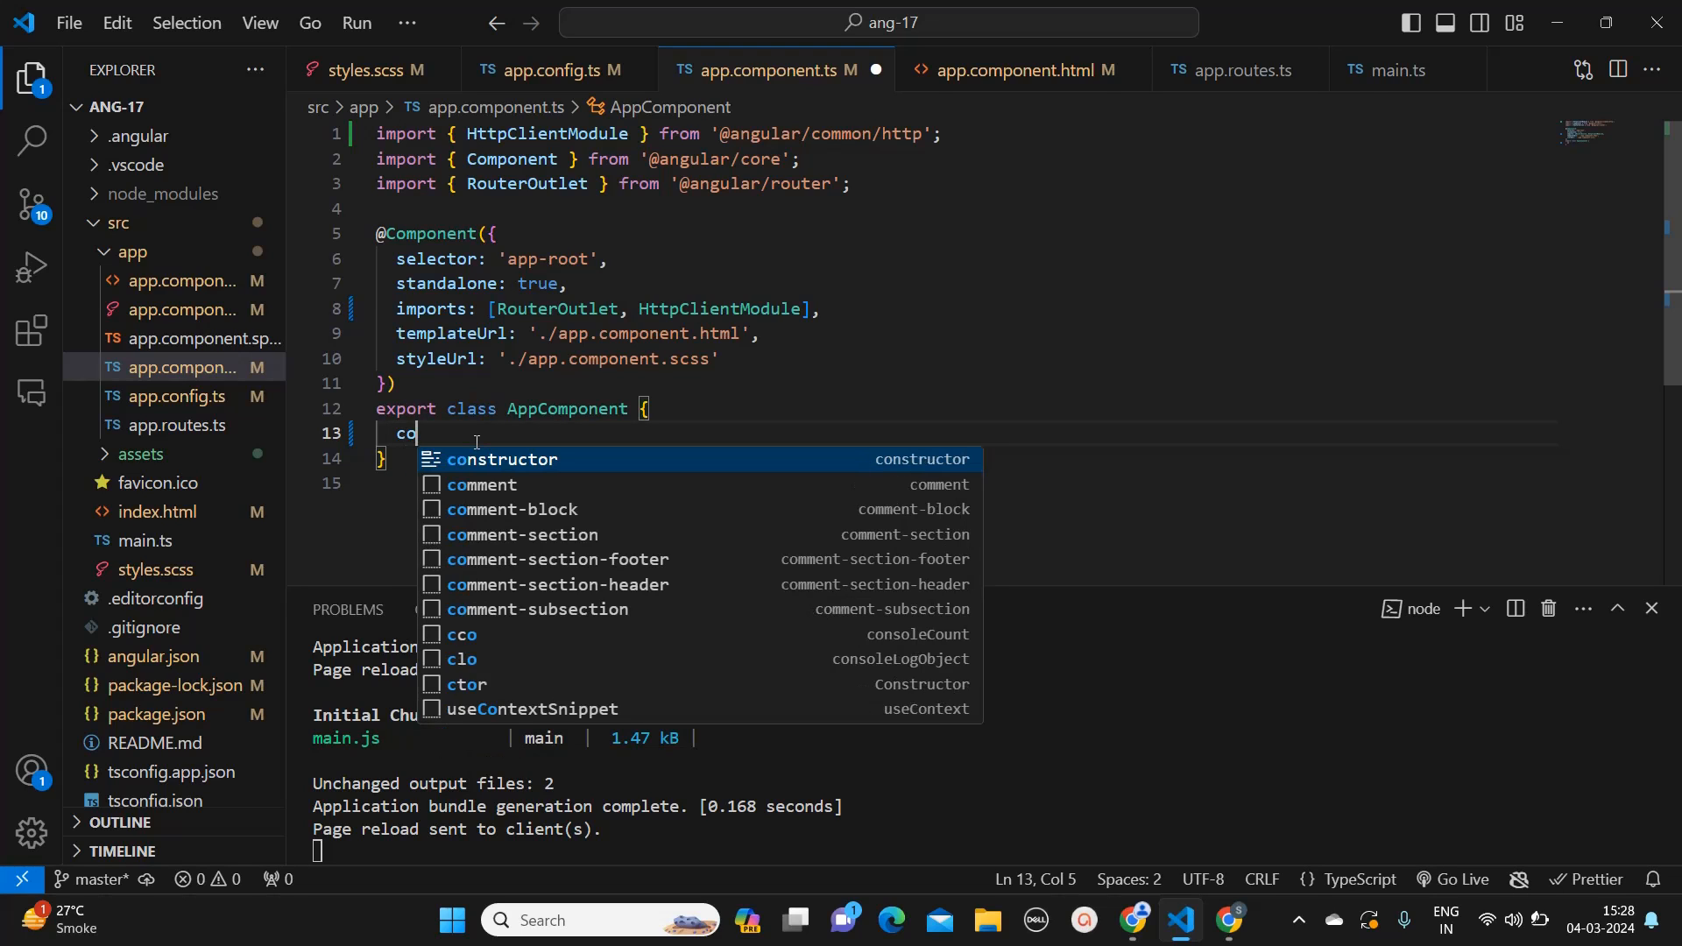
key(Enter)
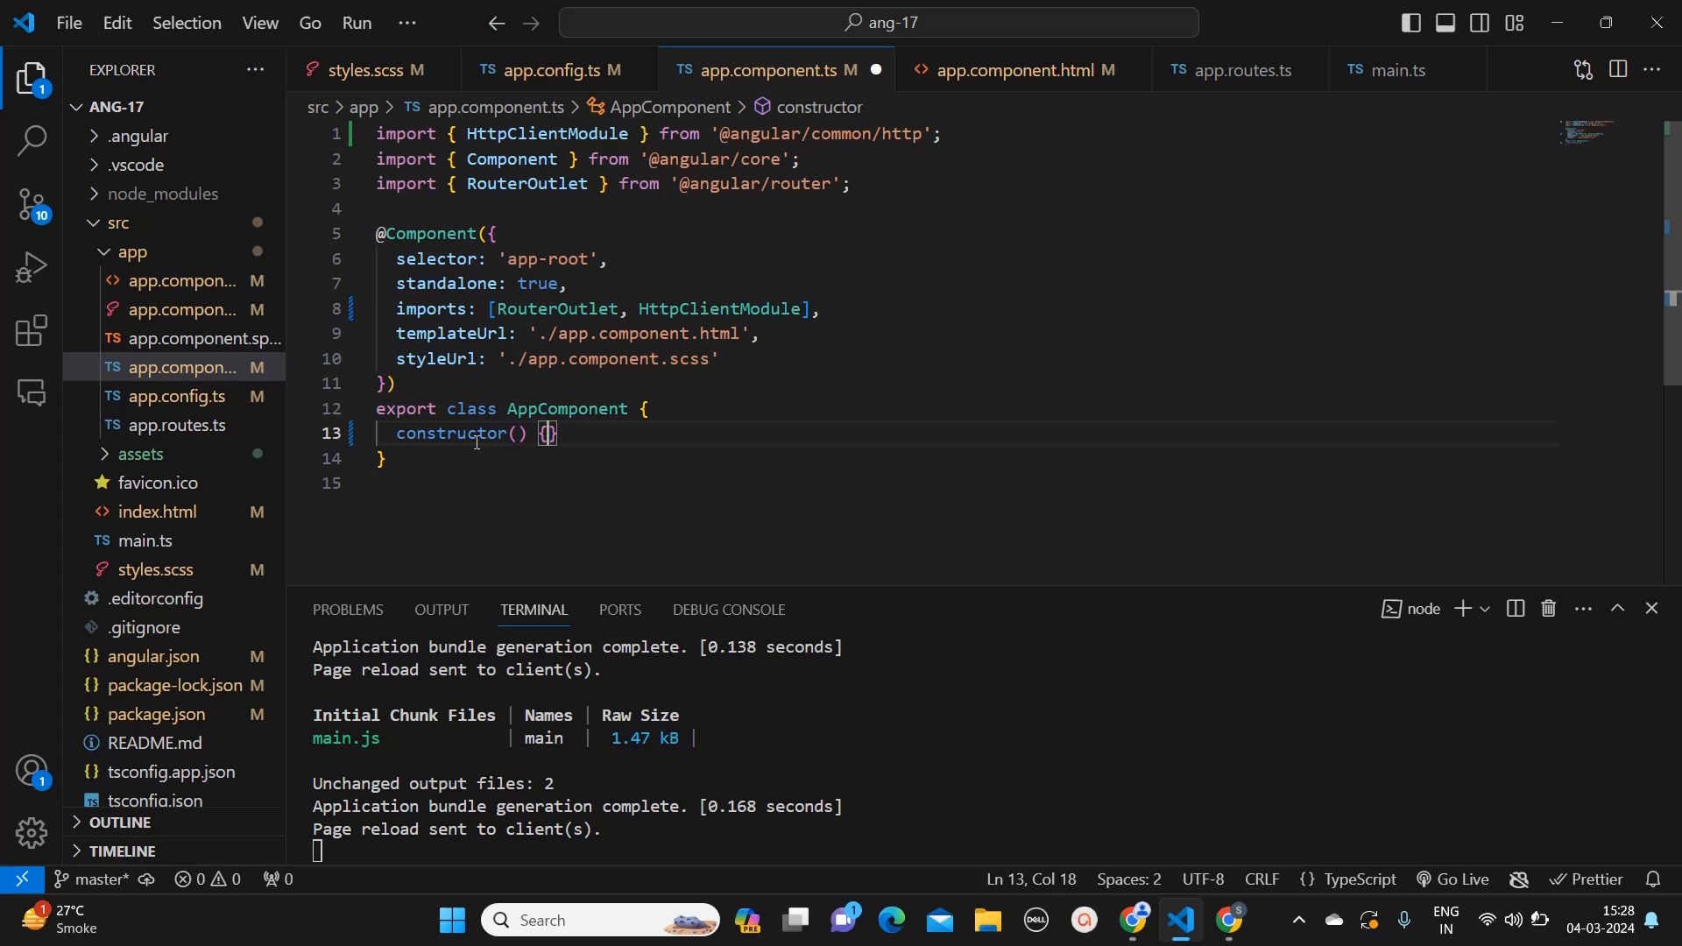
key(Enter)
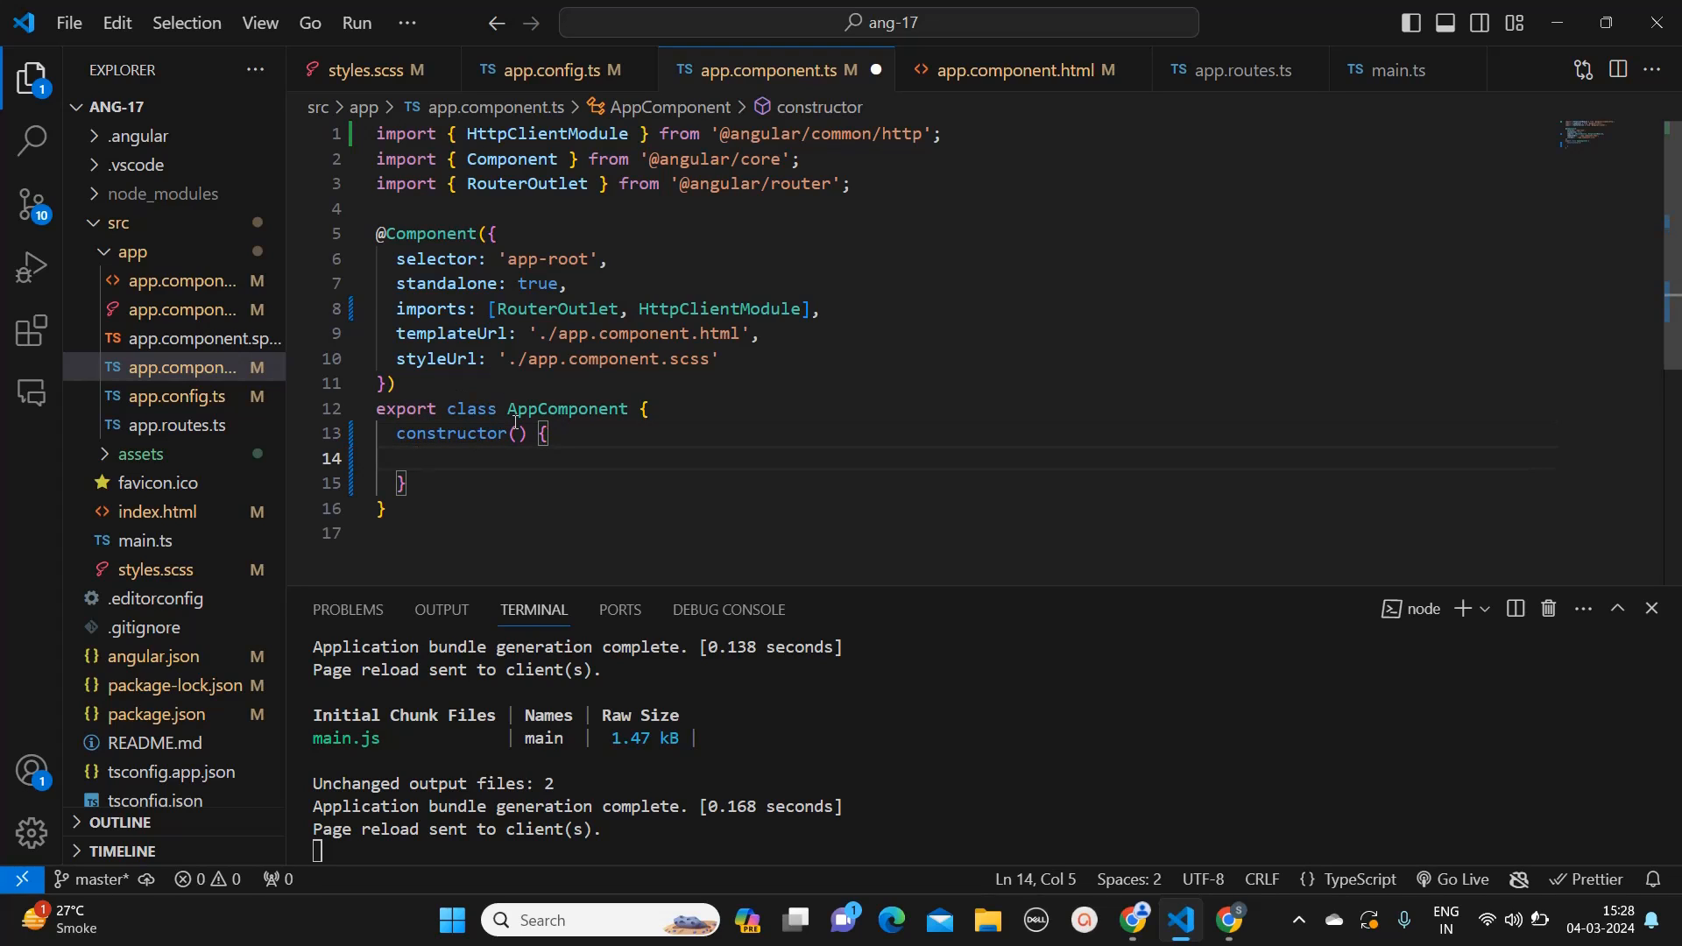
text(p)
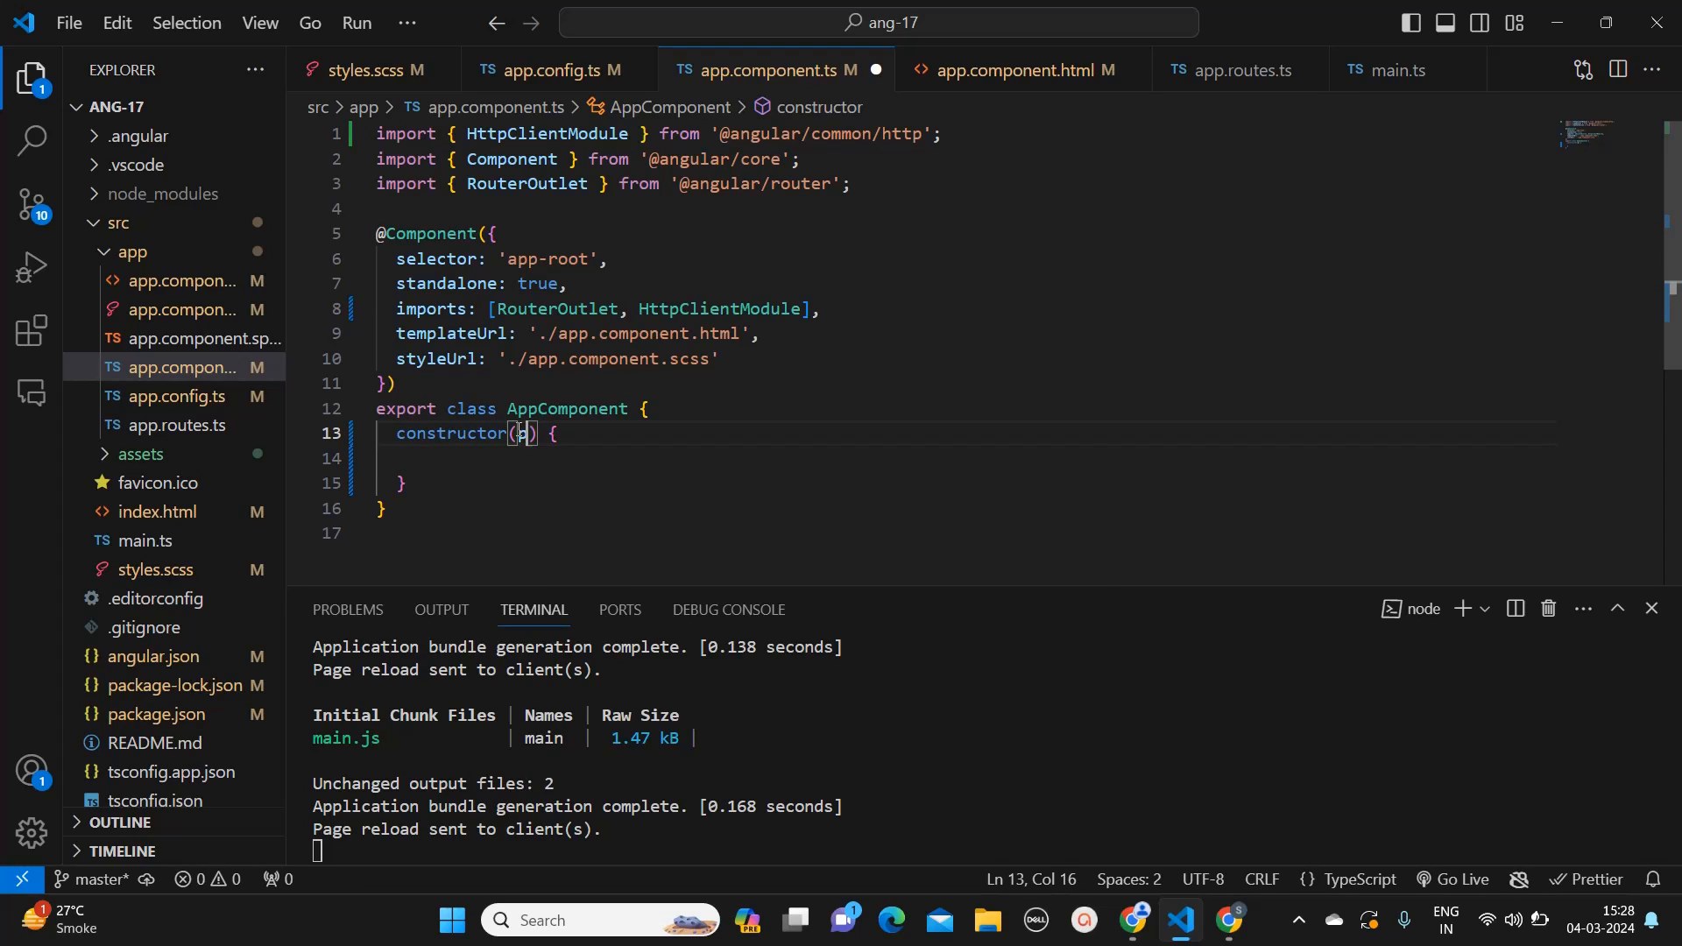
text(private)
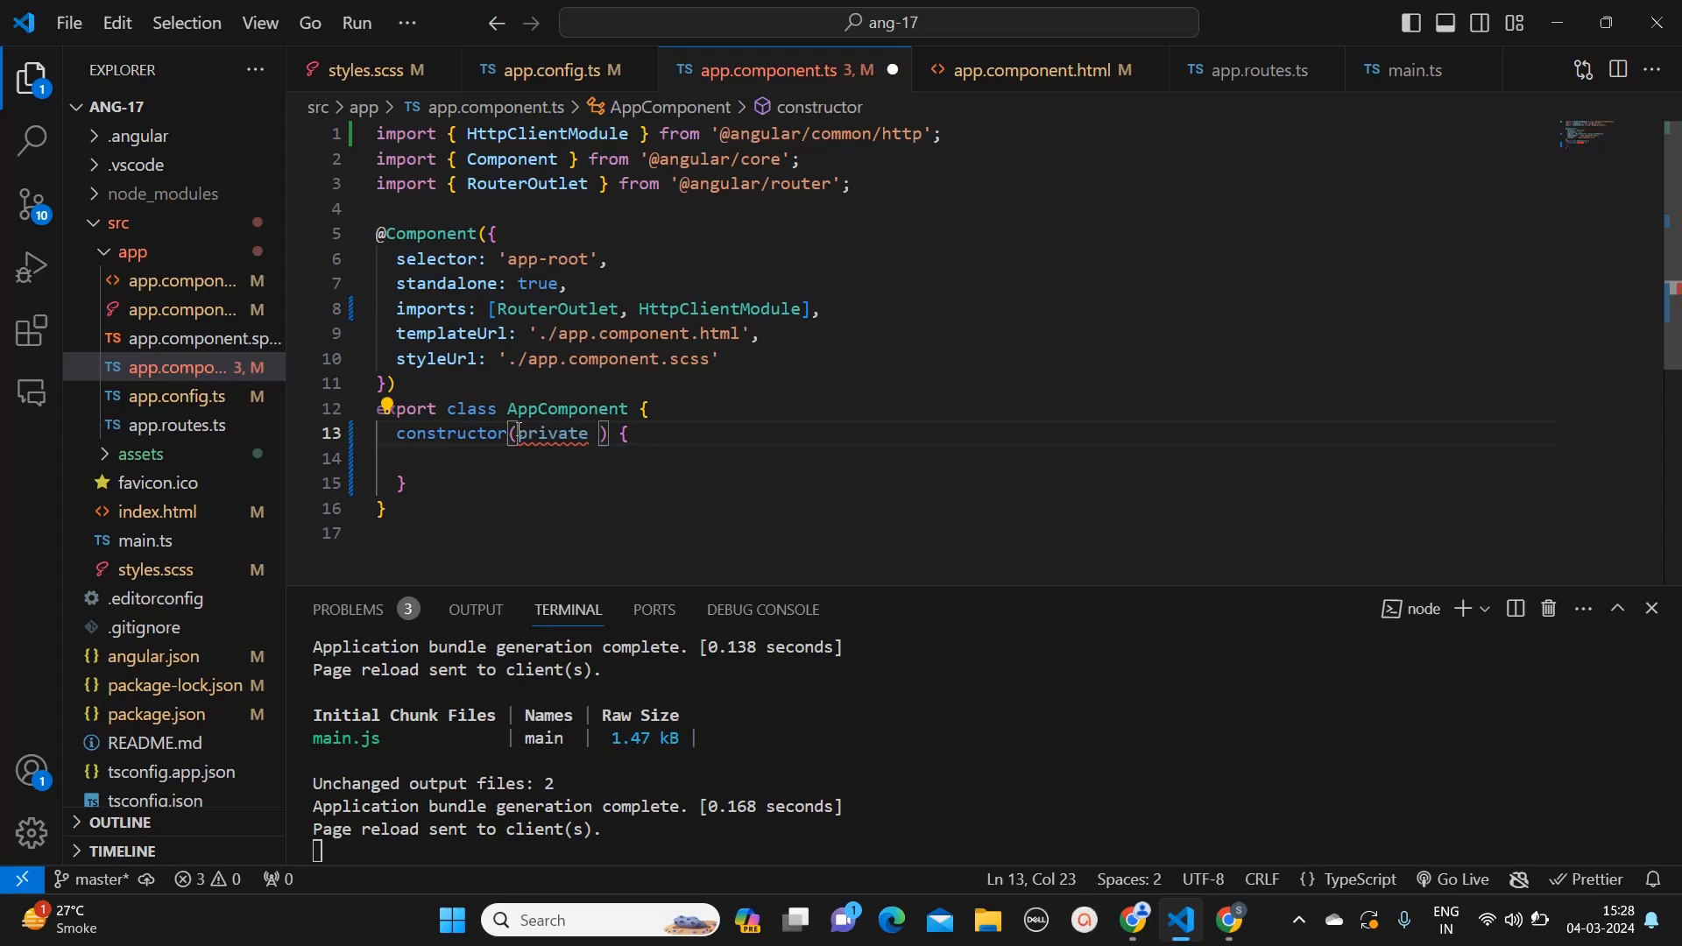
text(http:)
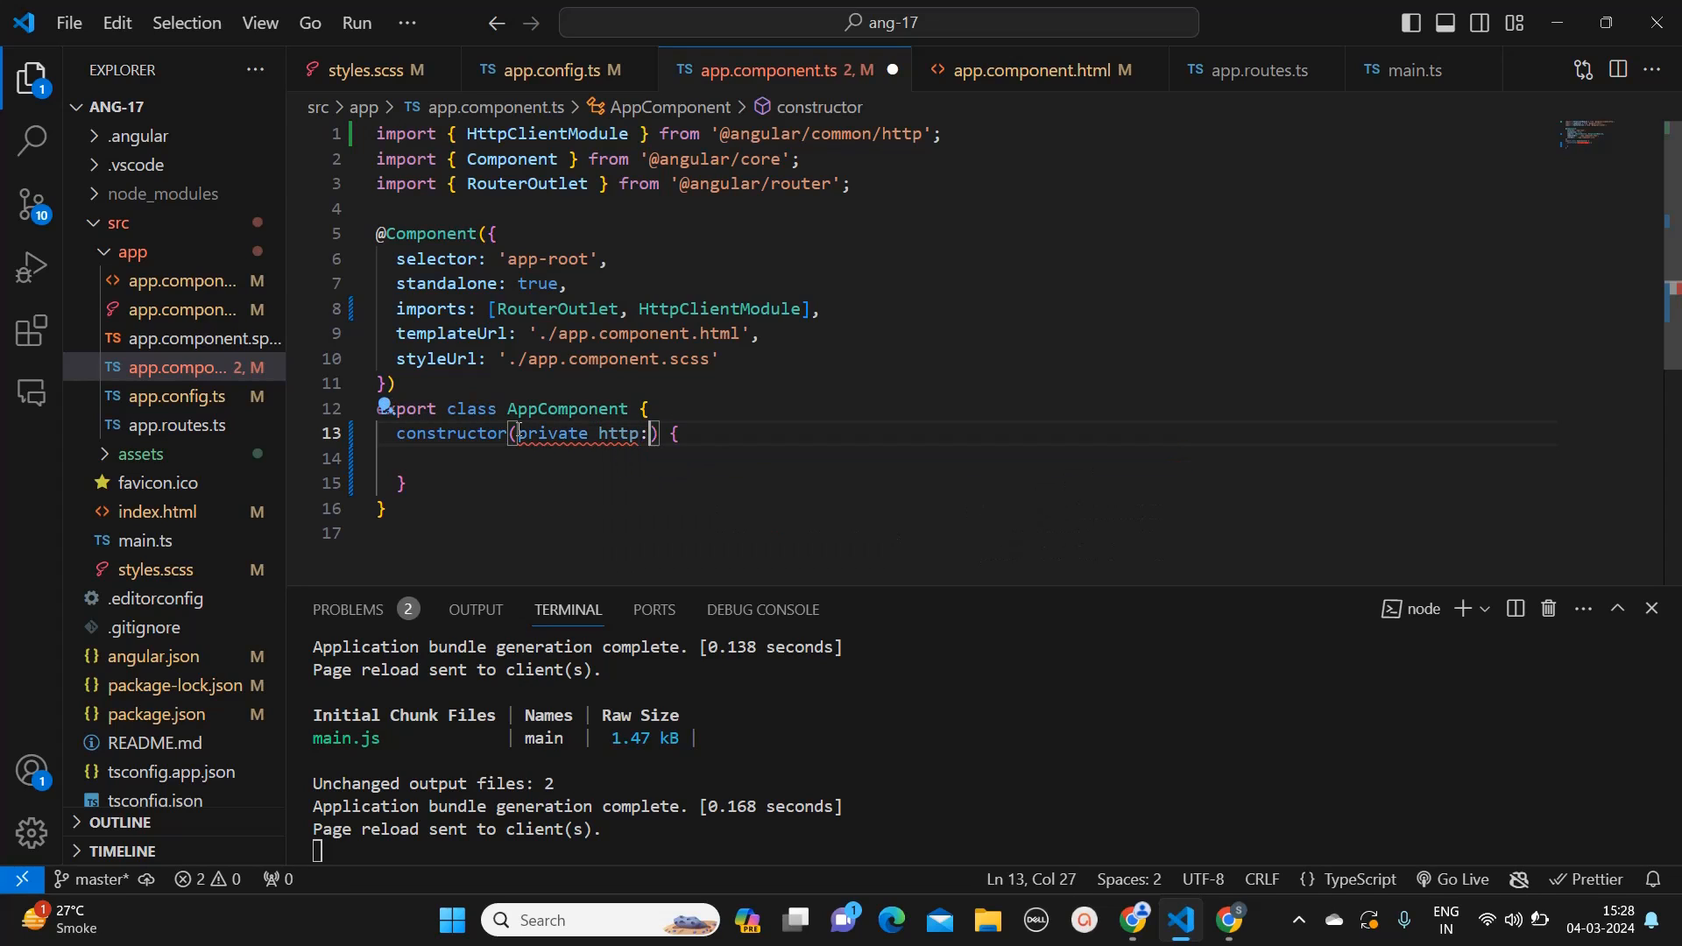
text(HttpClient)
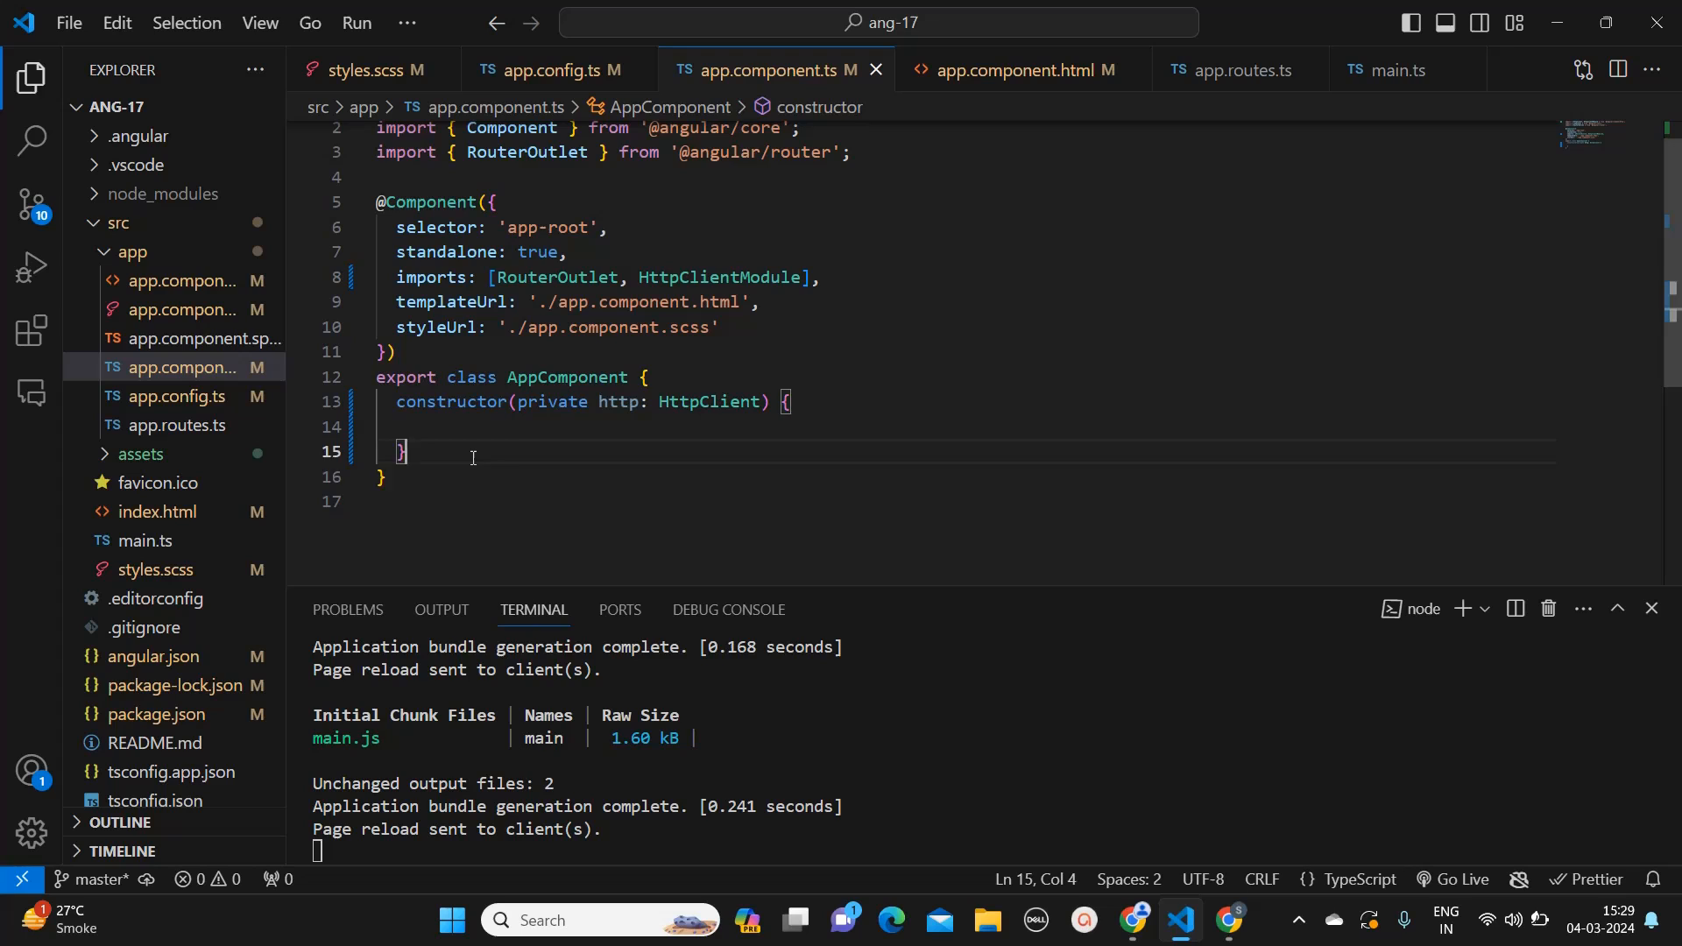
Step: Write 'public fetchDetails() {}' on a new line below the constructor
key(Enter)
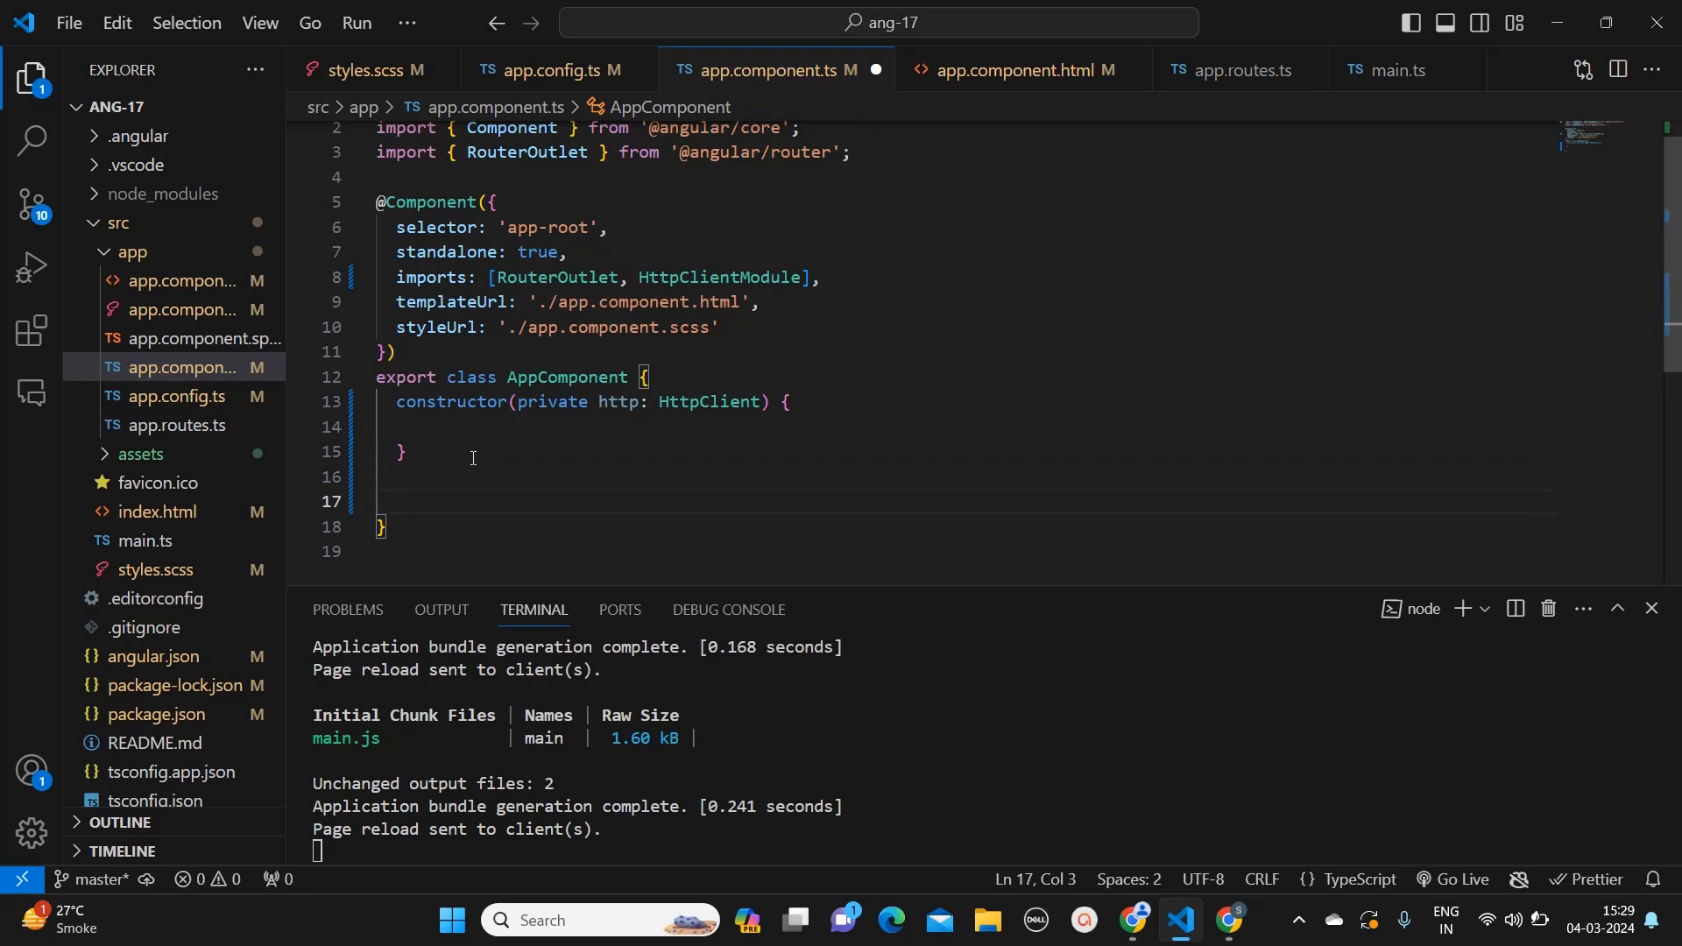
text(public)
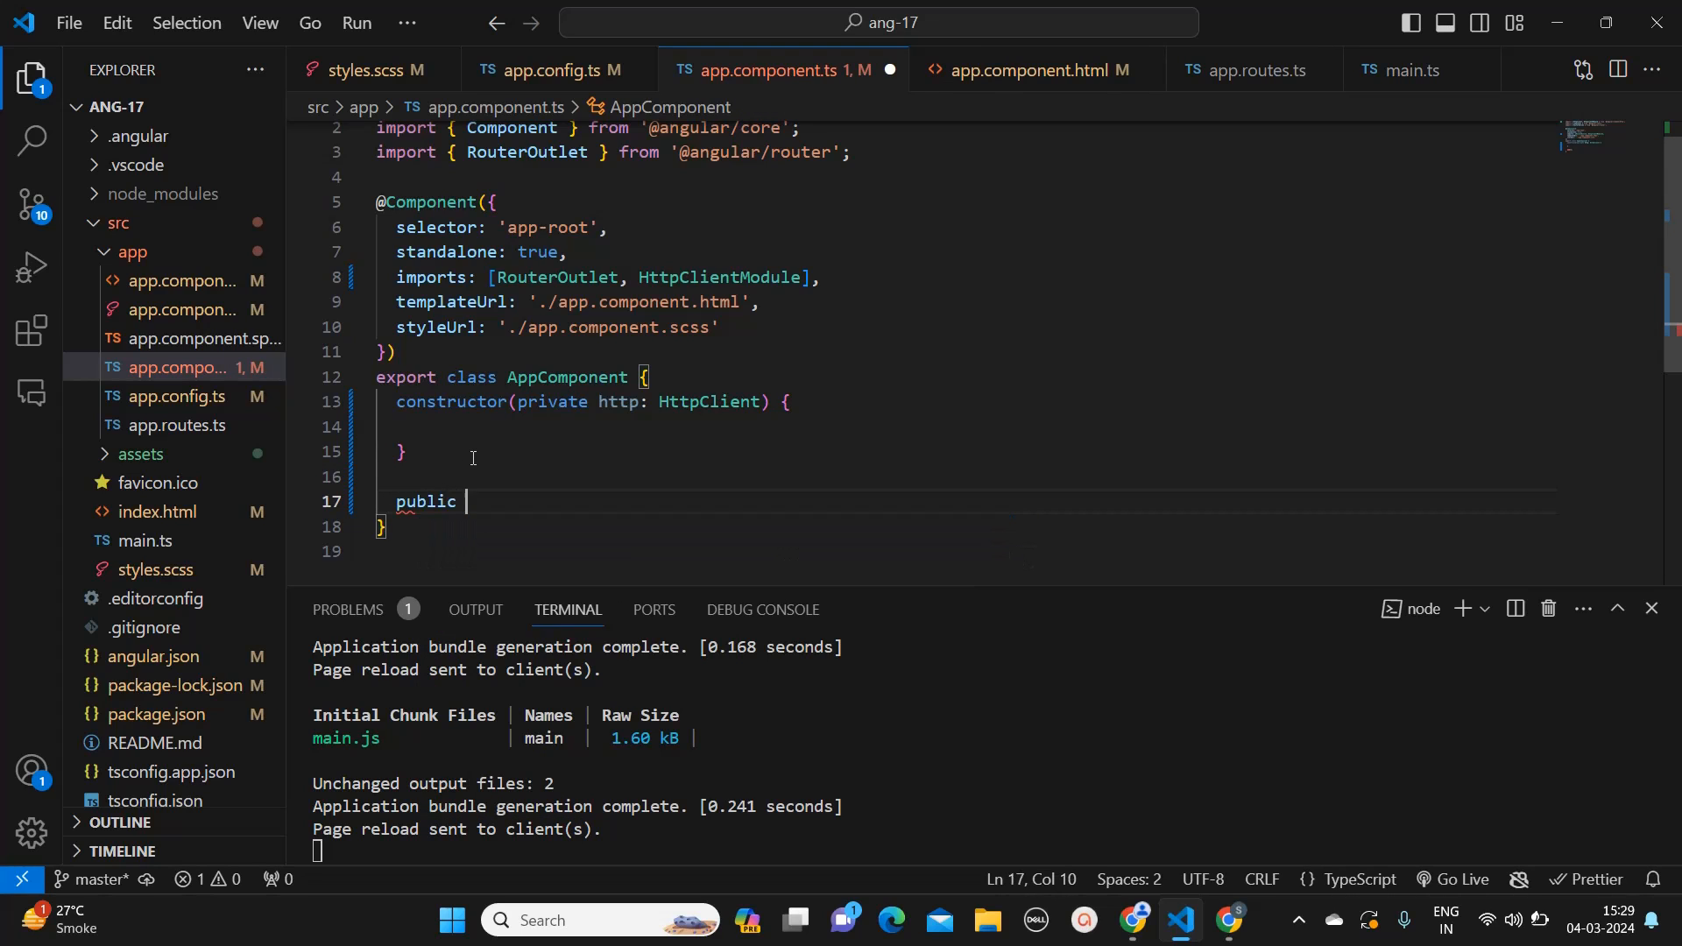
text(fet)
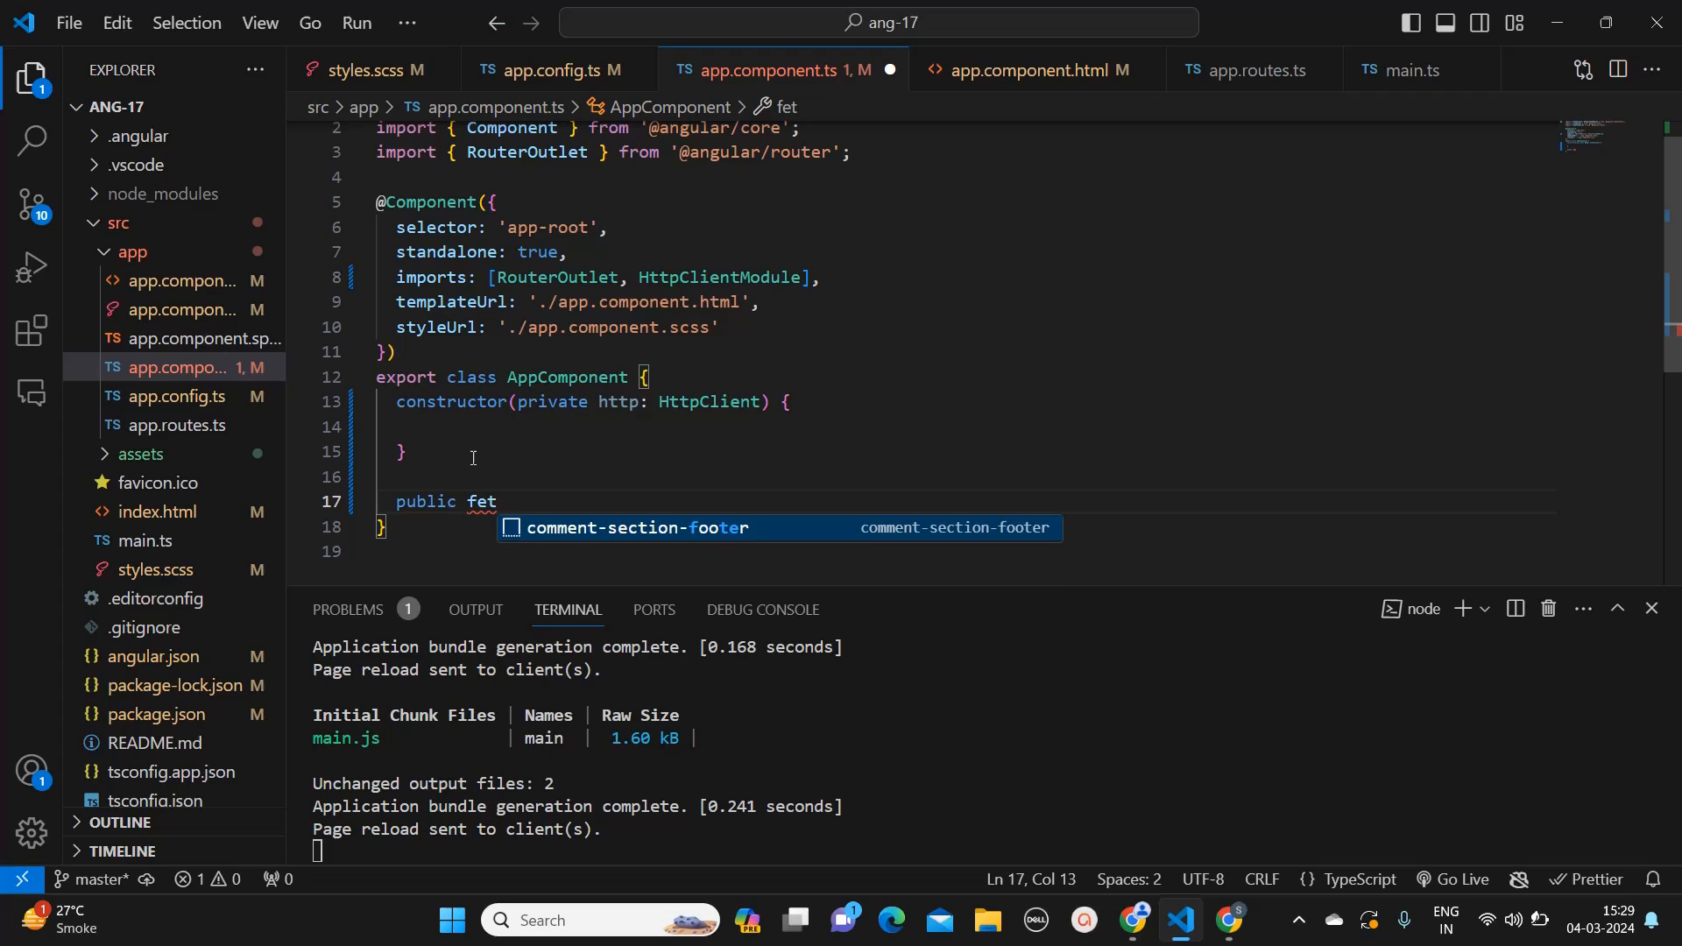
text(ch)
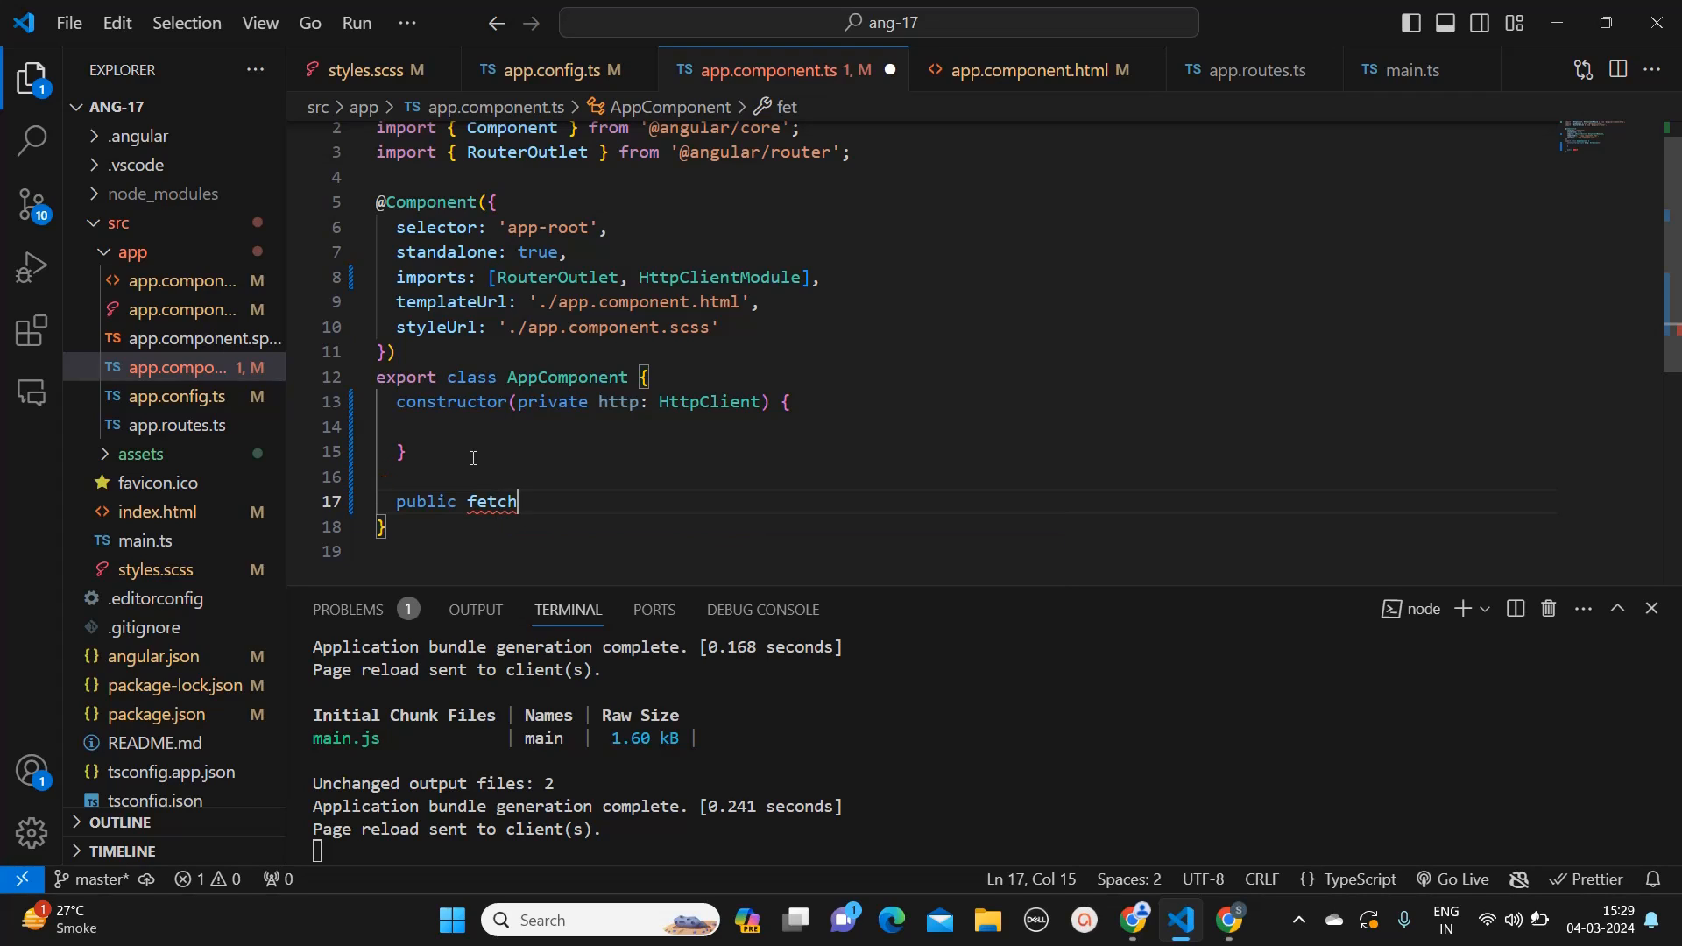
text(Details)
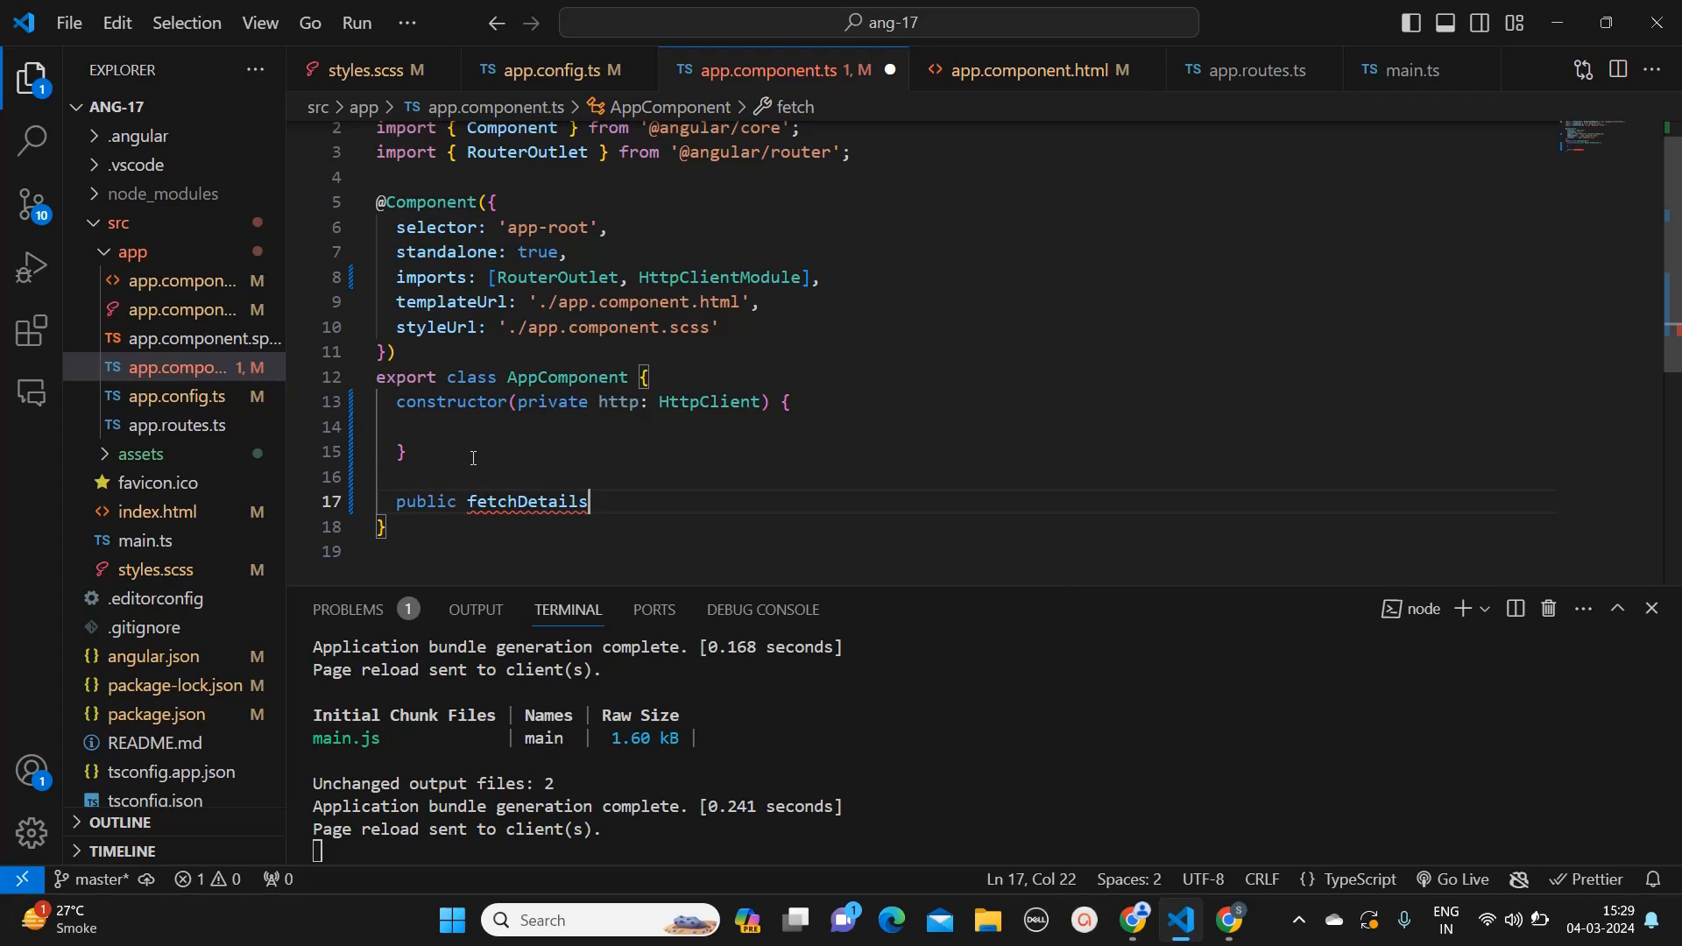
text(() {})
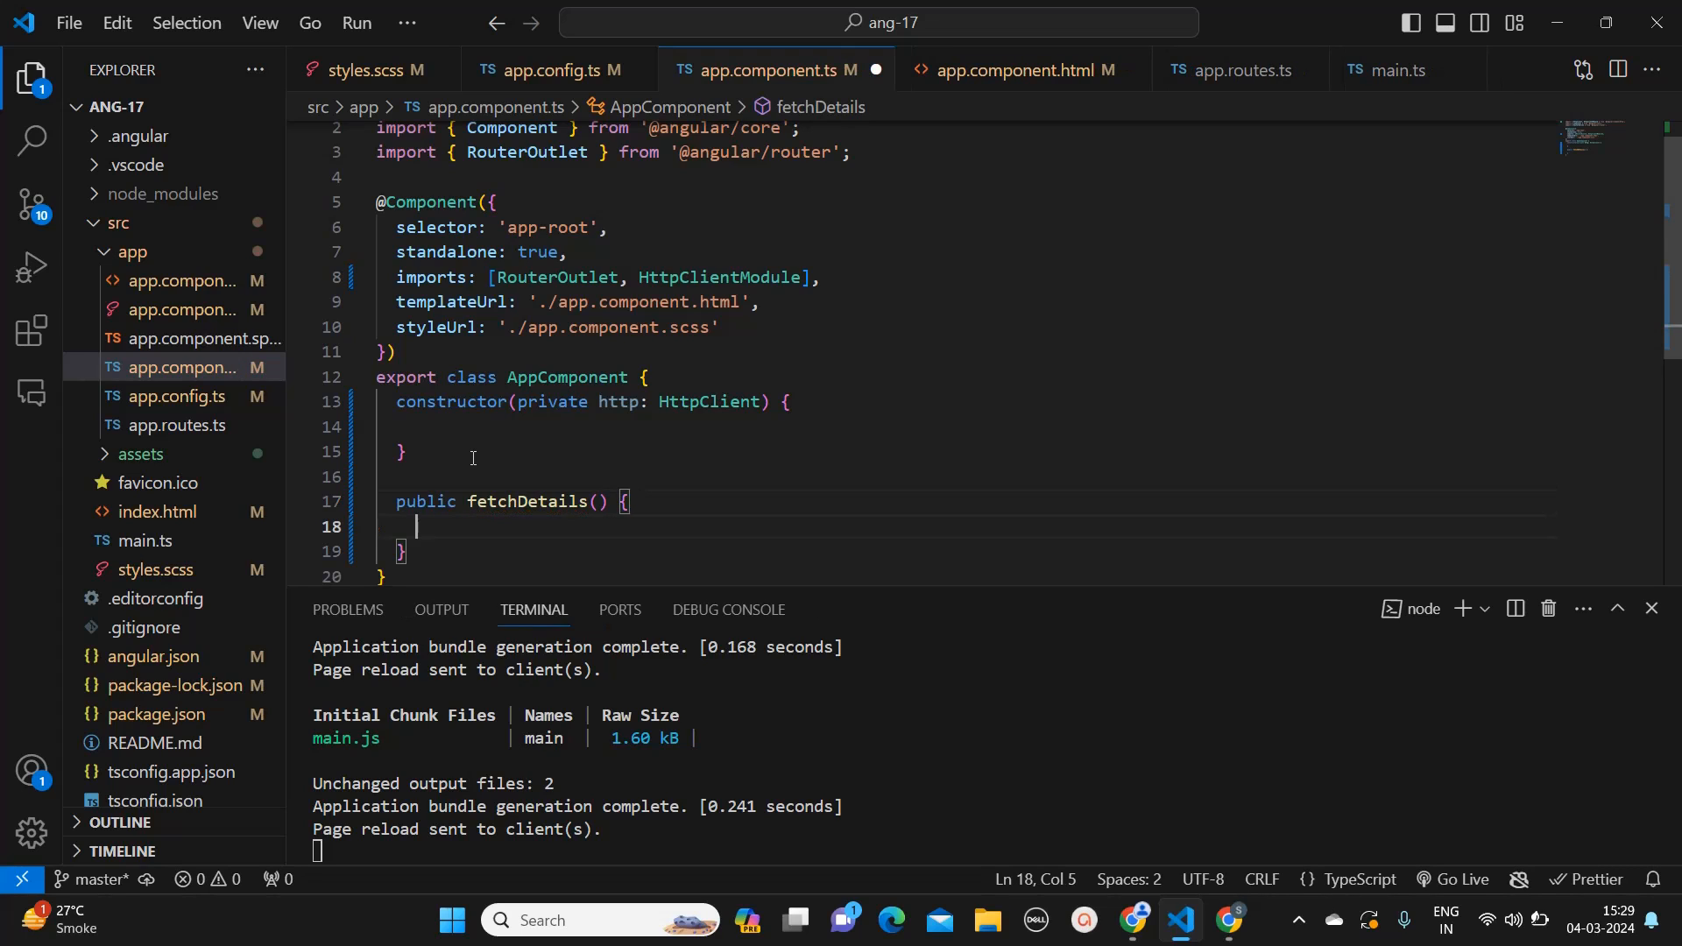
scroll(down, 3)
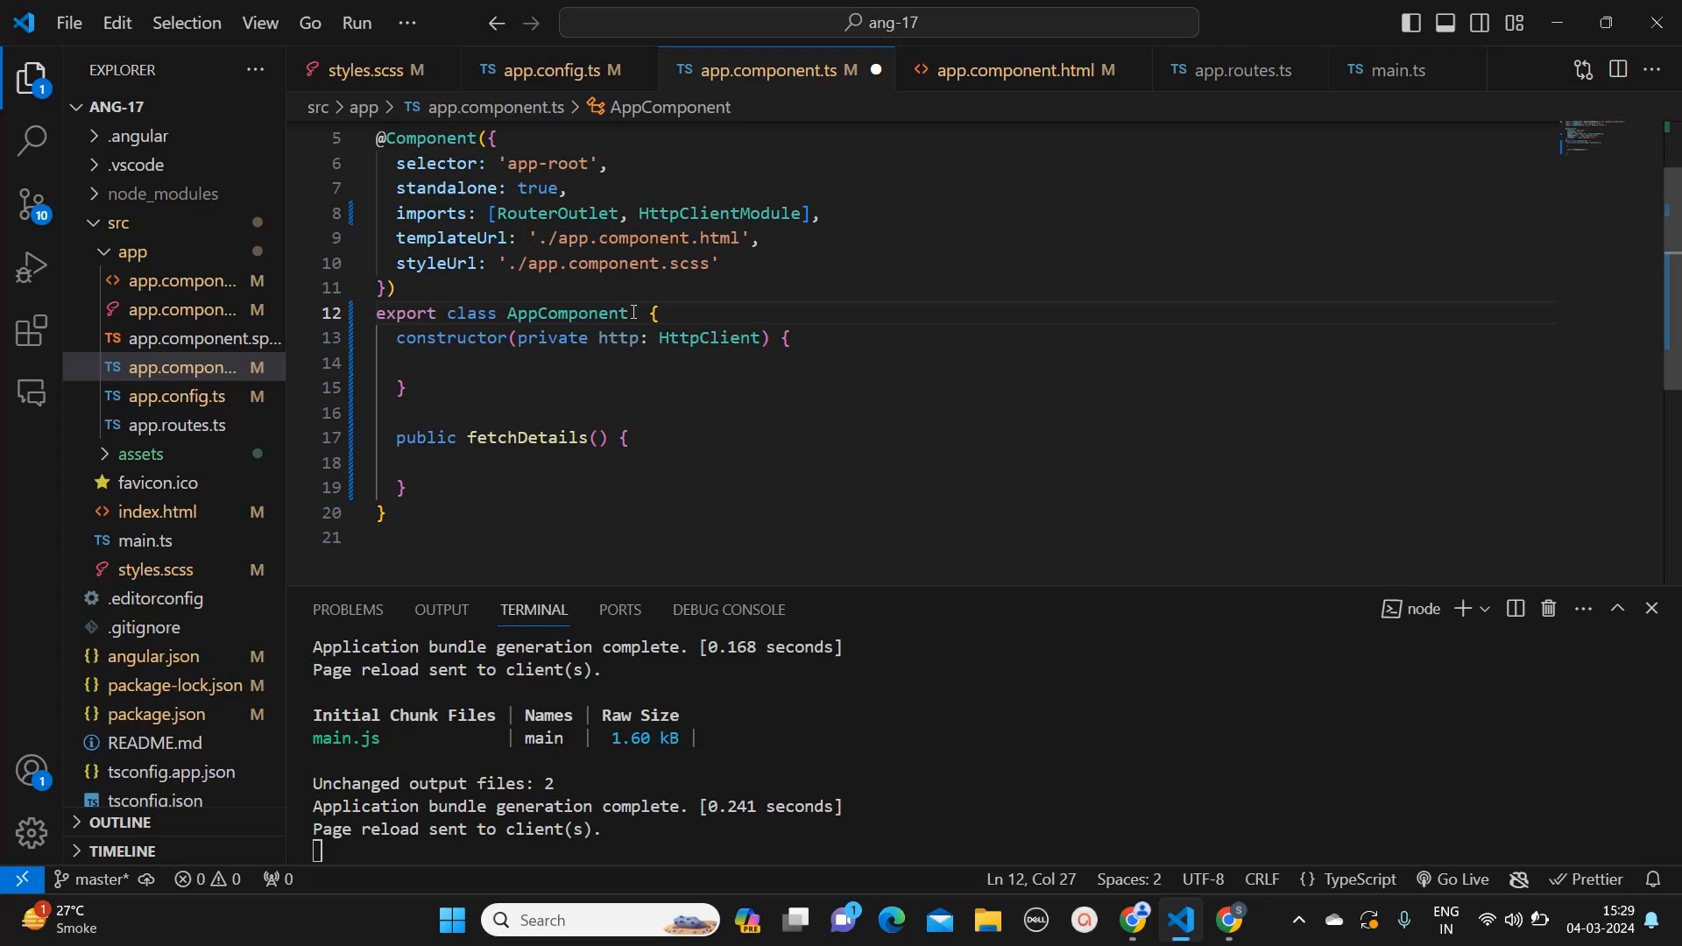
Step: Make the AppComponent class declaration implement OnInit
text(imp)
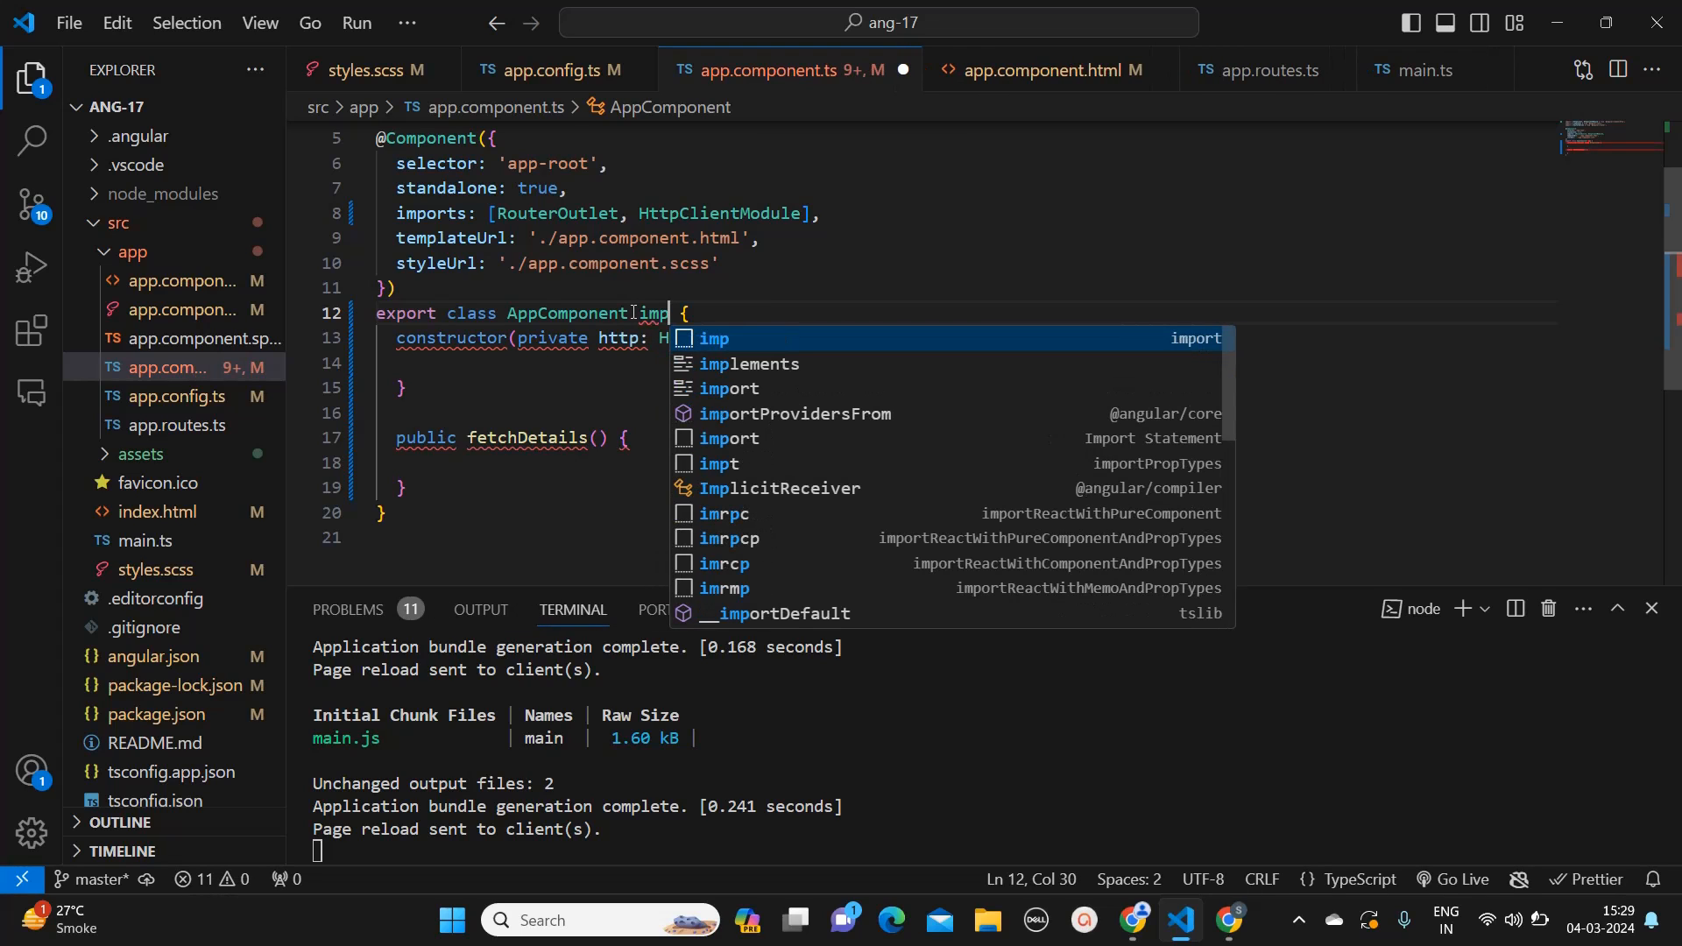
text(le)
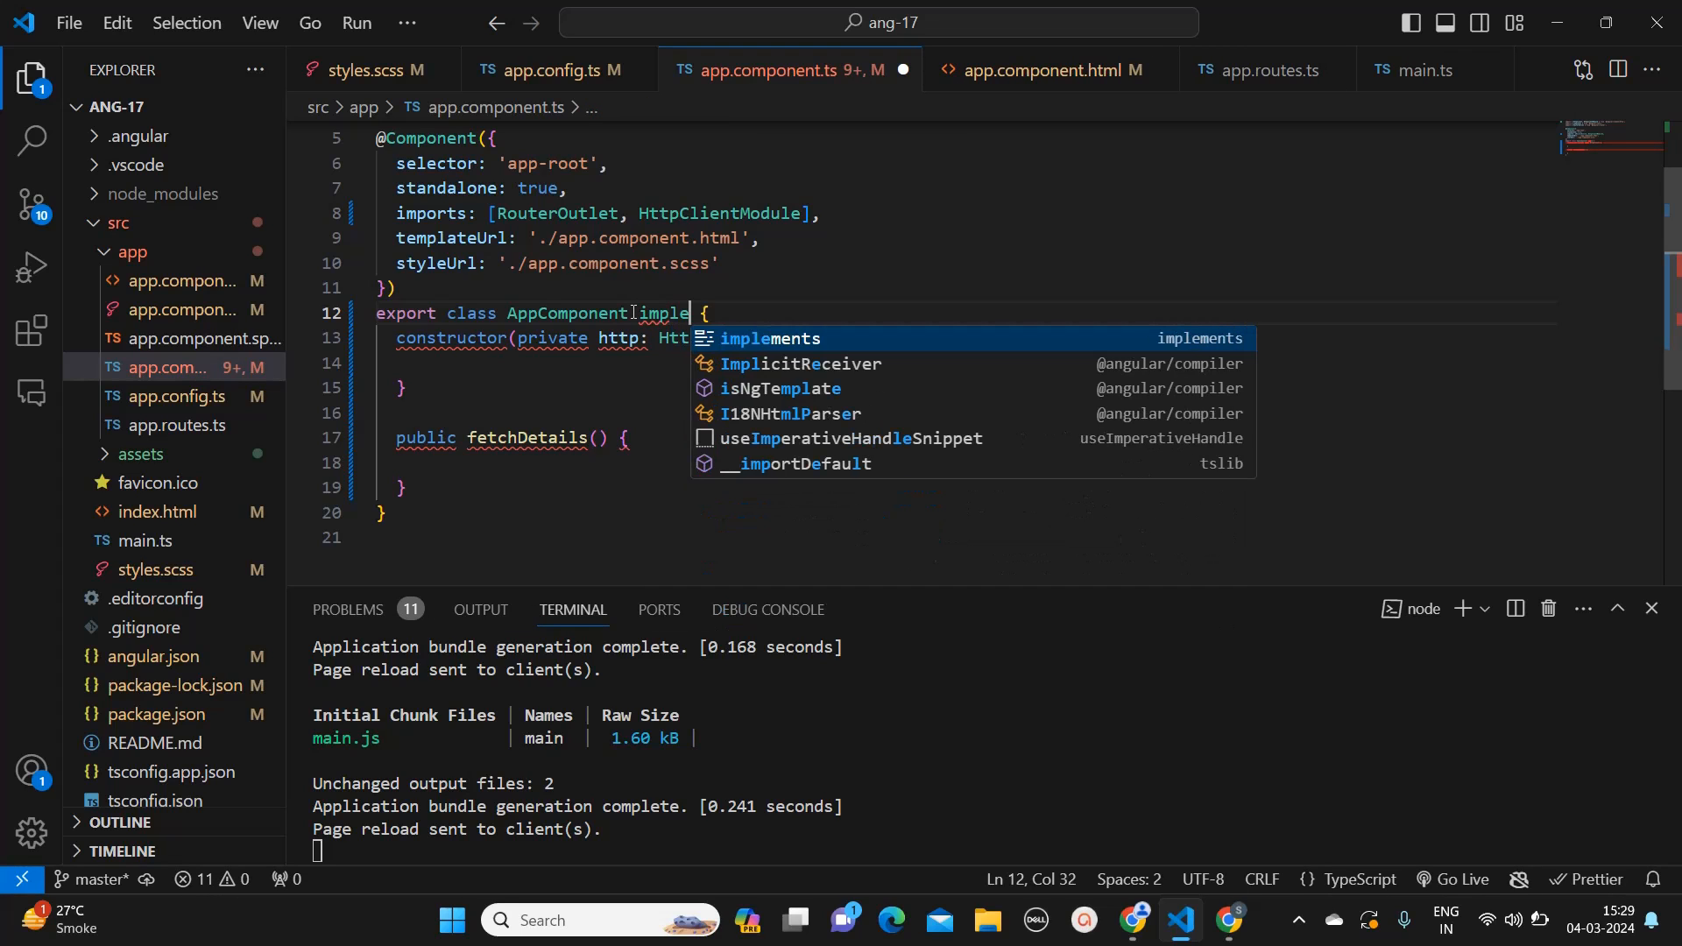
text(implements o)
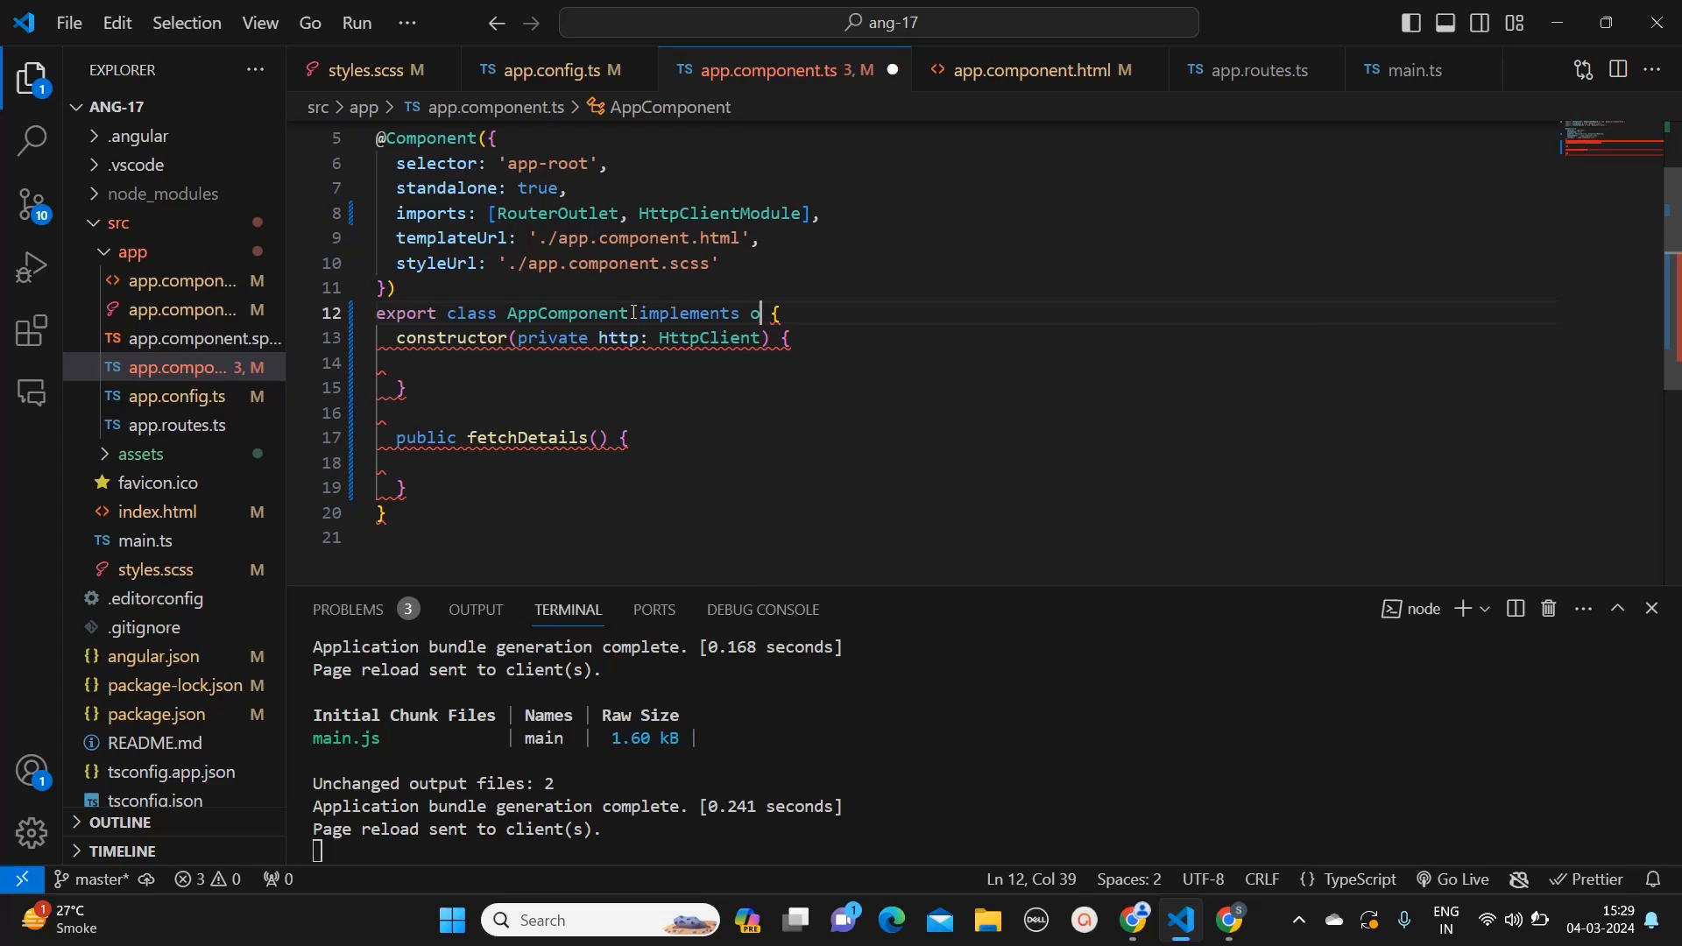
text(nInit)
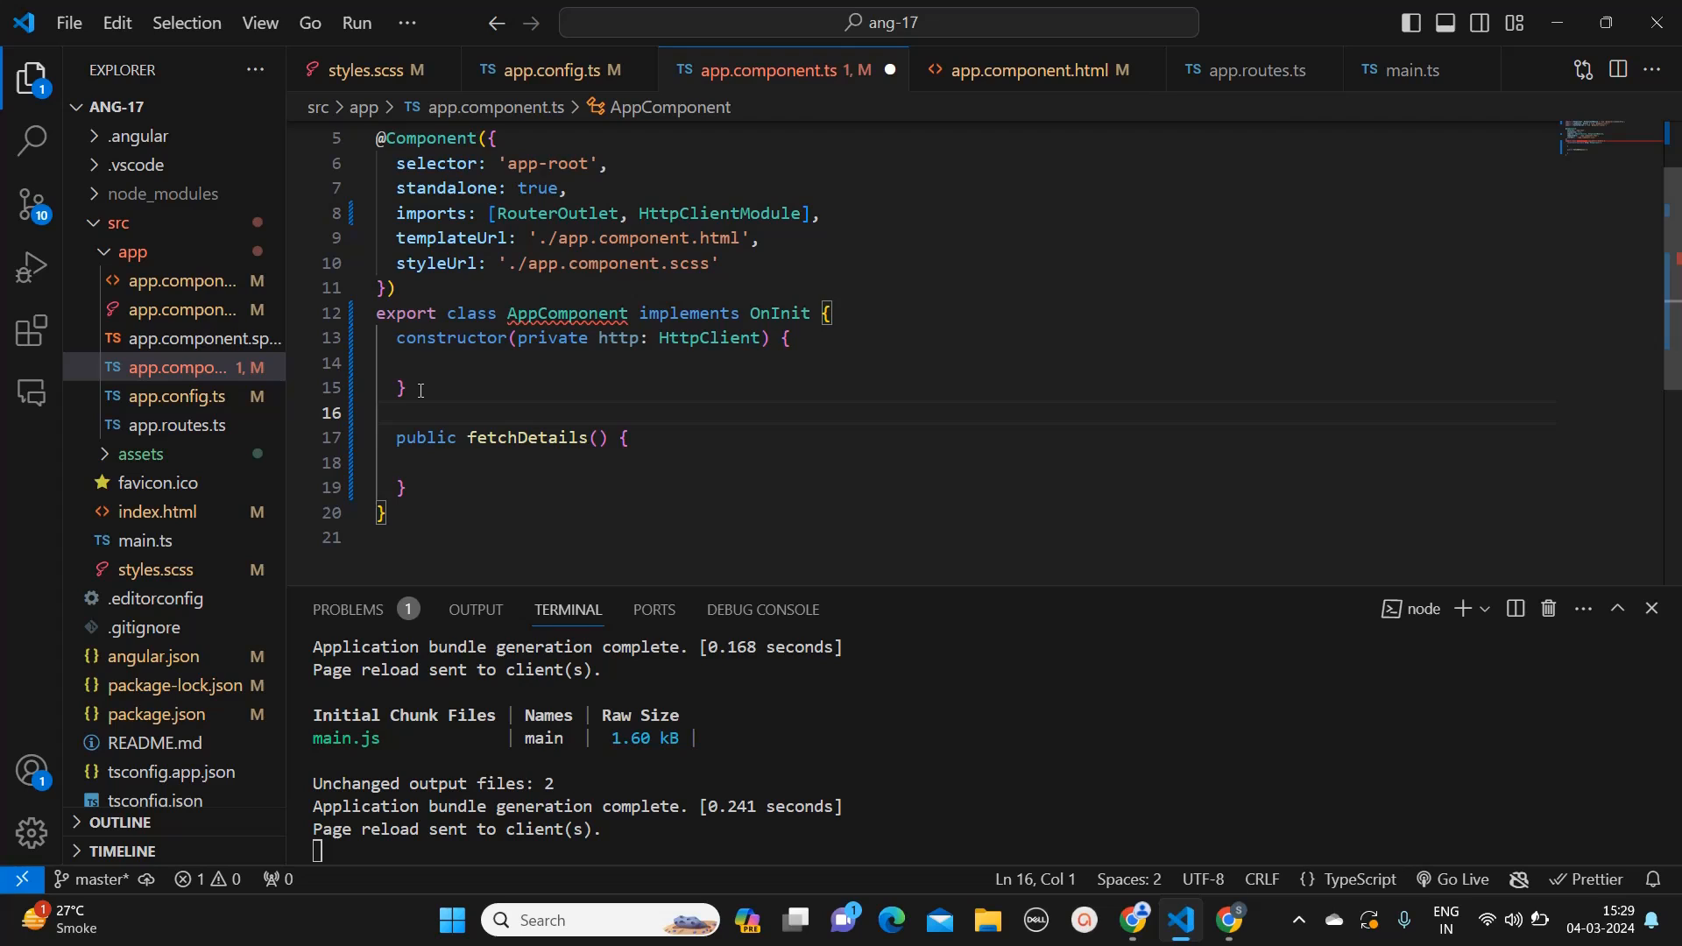
Step: Add an ngOnInit(): void method that calls this.fetchDetails();
key(Enter)
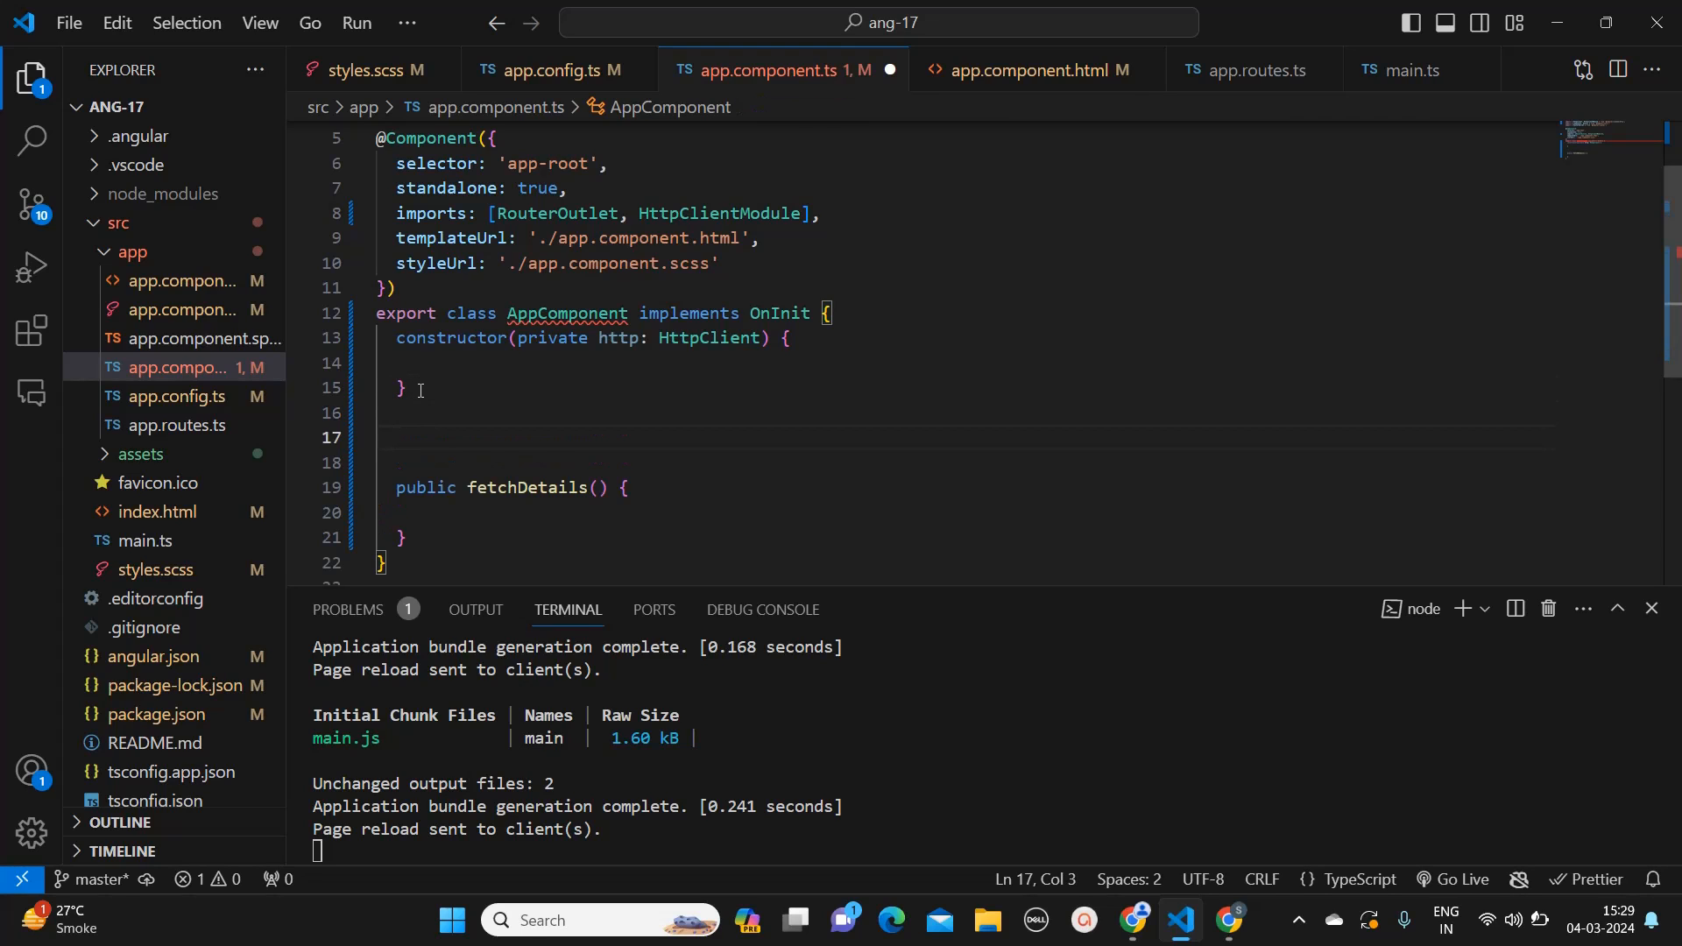
text(ngOnInit(): void {)
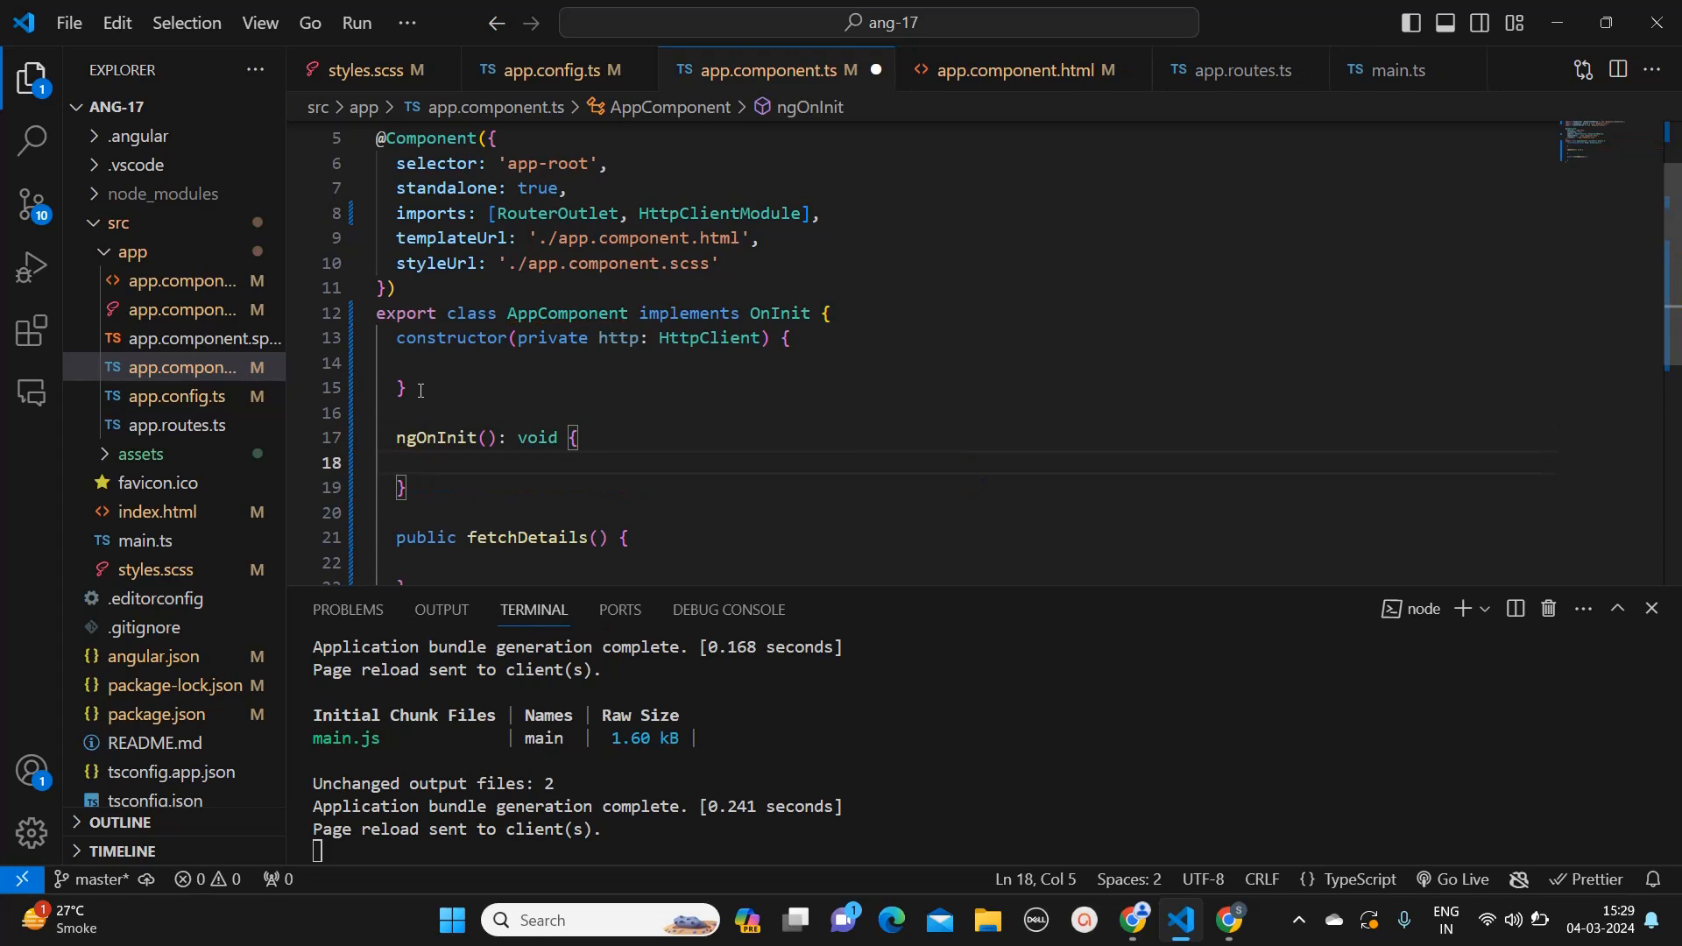
text(this)
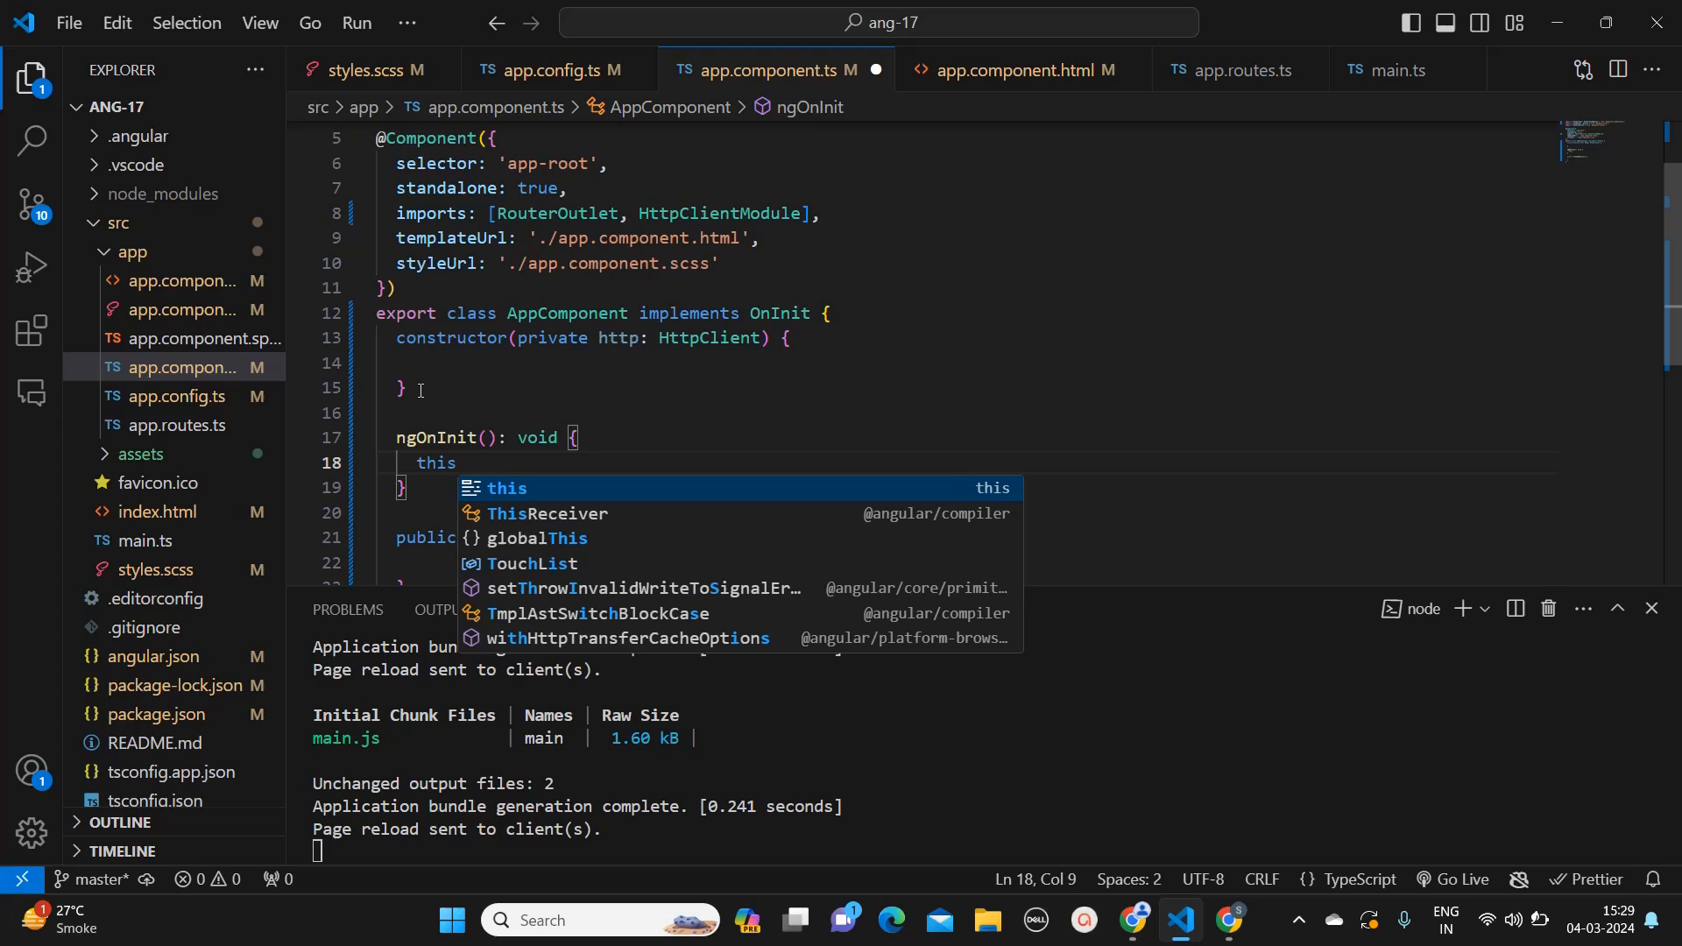
text(.fetchDetails()
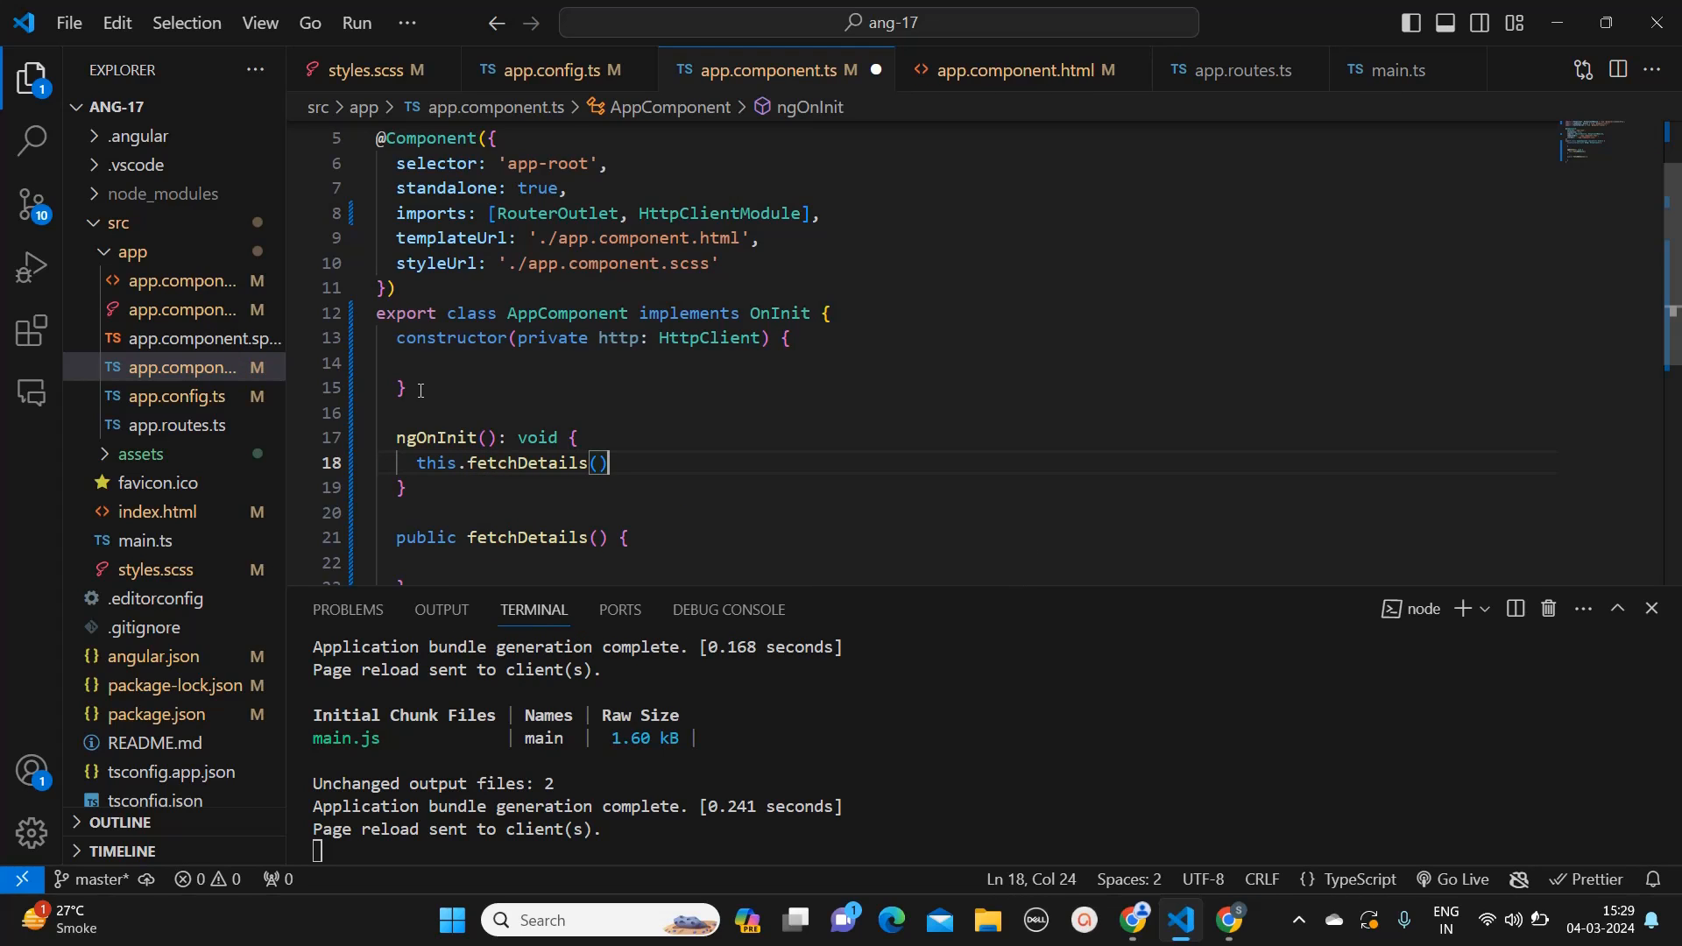
scroll(down, 3)
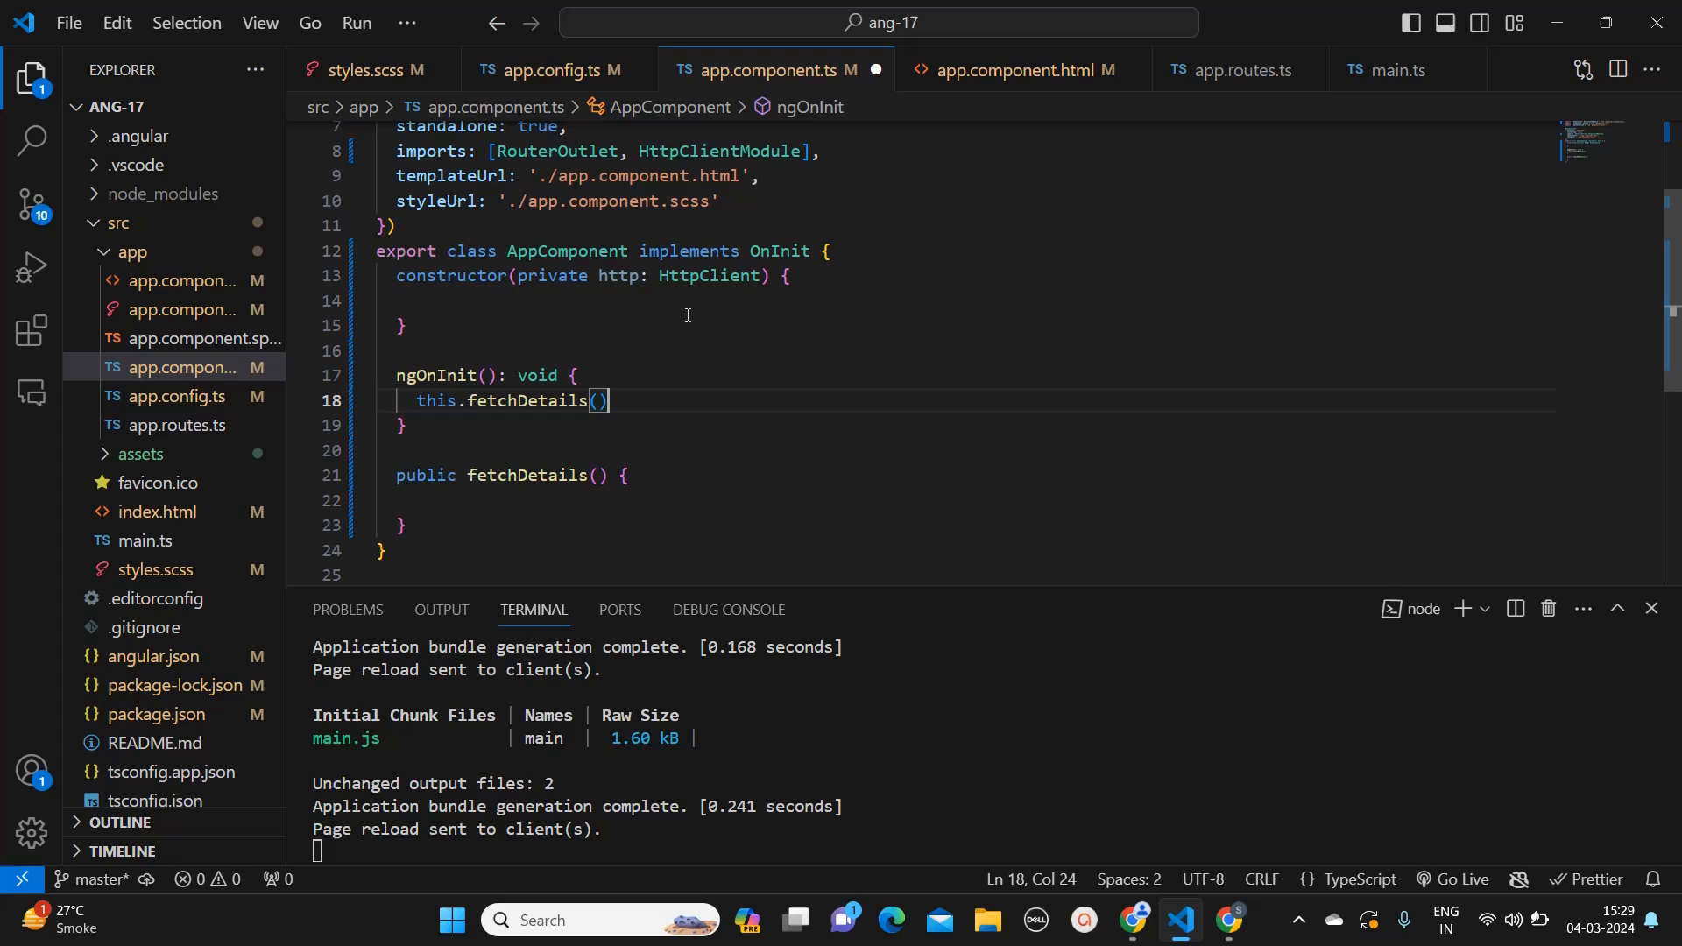
text(;)
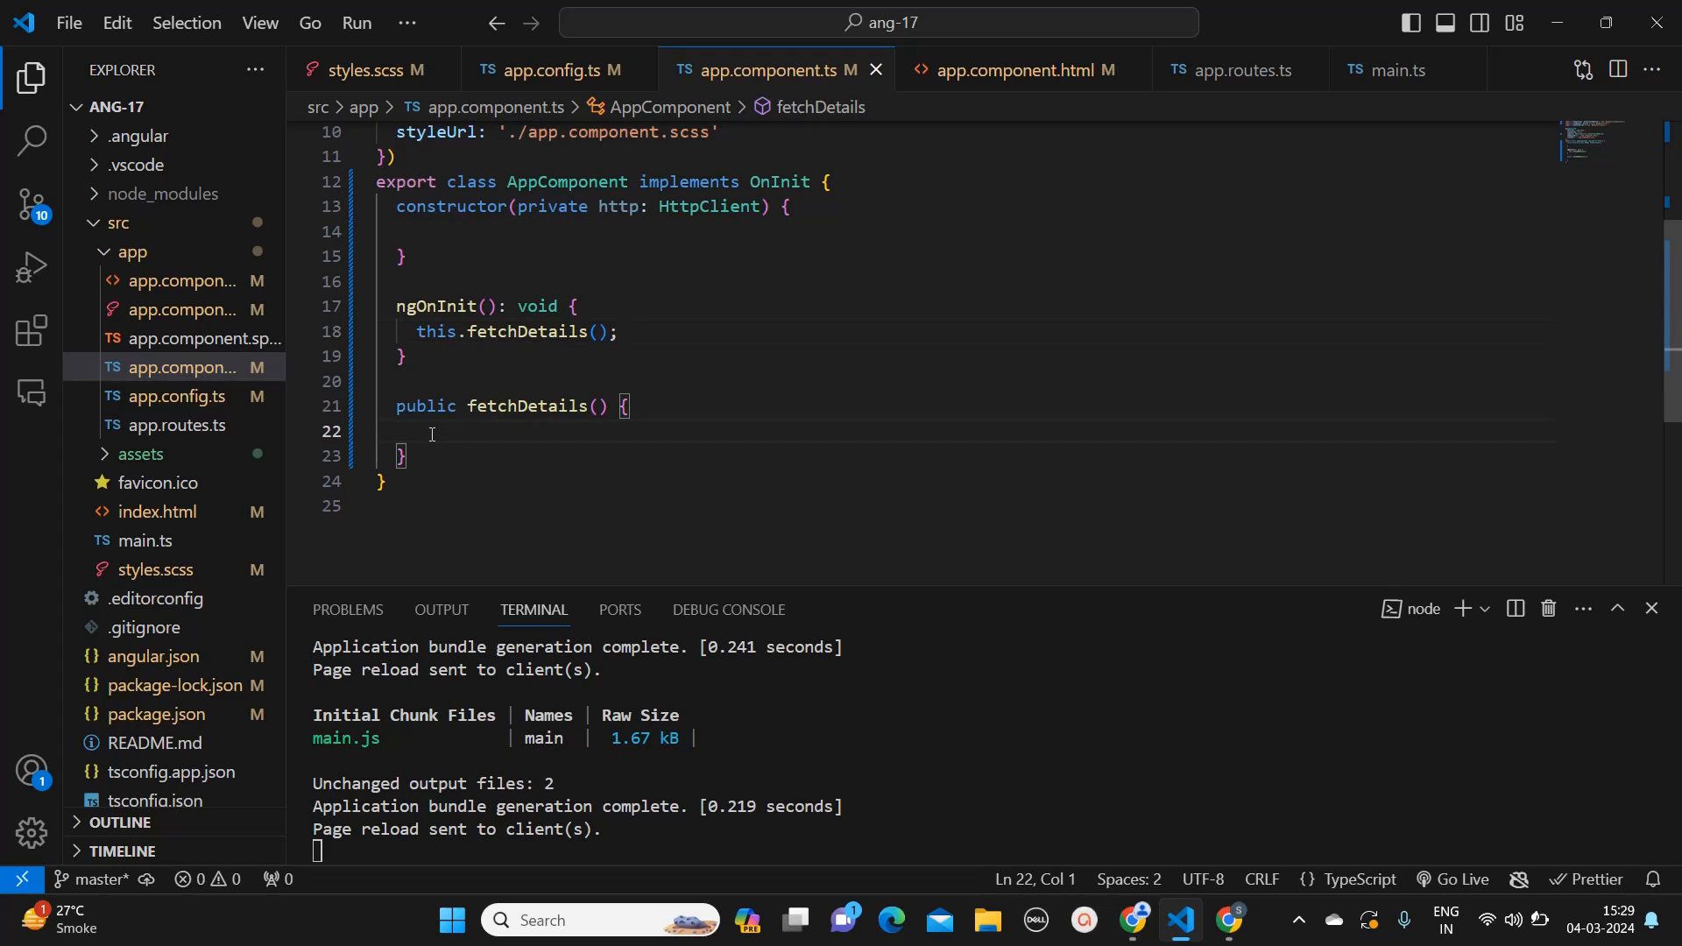
Step: Begin a this.http. call in fetchDetails, then switch to Chrome
text(this)
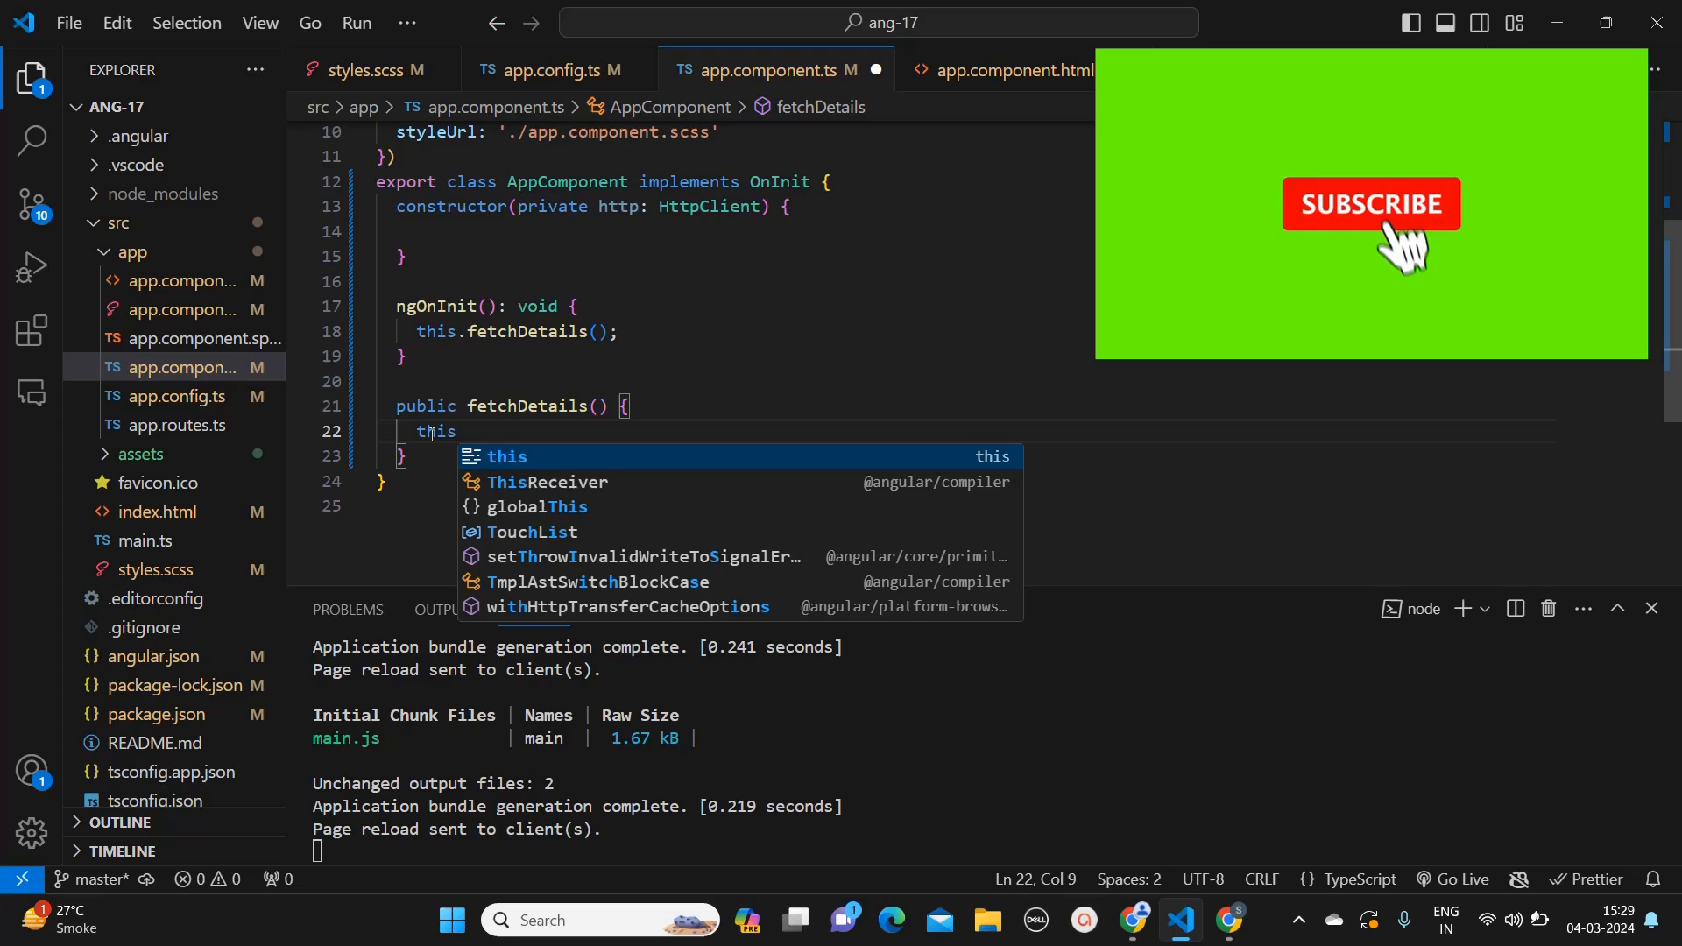
text(.http)
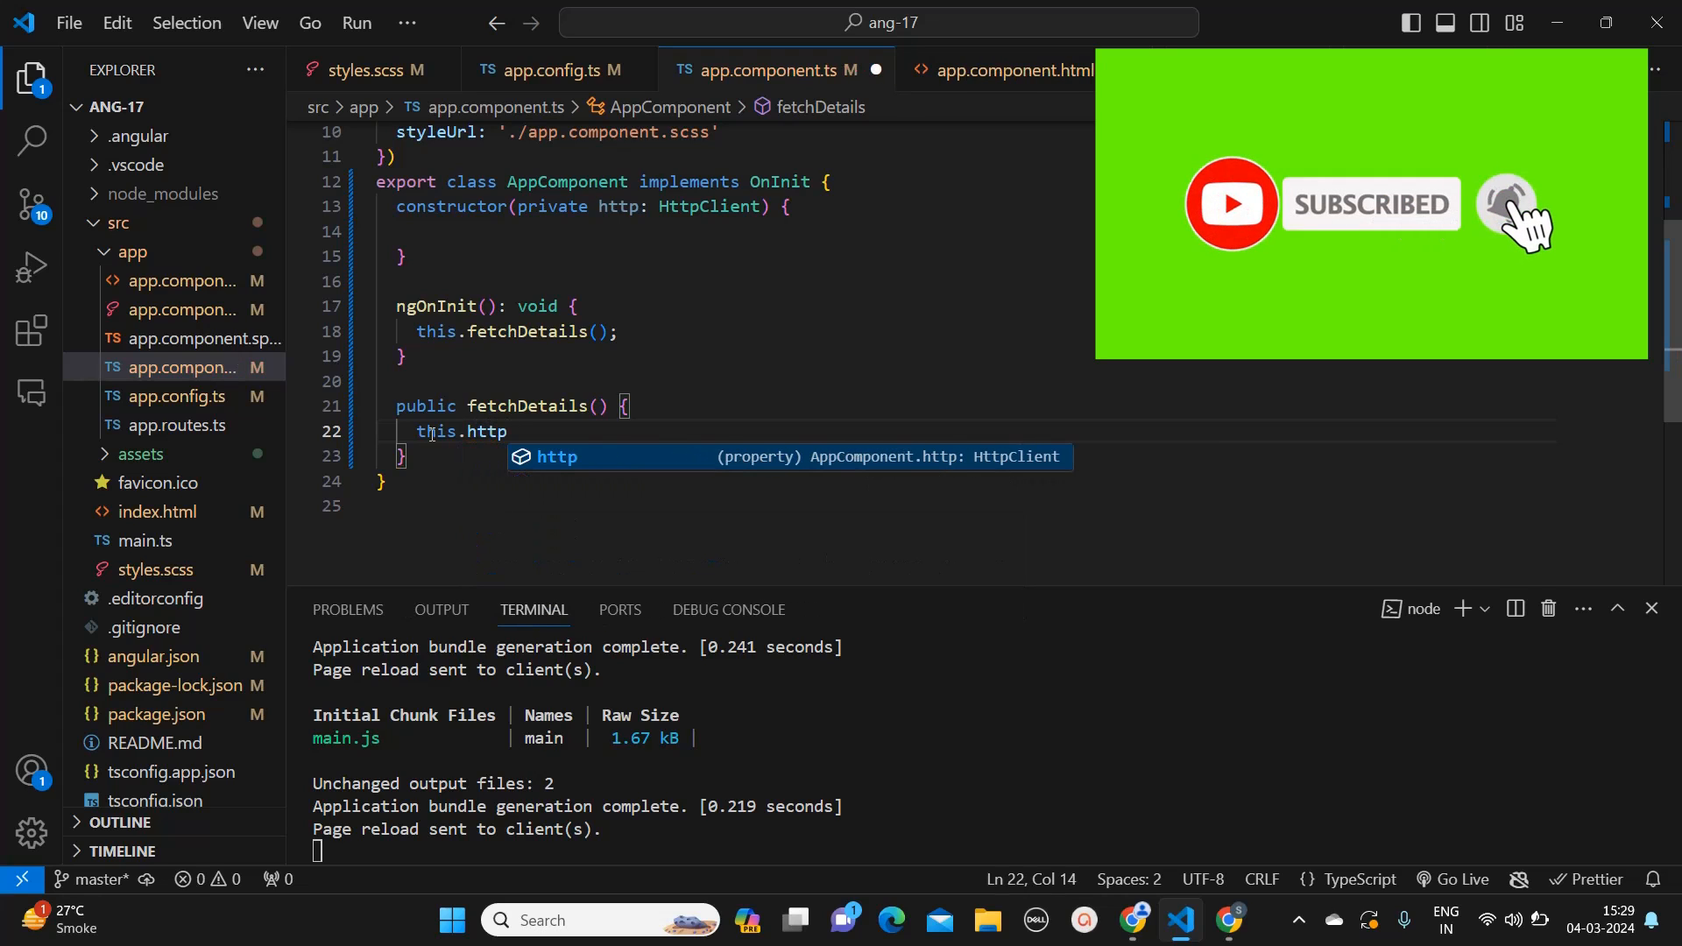
text(.)
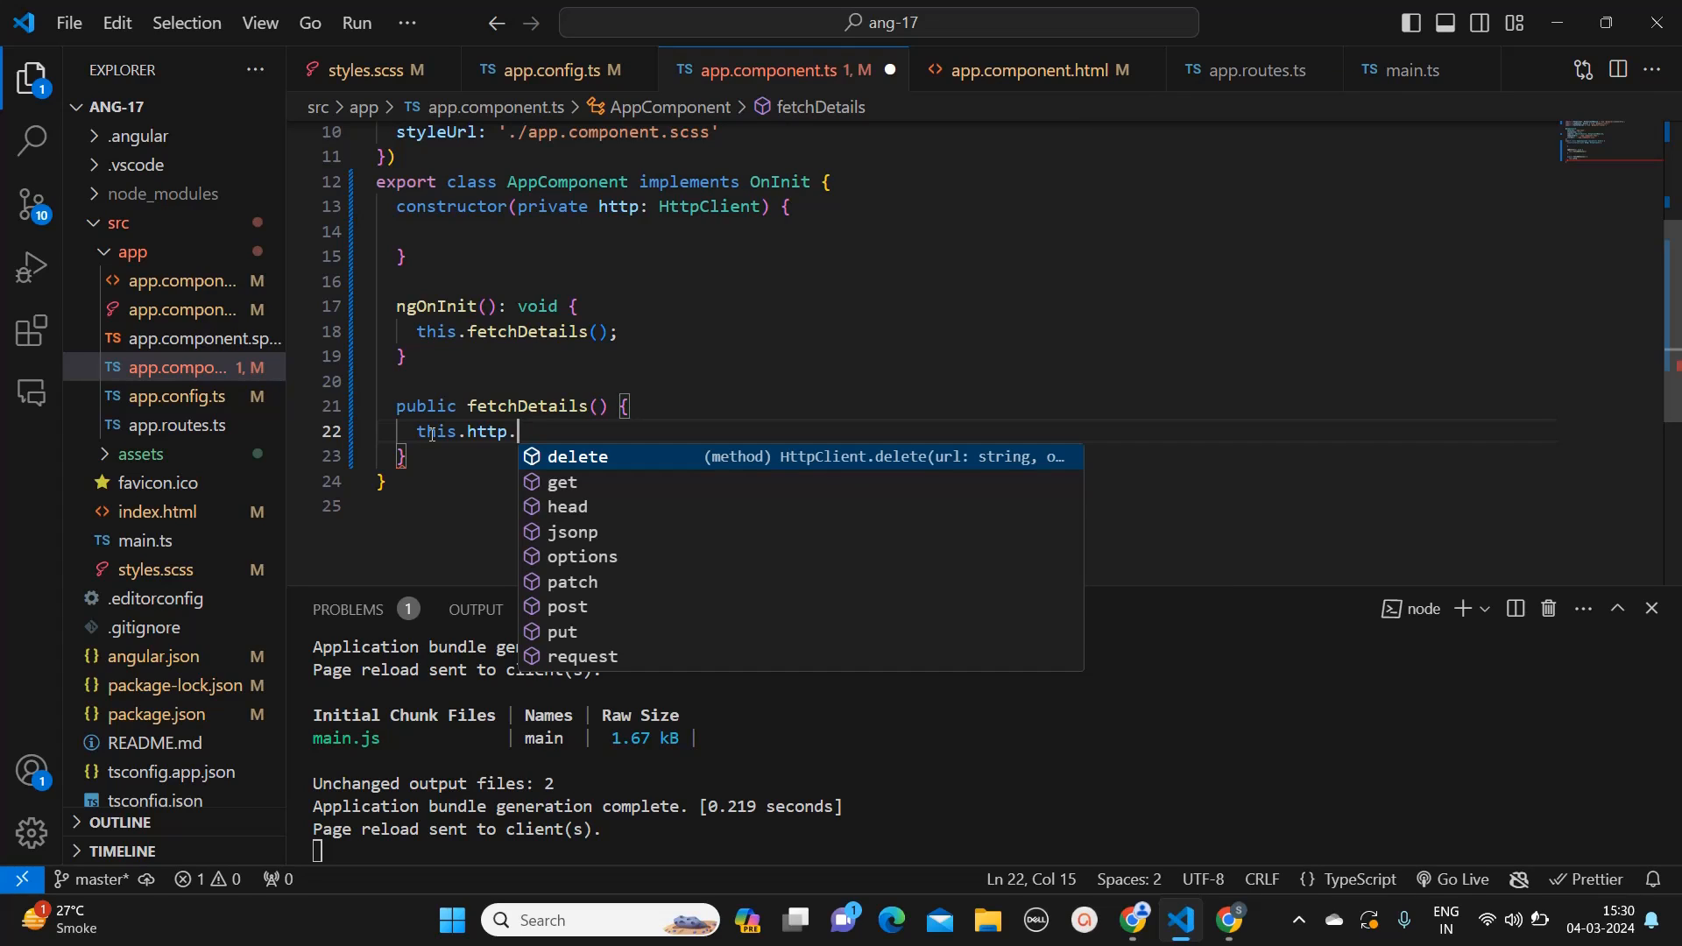
mouse_move(593, 656)
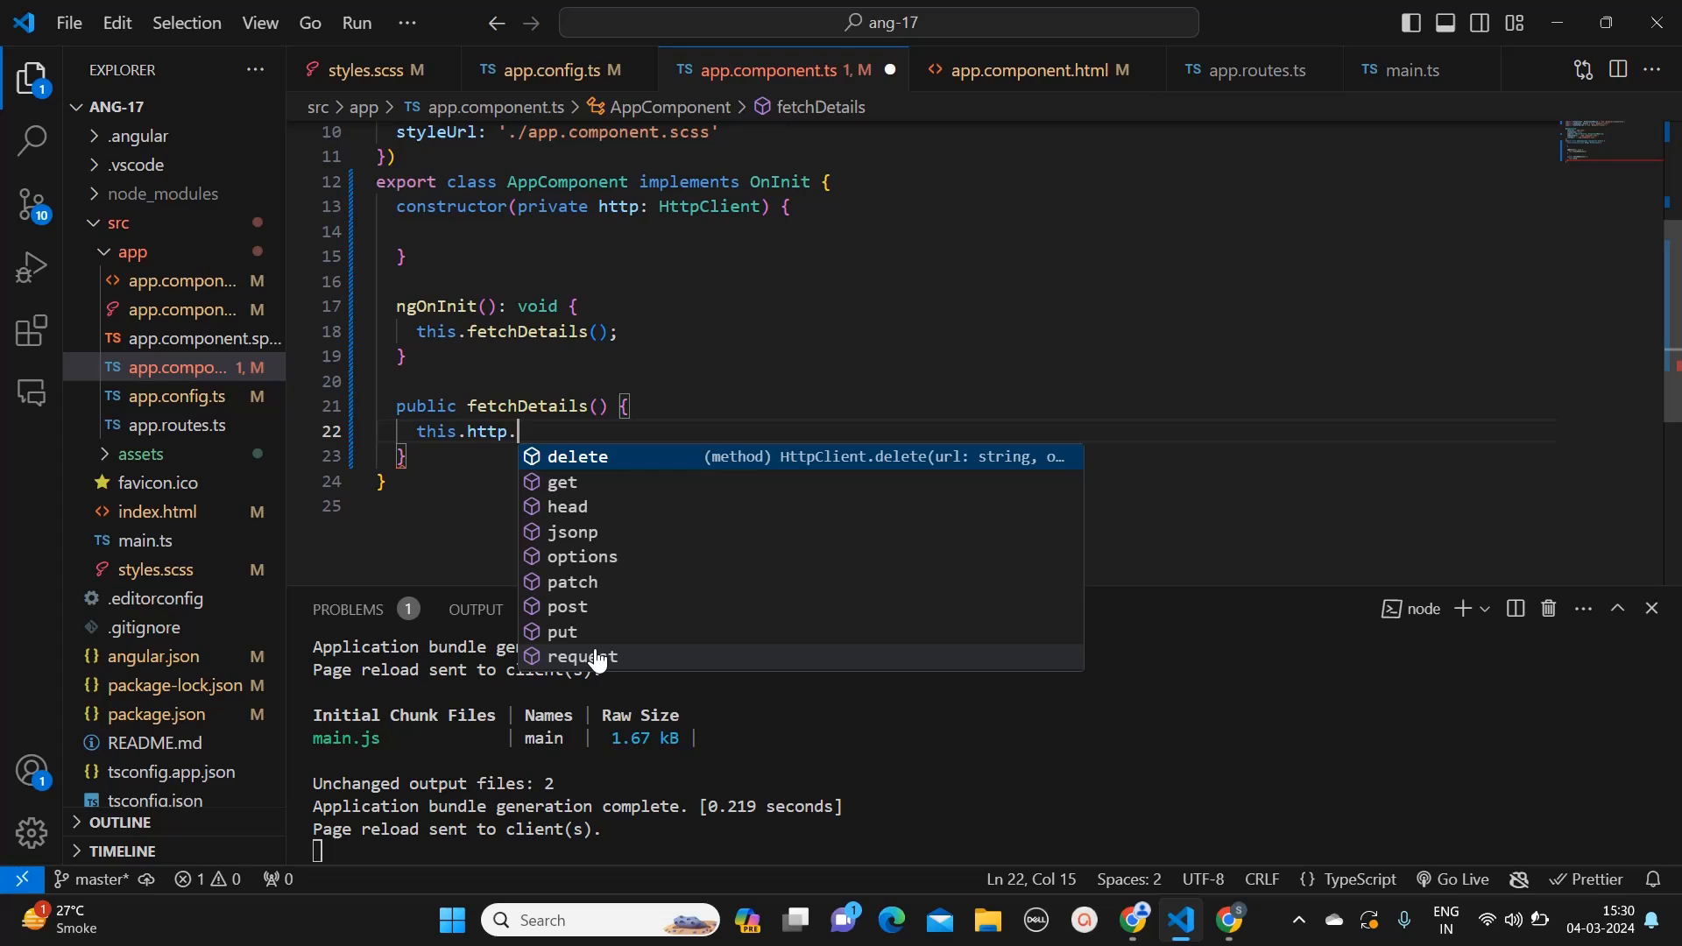
mouse_move(1229, 919)
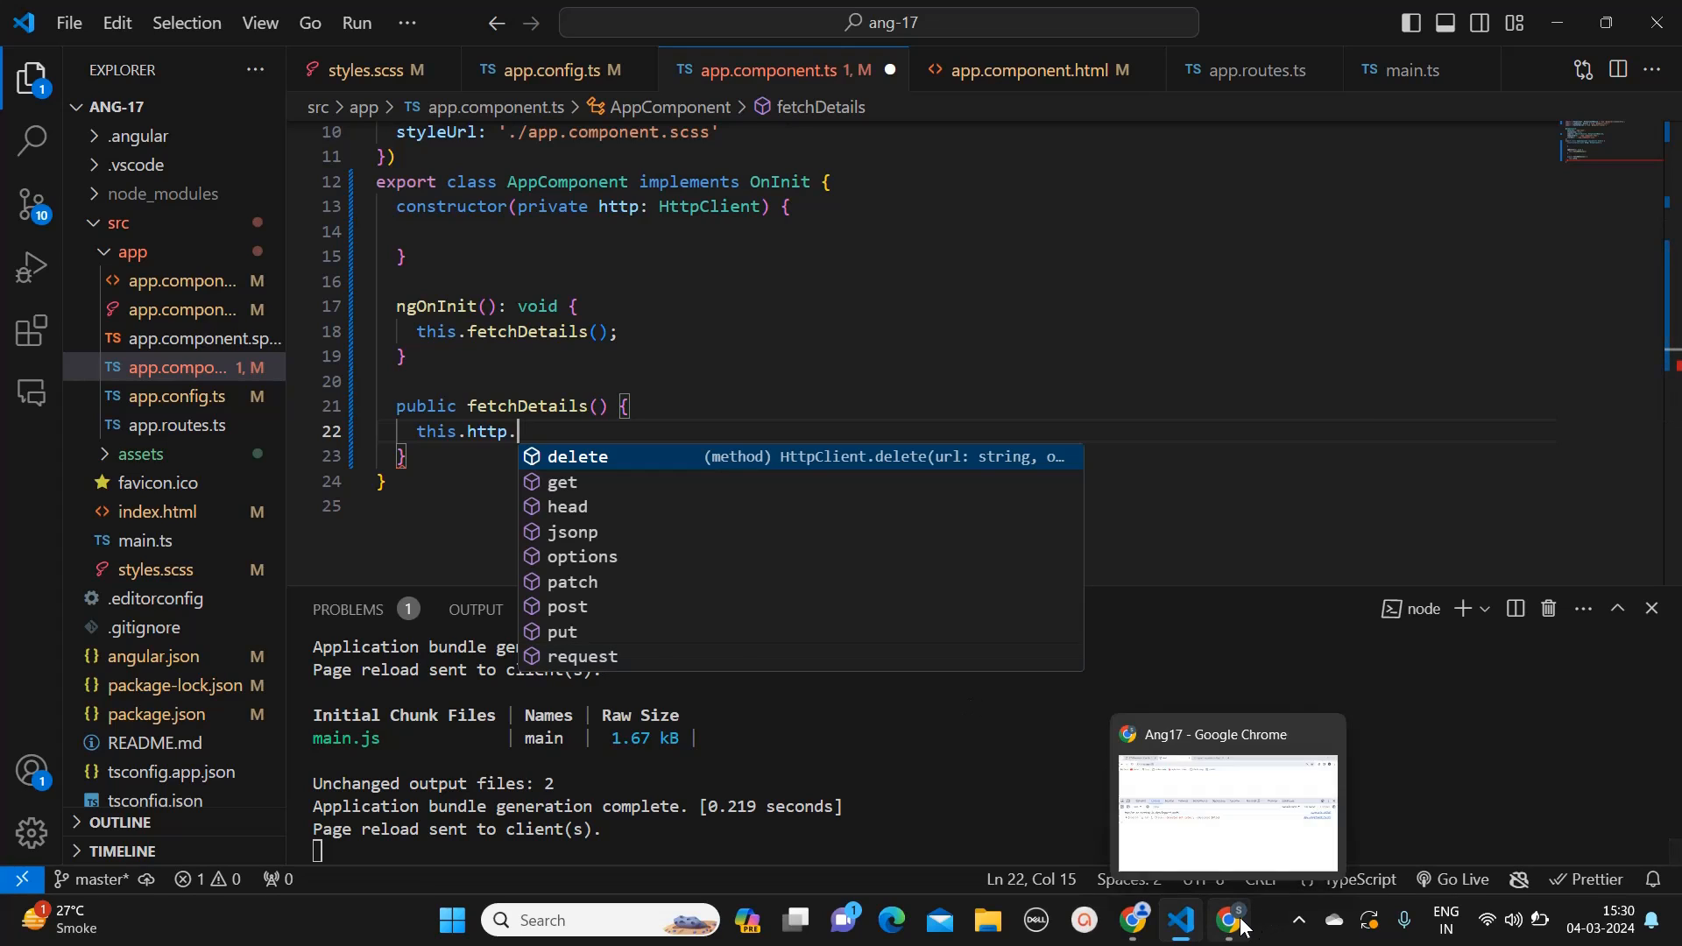
click(1227, 921)
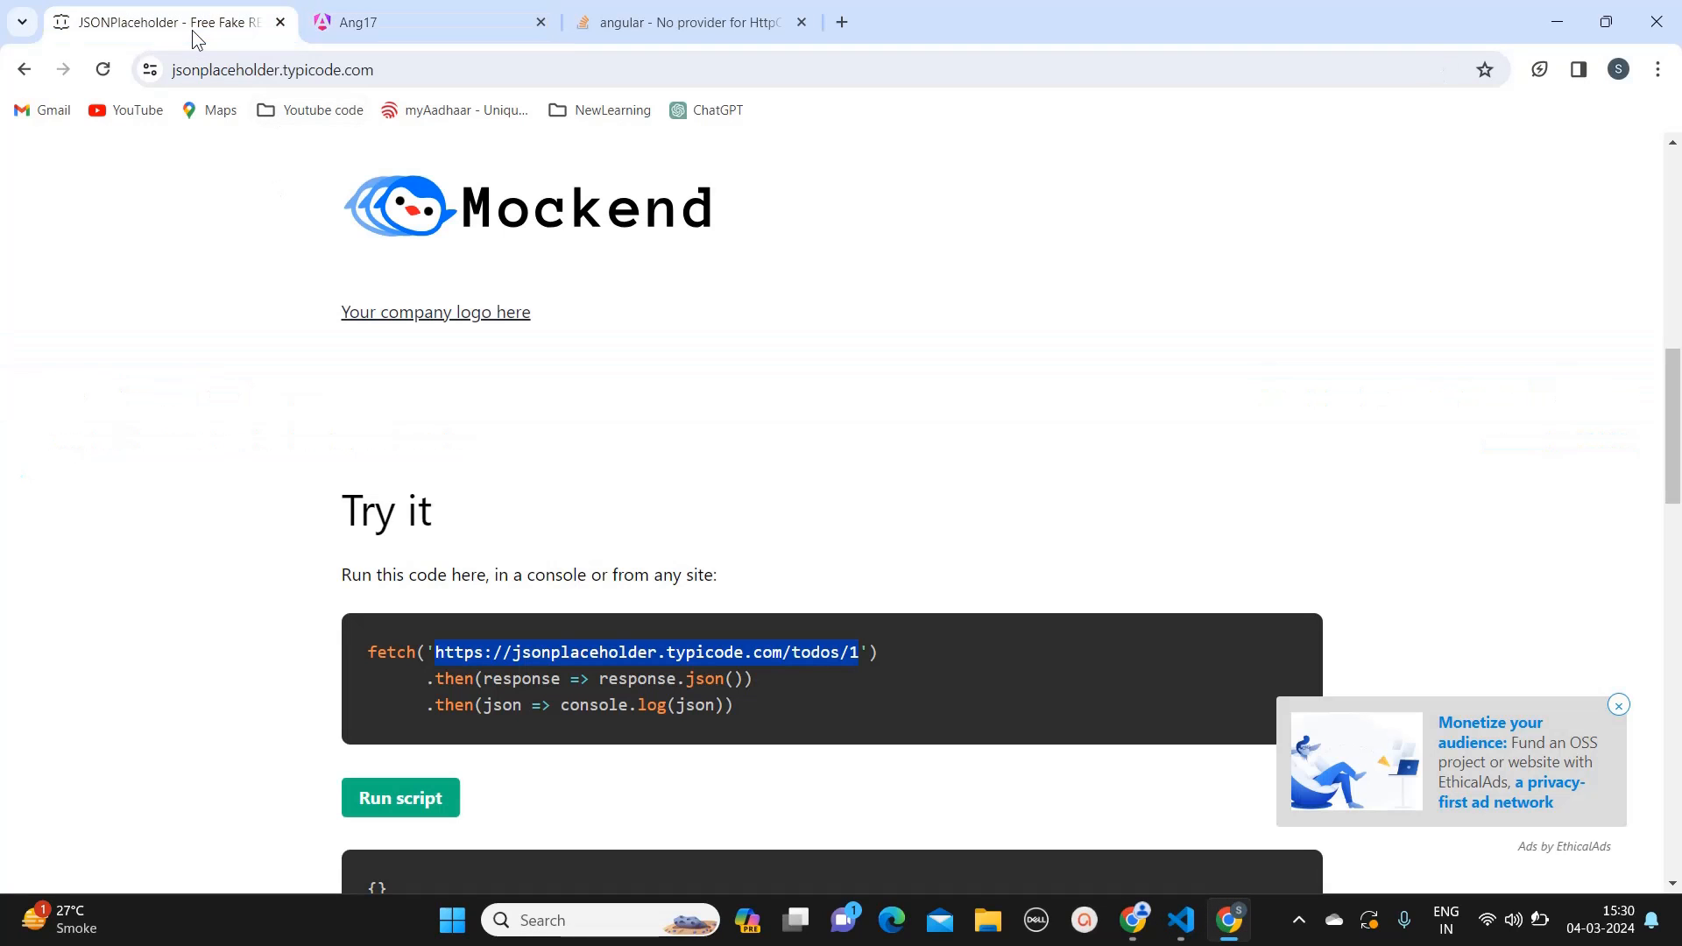
Step: Search 'json placeholder', open JSONPlaceholder and select the todos/1 example URL
click(429, 70)
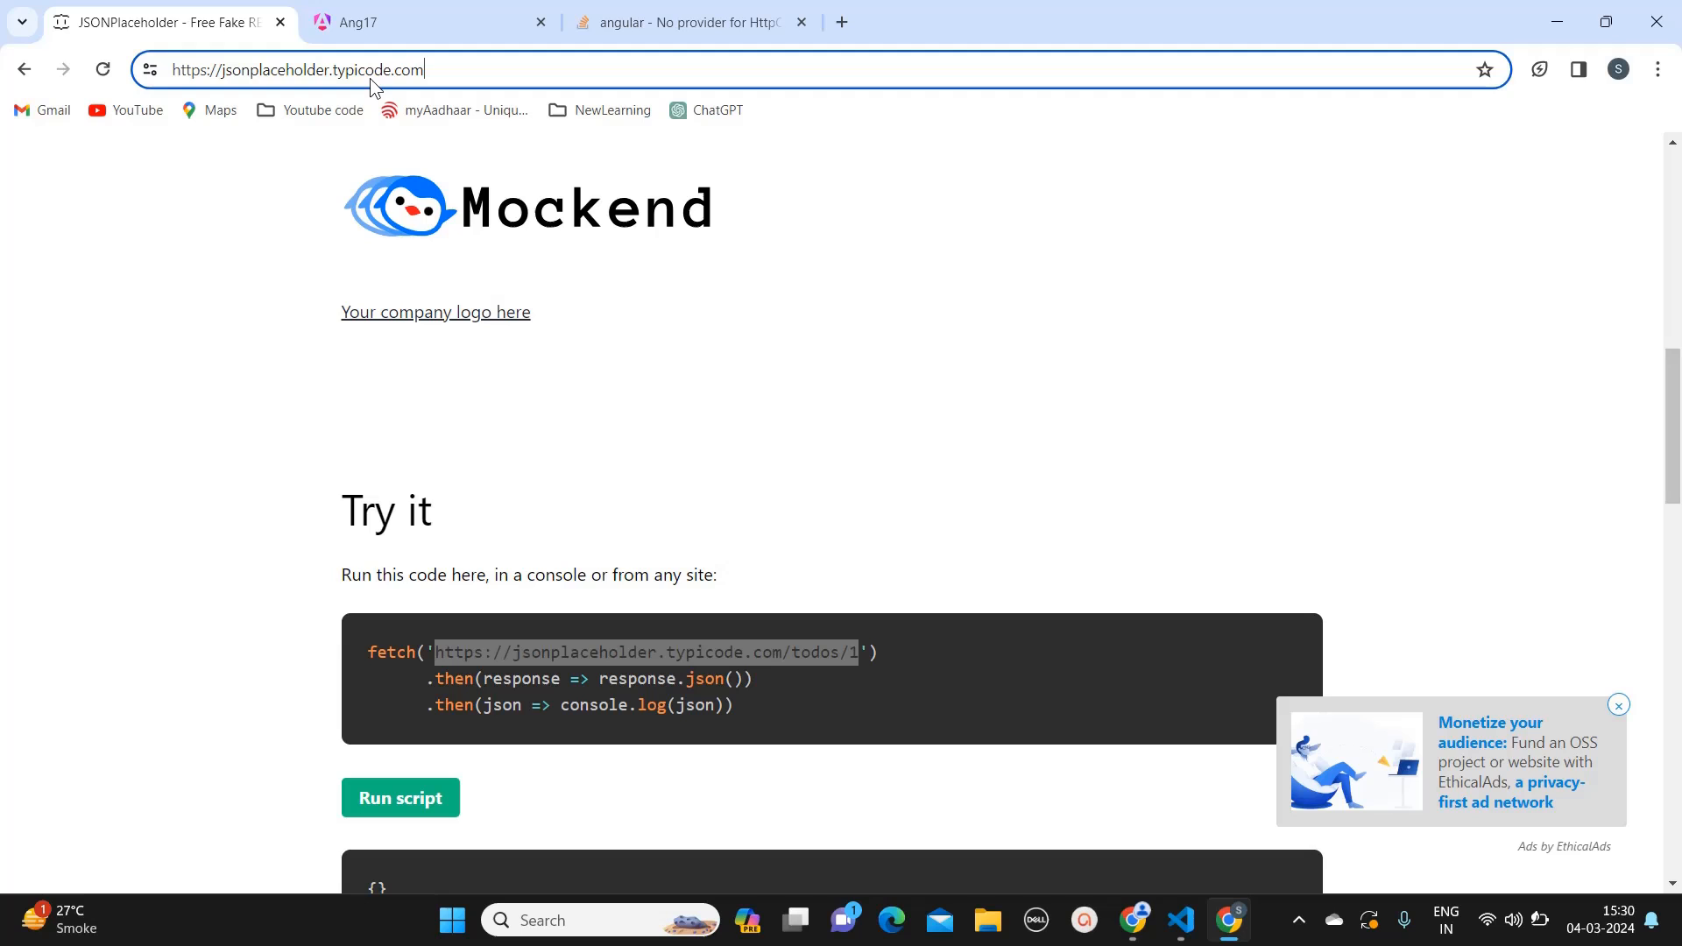
text(json placeholder)
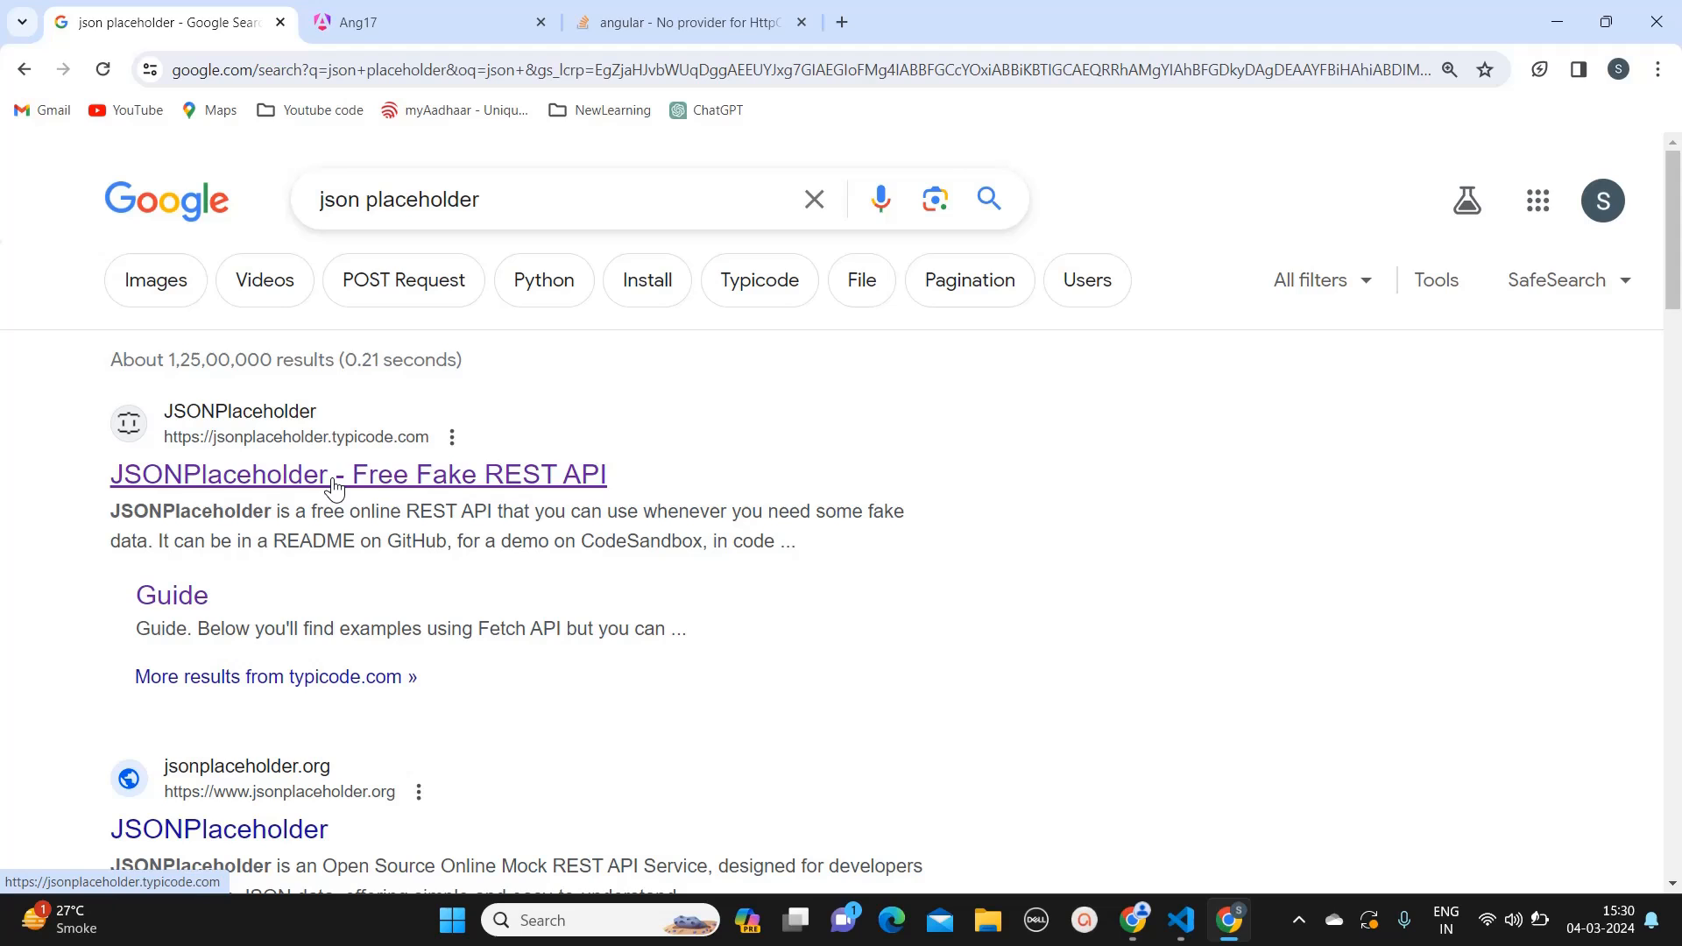
click(357, 474)
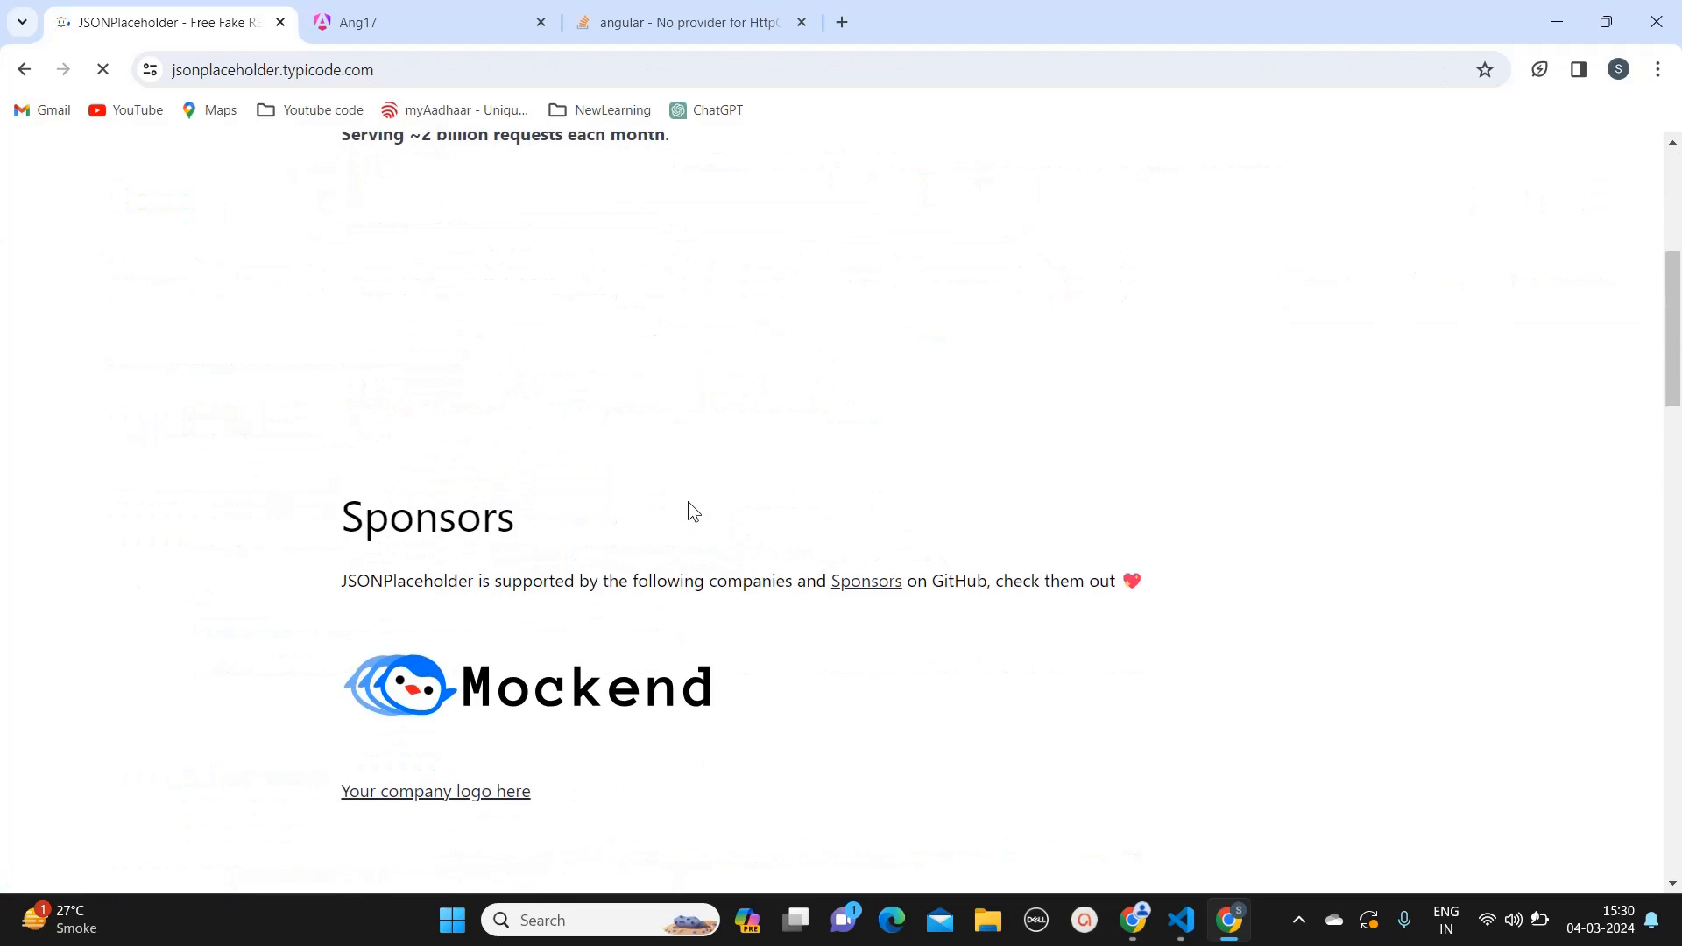
scroll(down, 3)
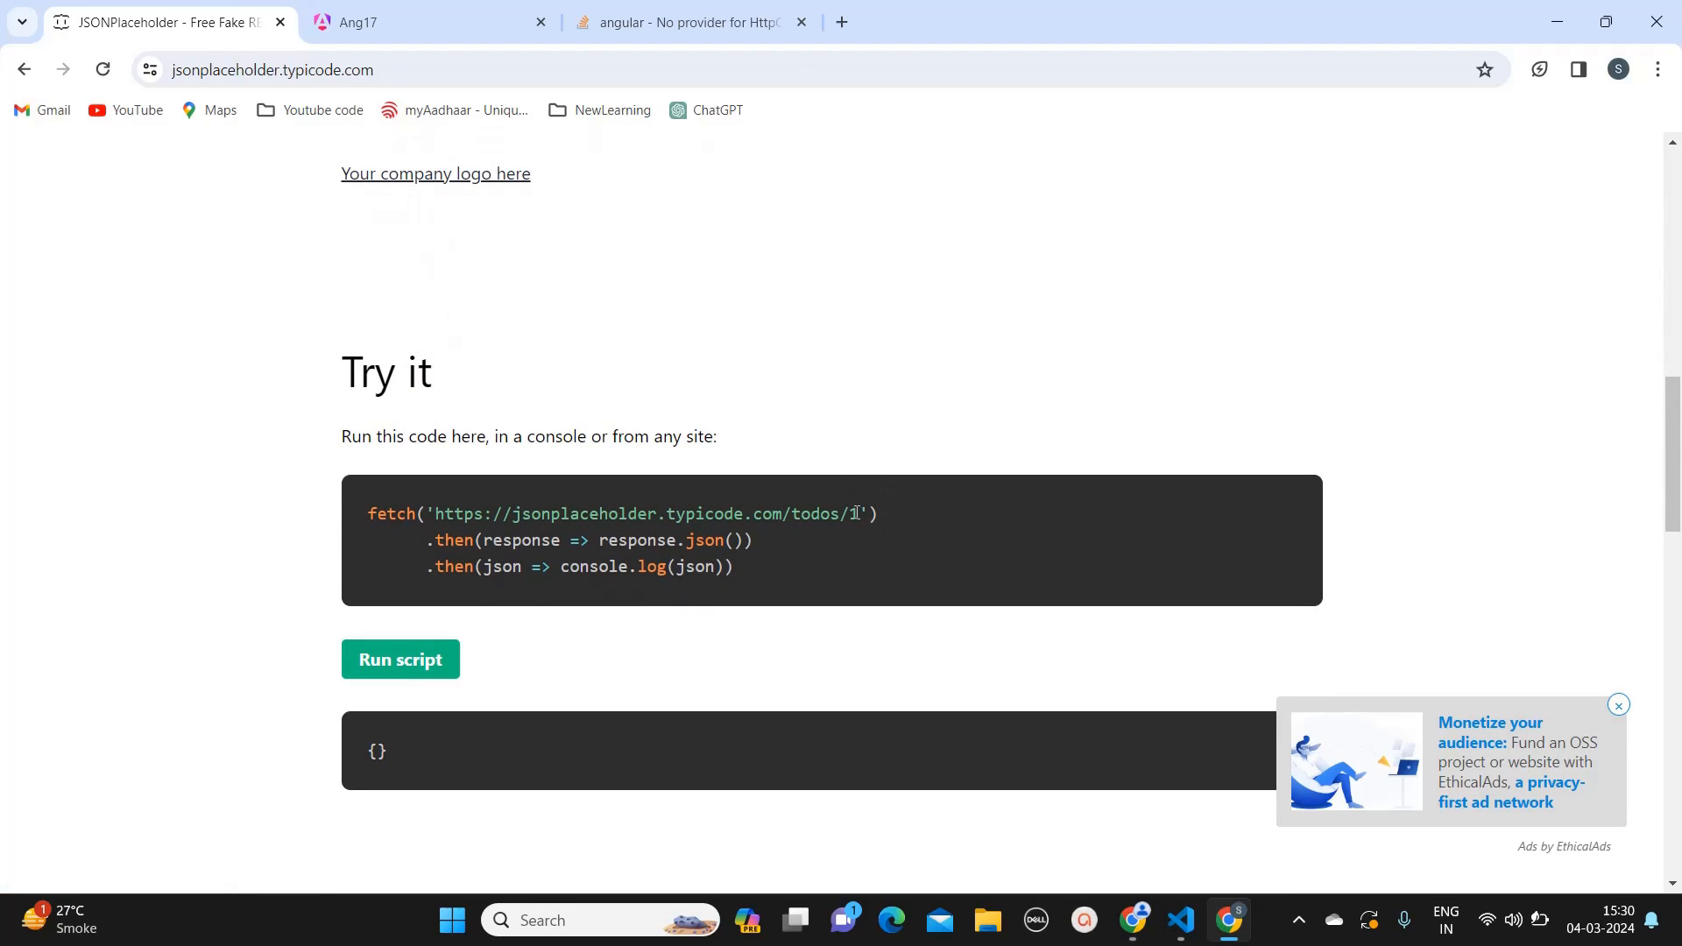
drag(435, 513, 858, 513)
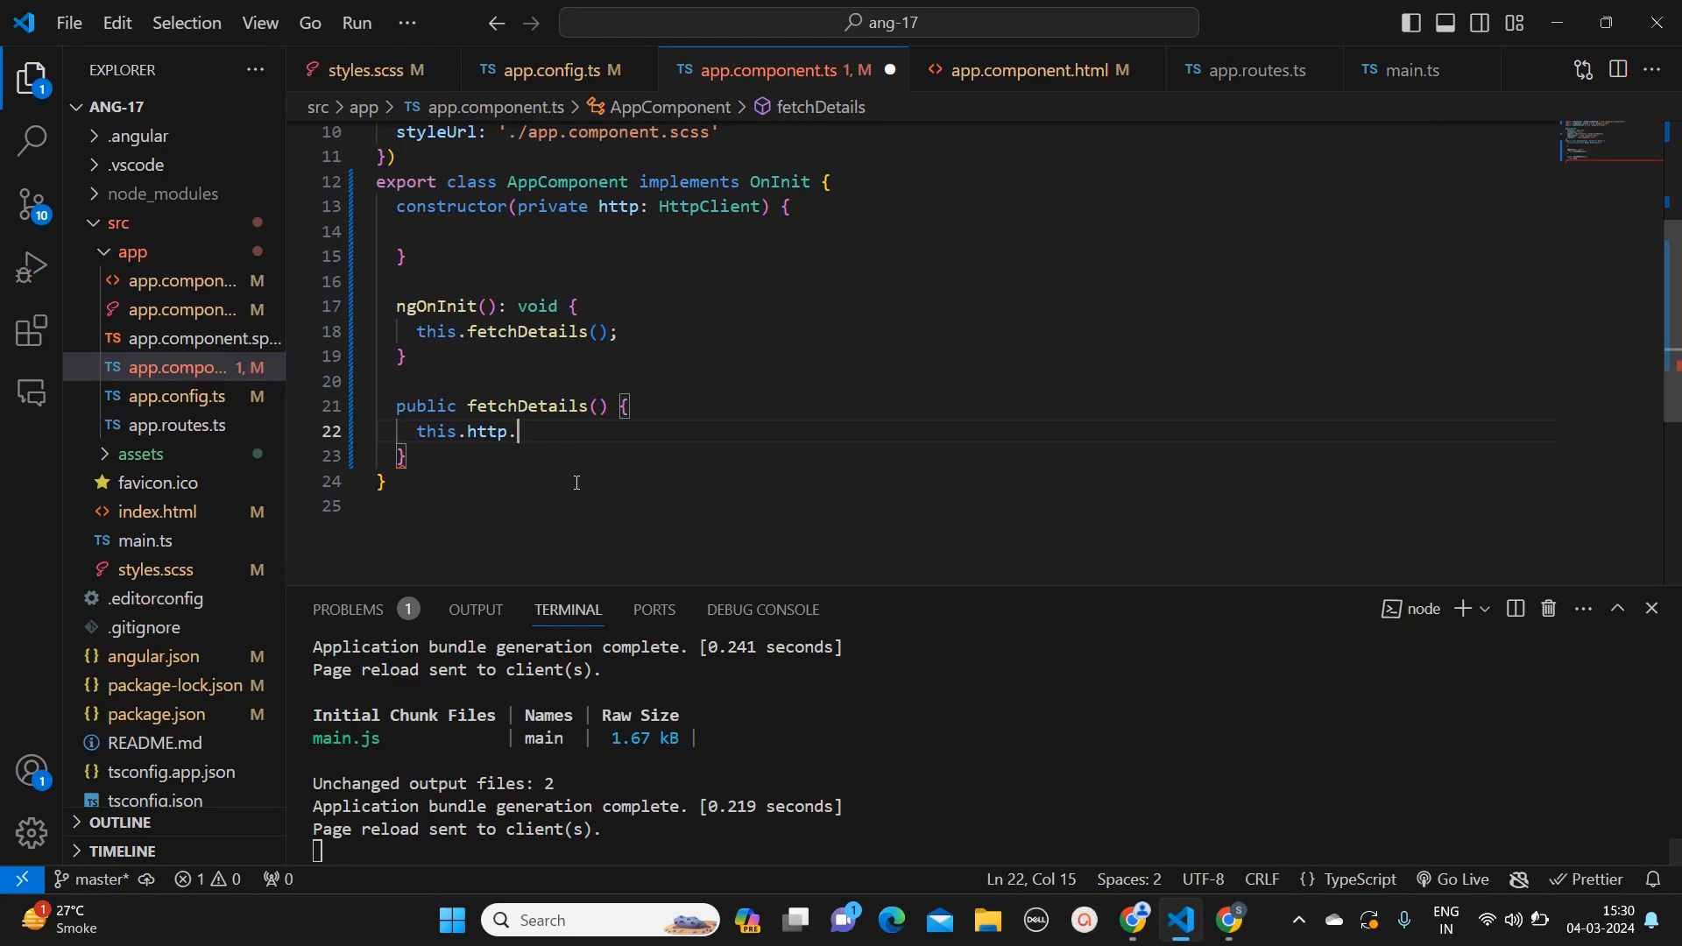
text(get)
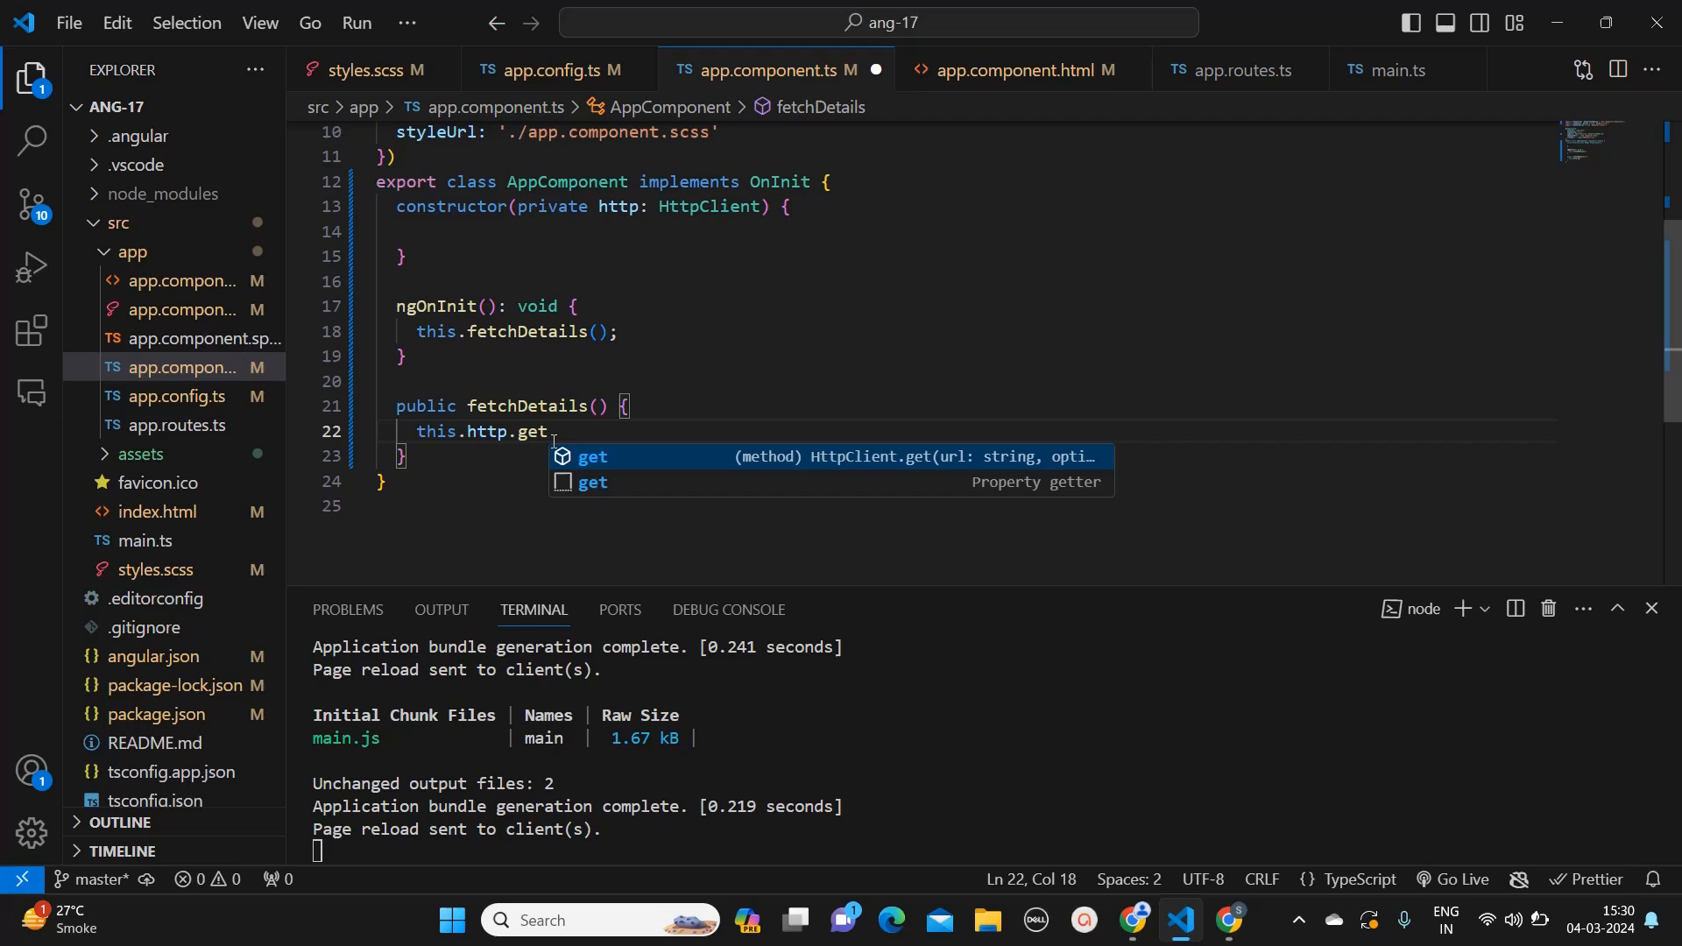
text(())
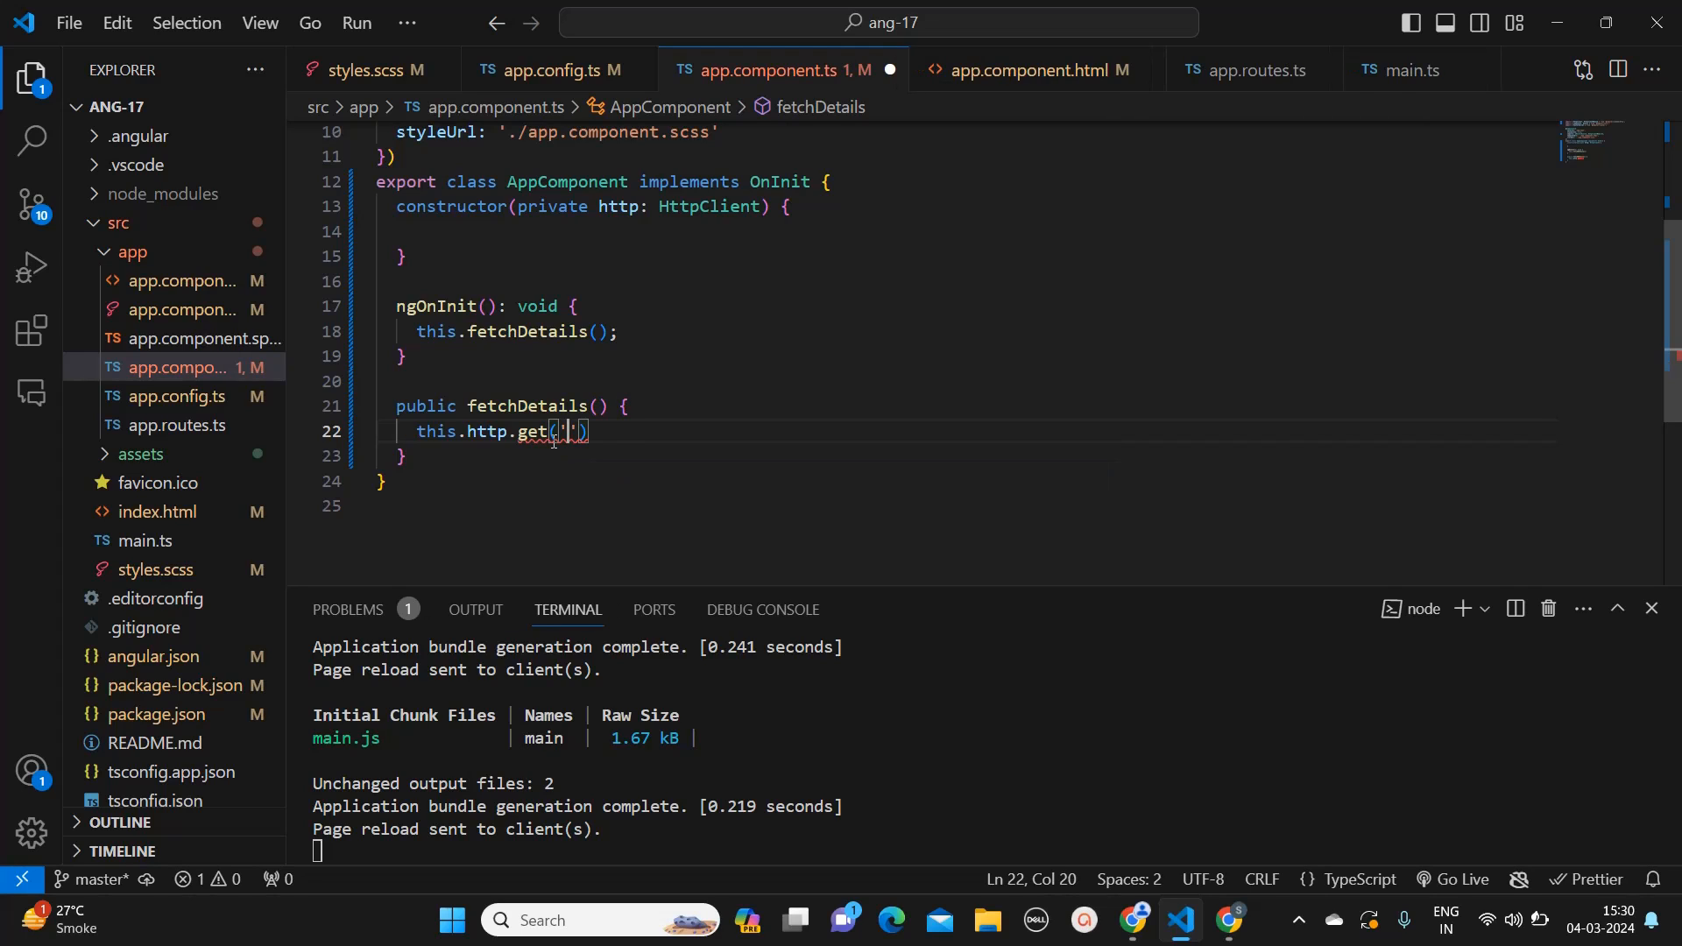
text('https://jsonplaceholder.typicode.com/todos/1')
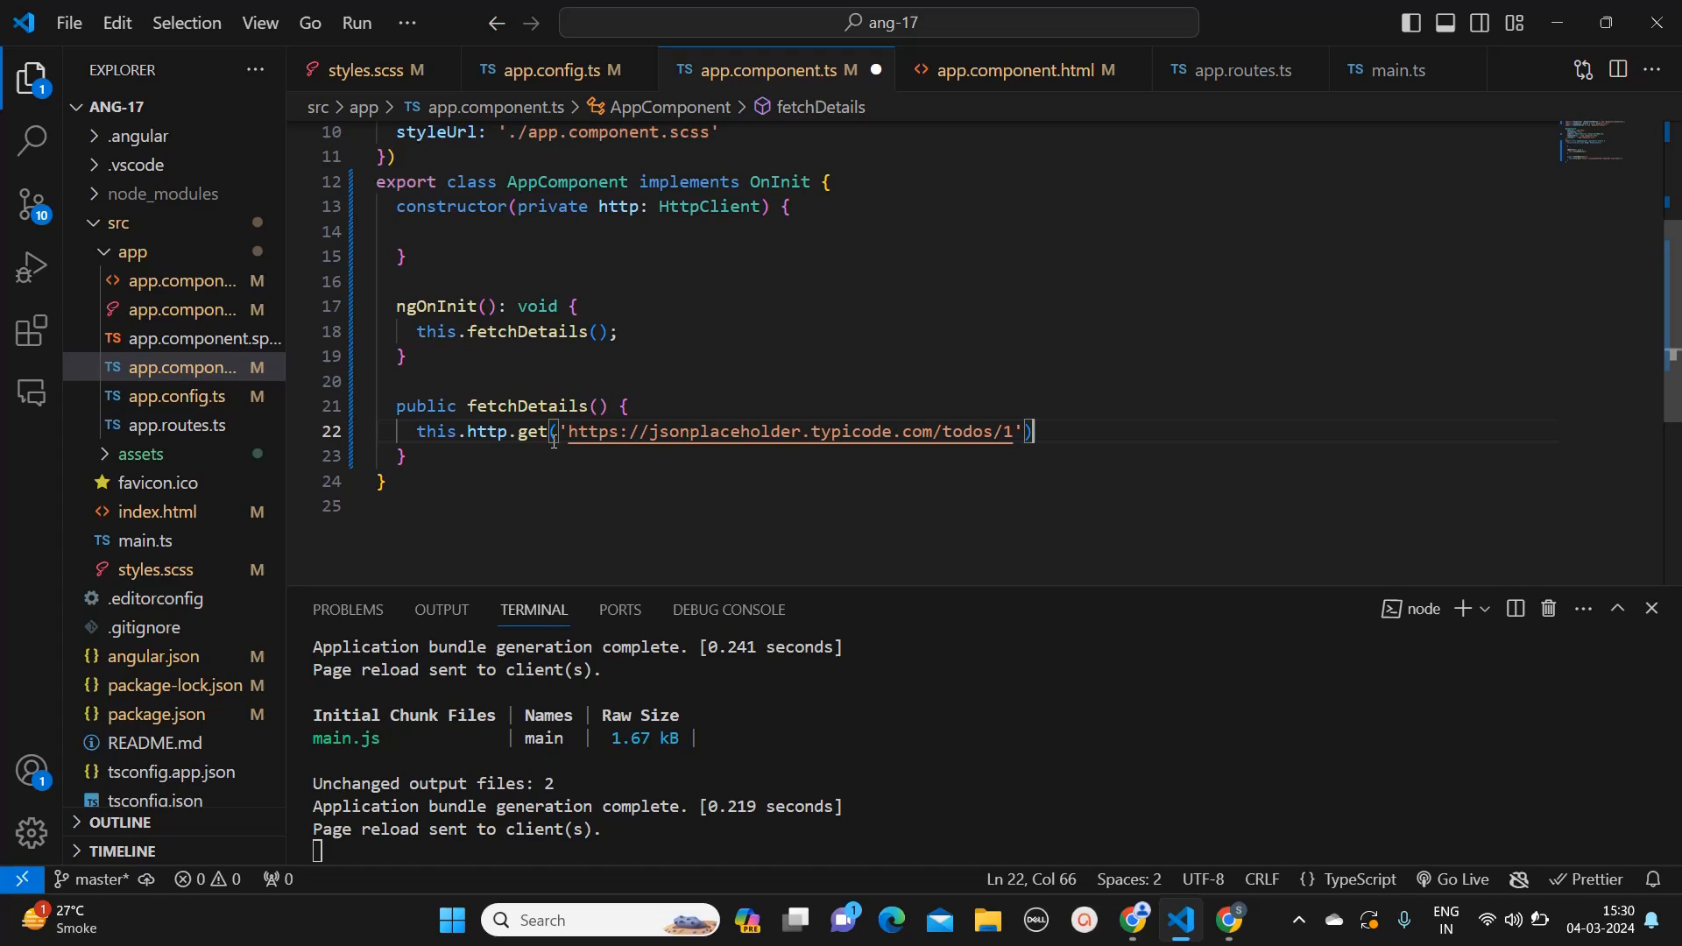
text(.subscribe)
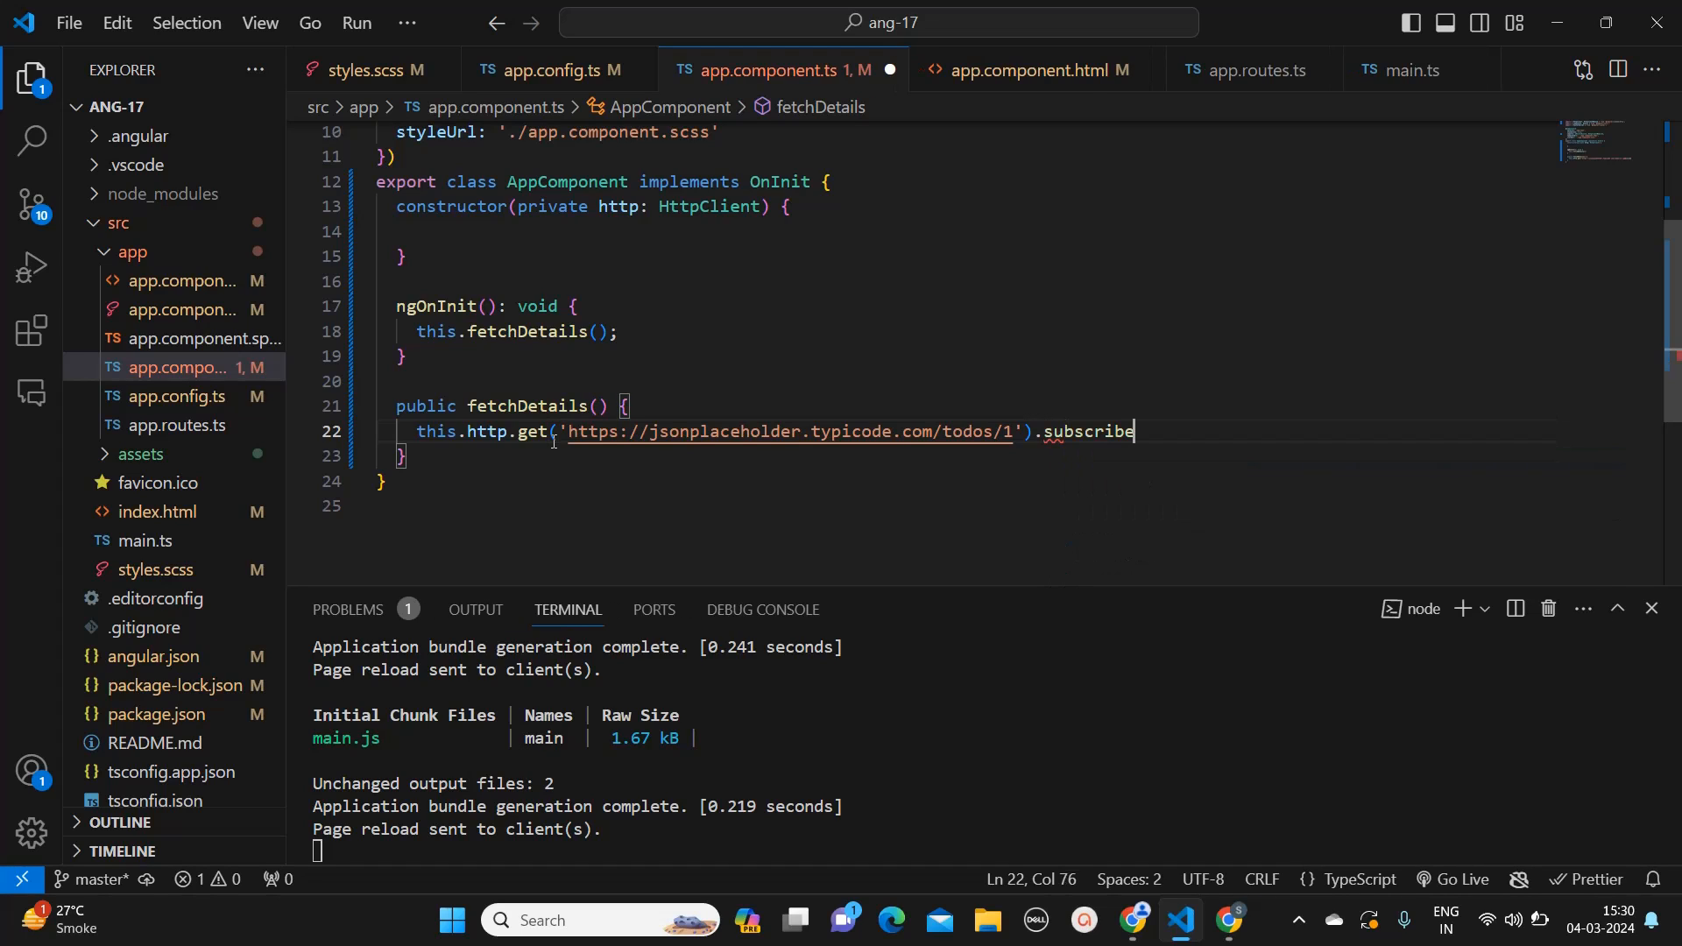
text(())
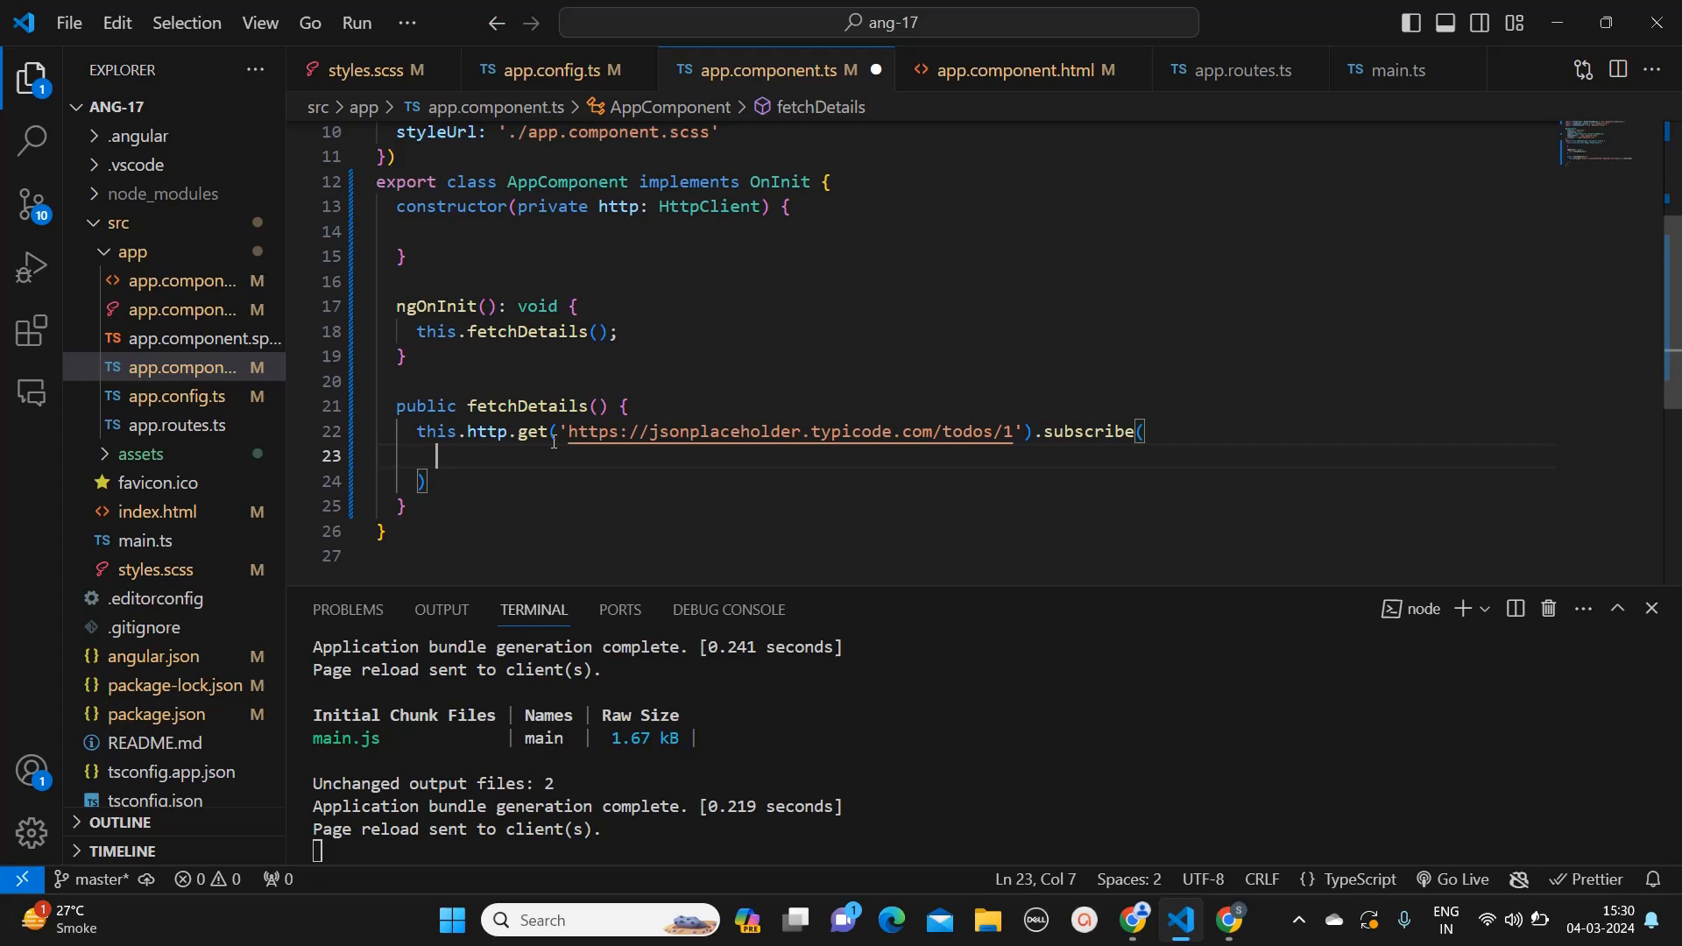
text(())
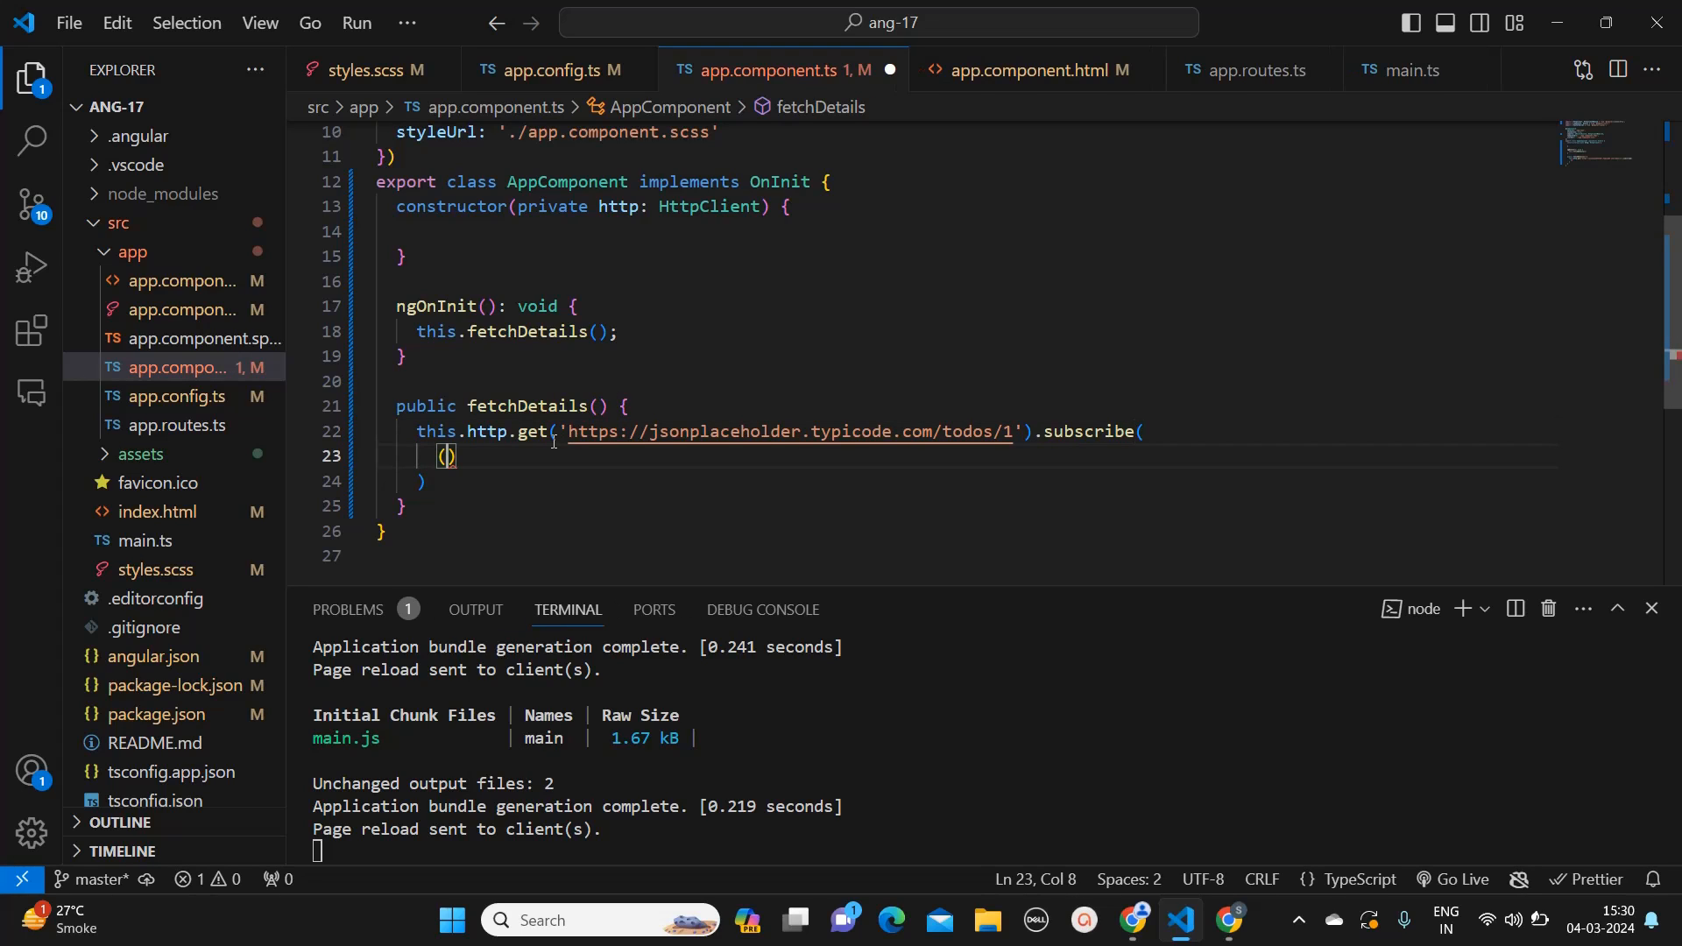
text(resp)
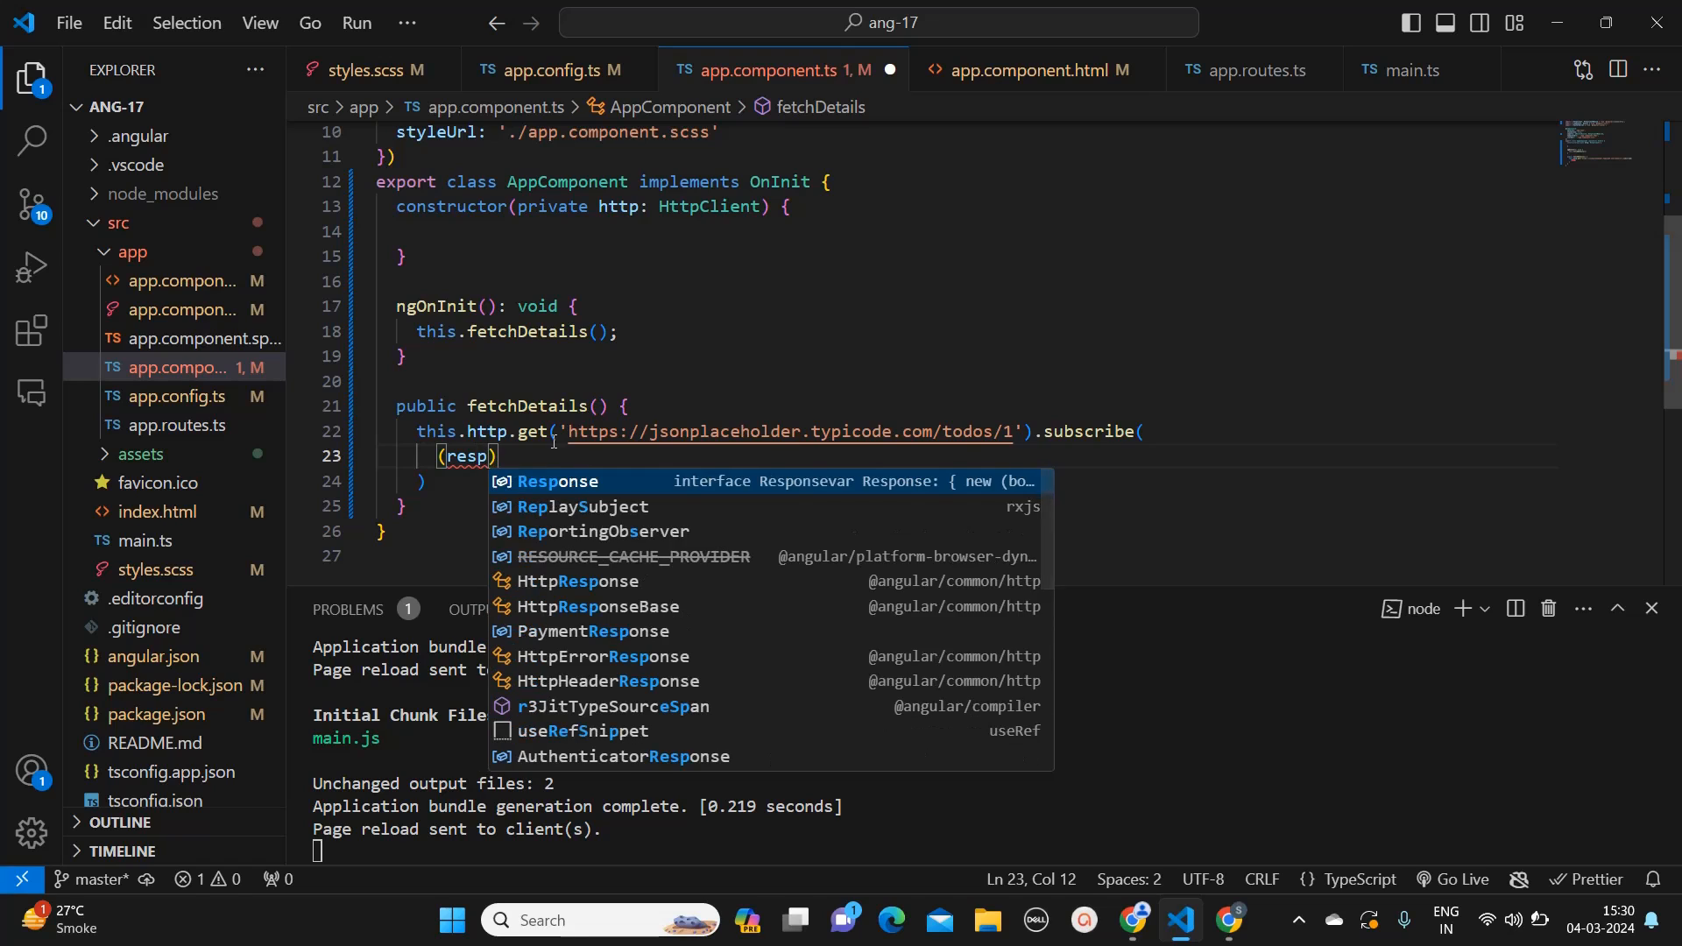
text(:any)
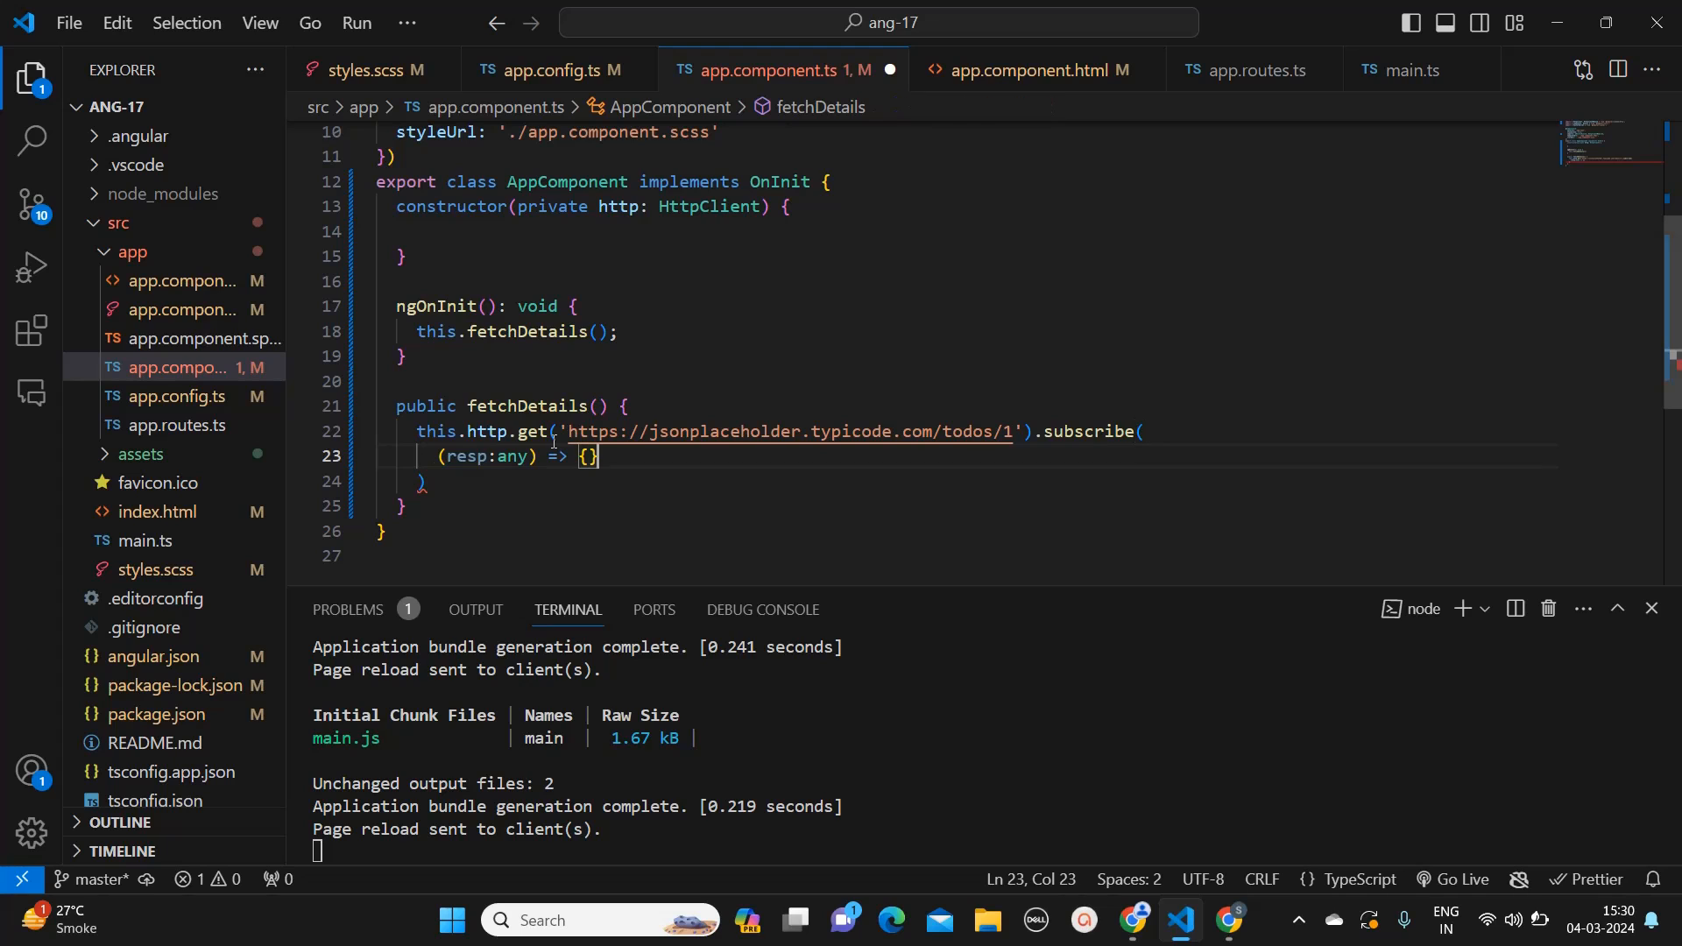
text(console.log();)
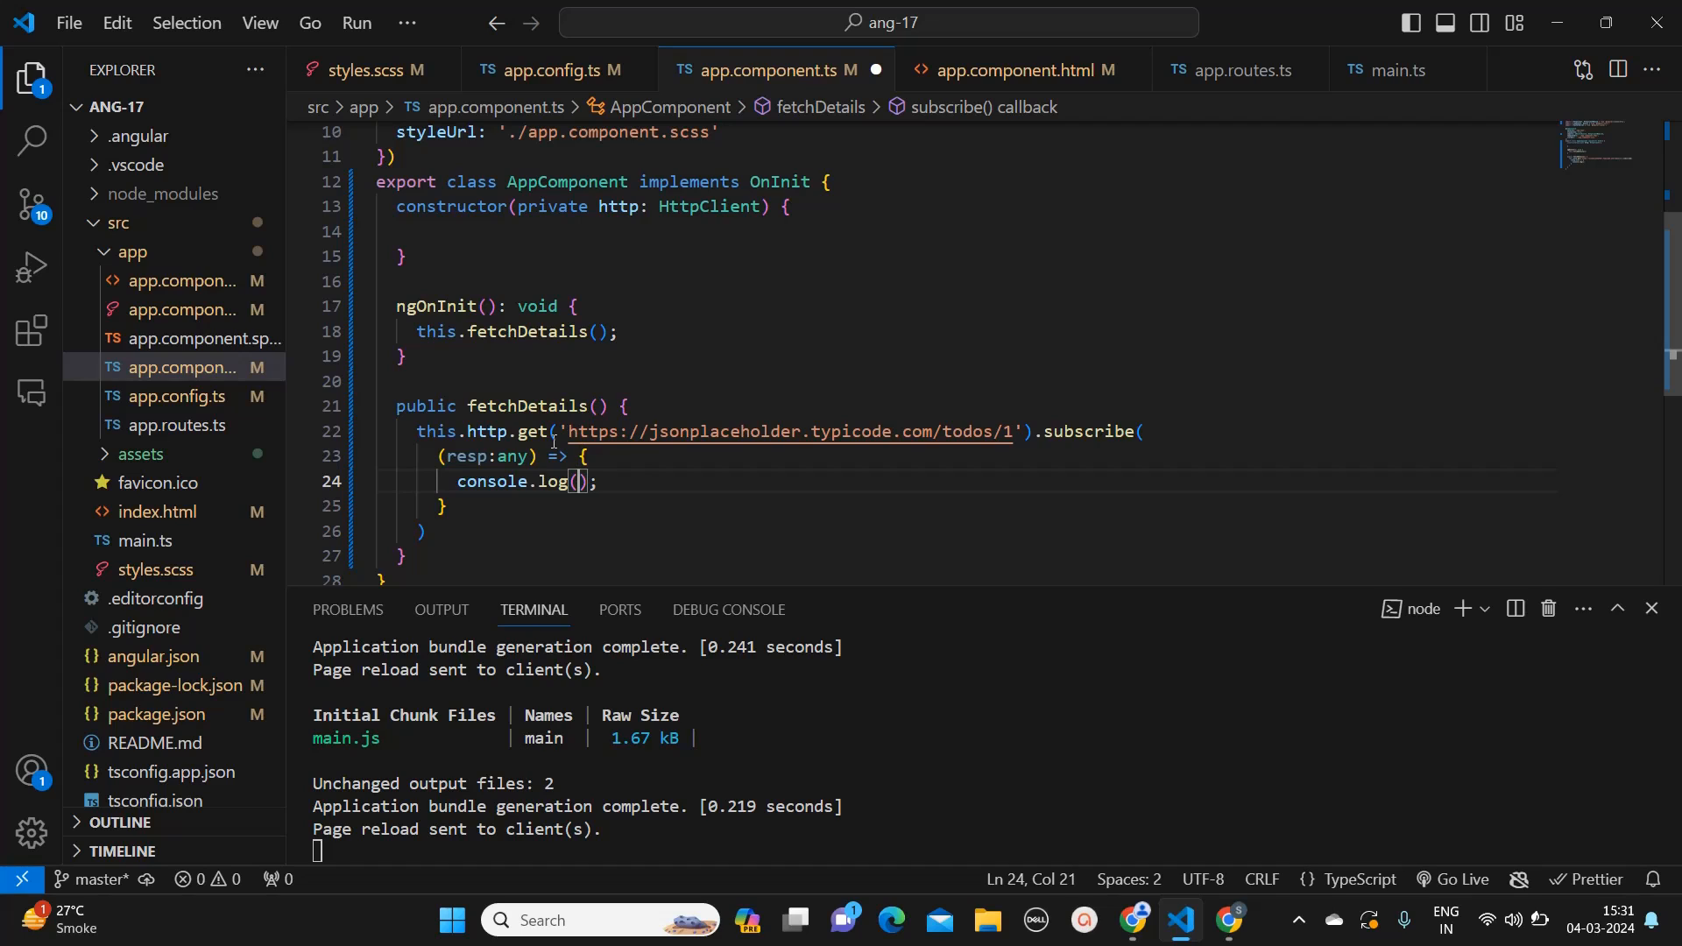
text(resp)
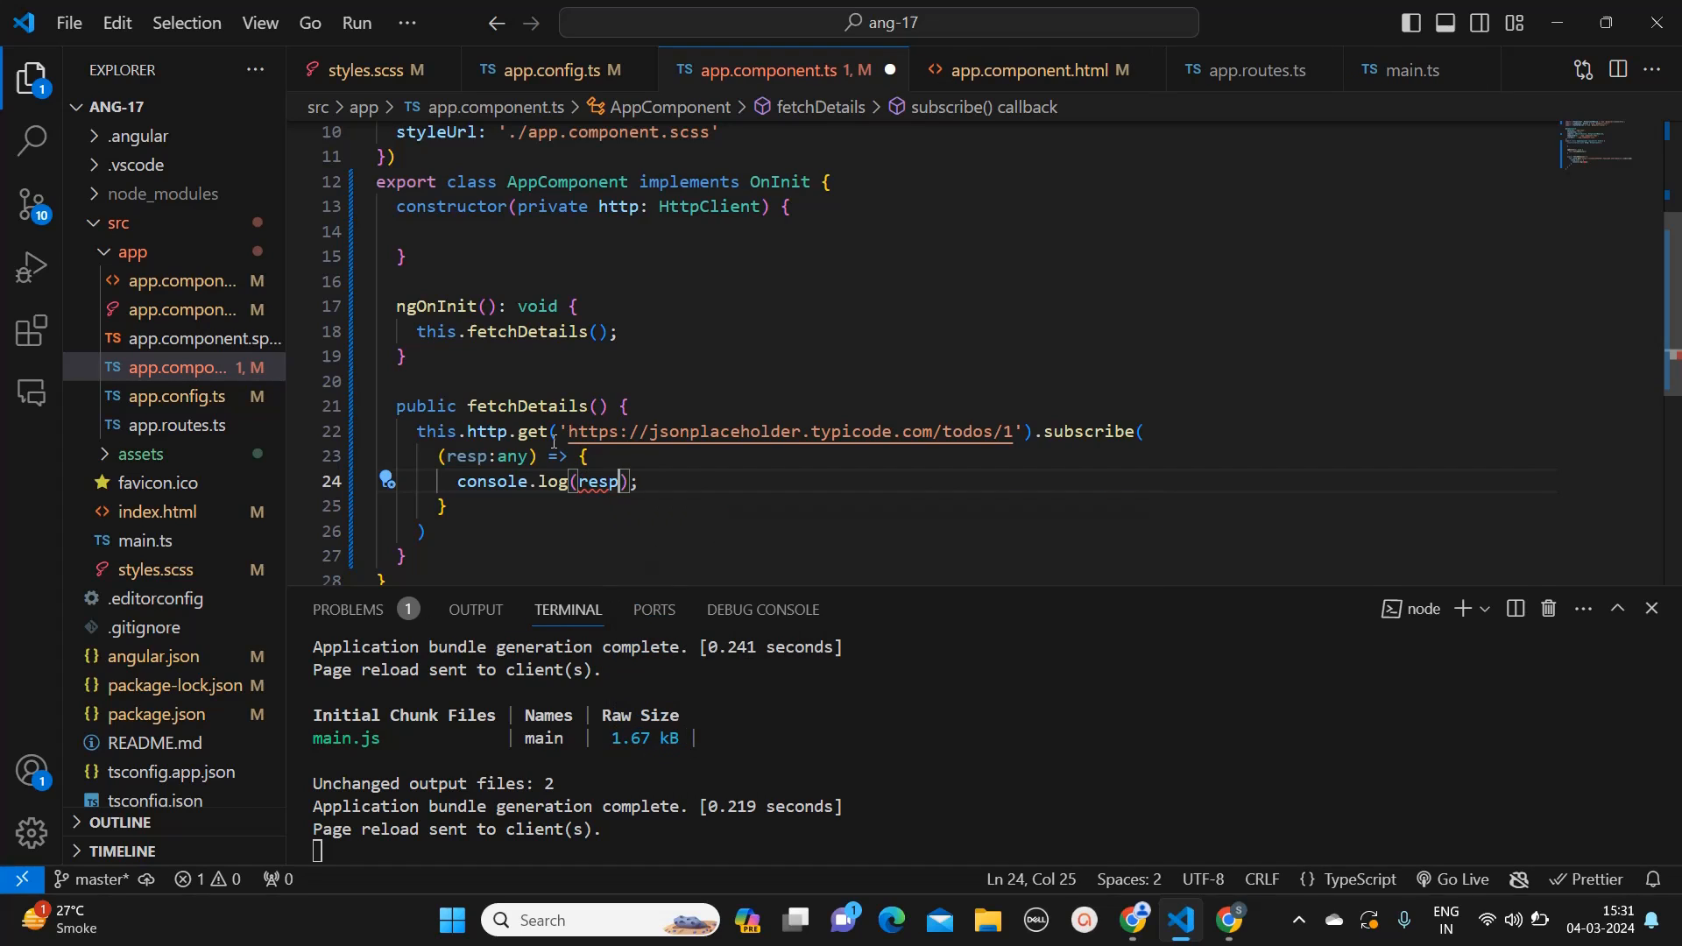
key(ctrl+s)
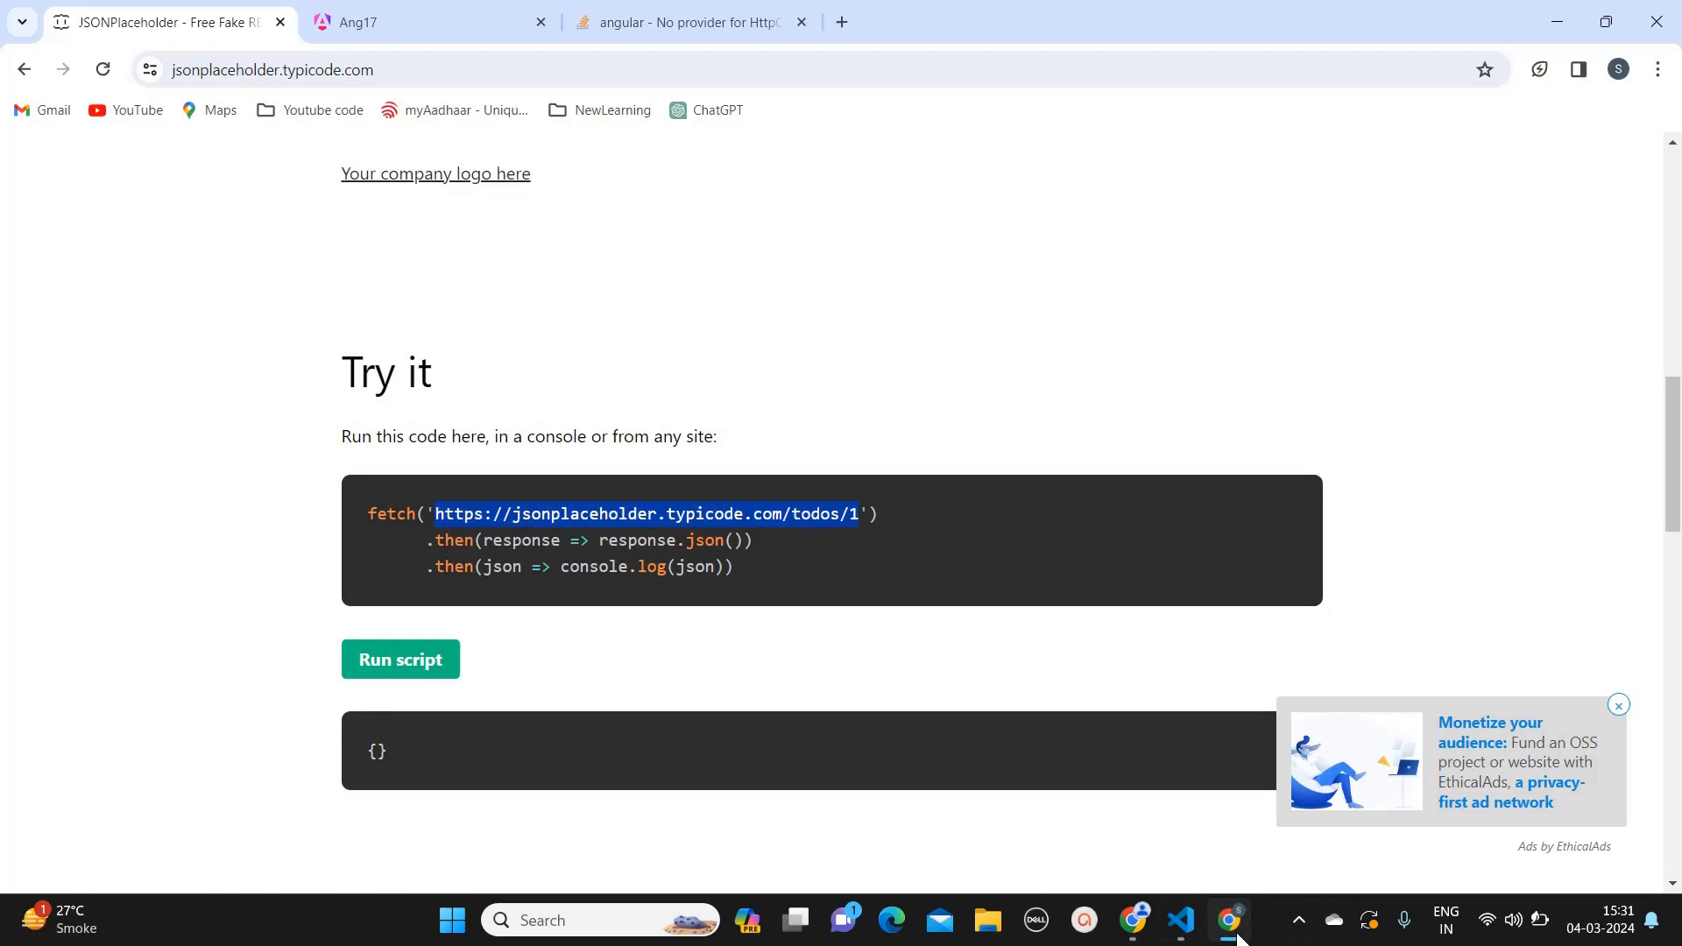
Step: Switch to the Ang17 app tab, close the error search tab, and expand the logged todo
click(354, 21)
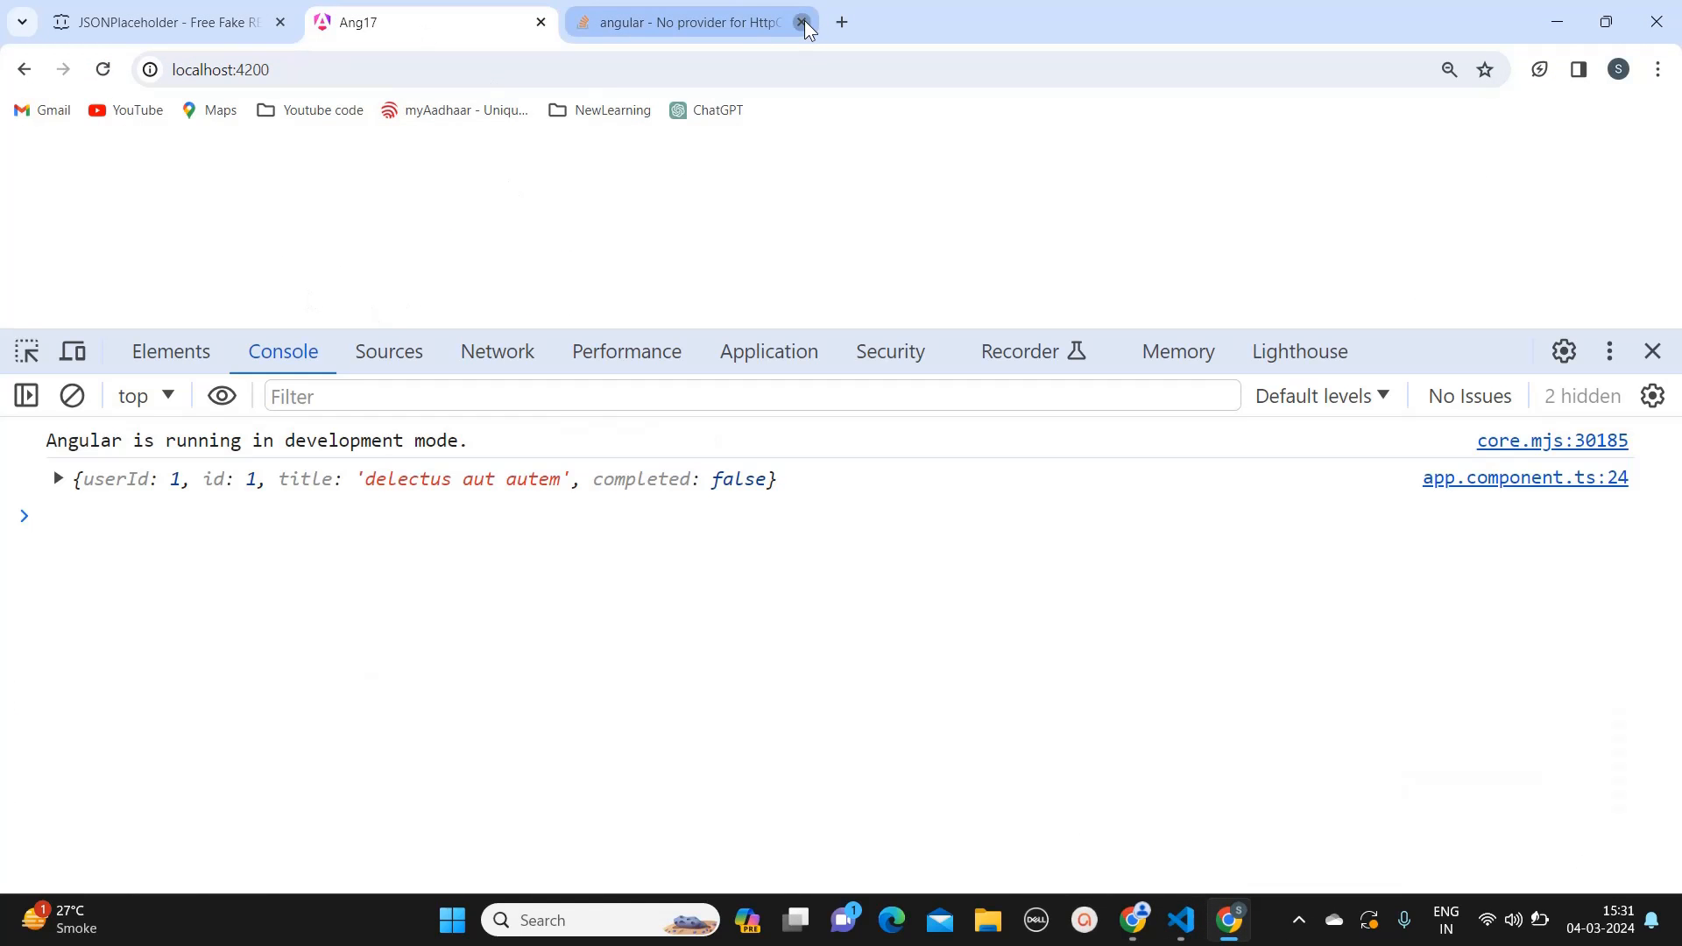
click(802, 21)
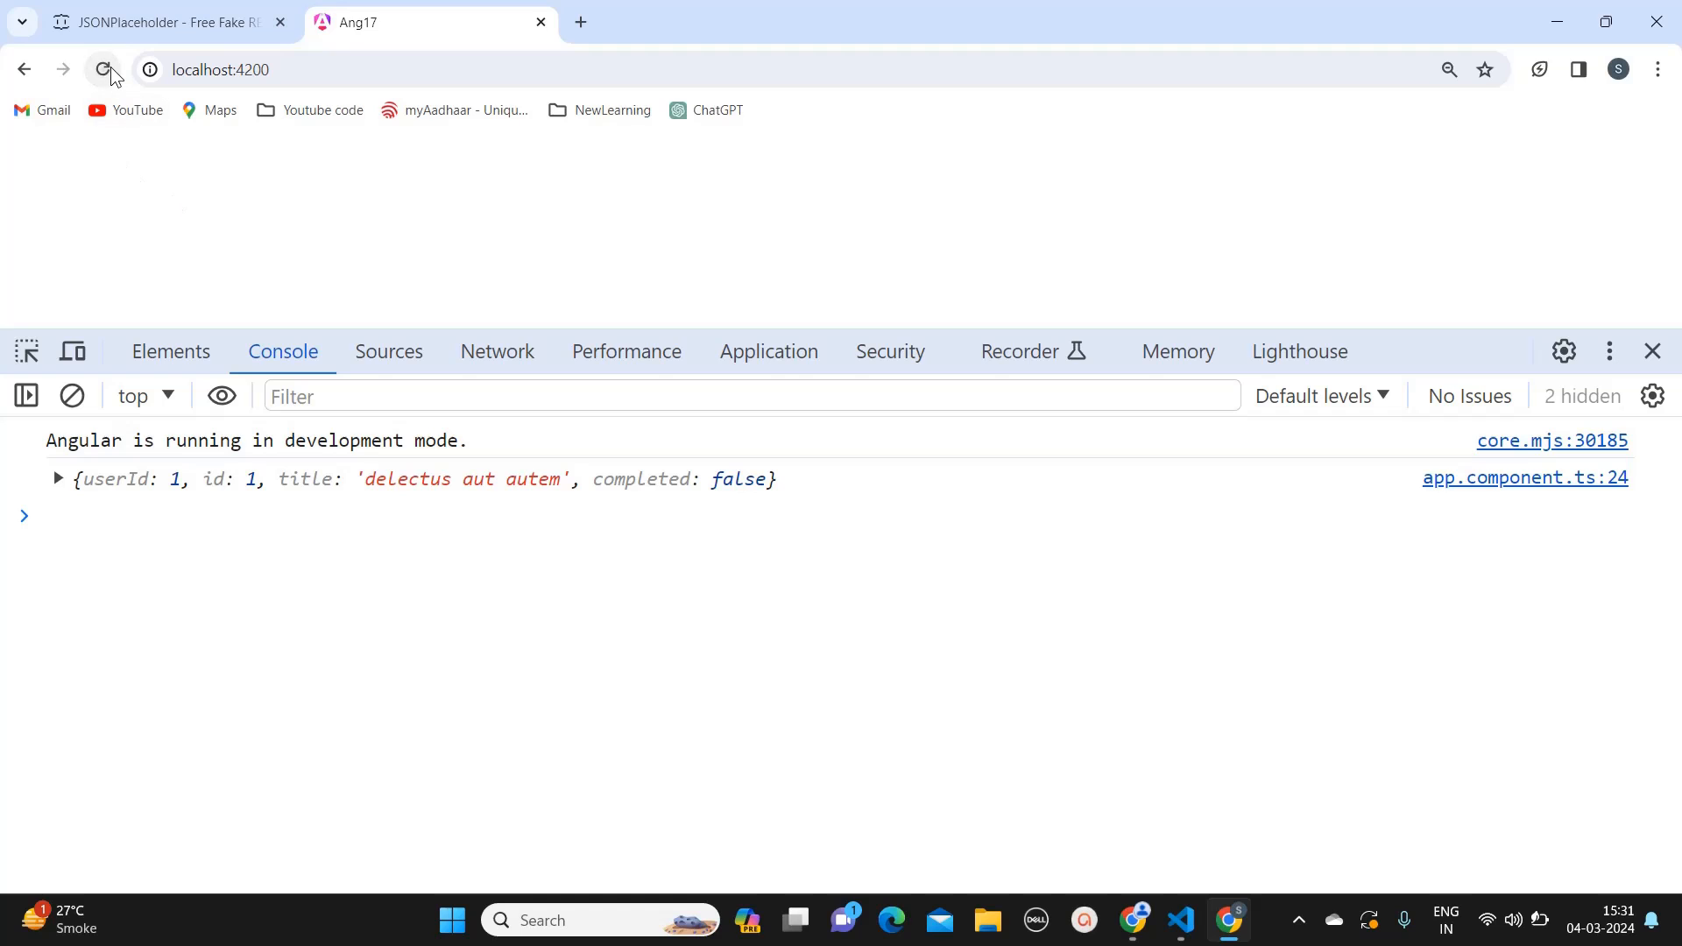
click(57, 478)
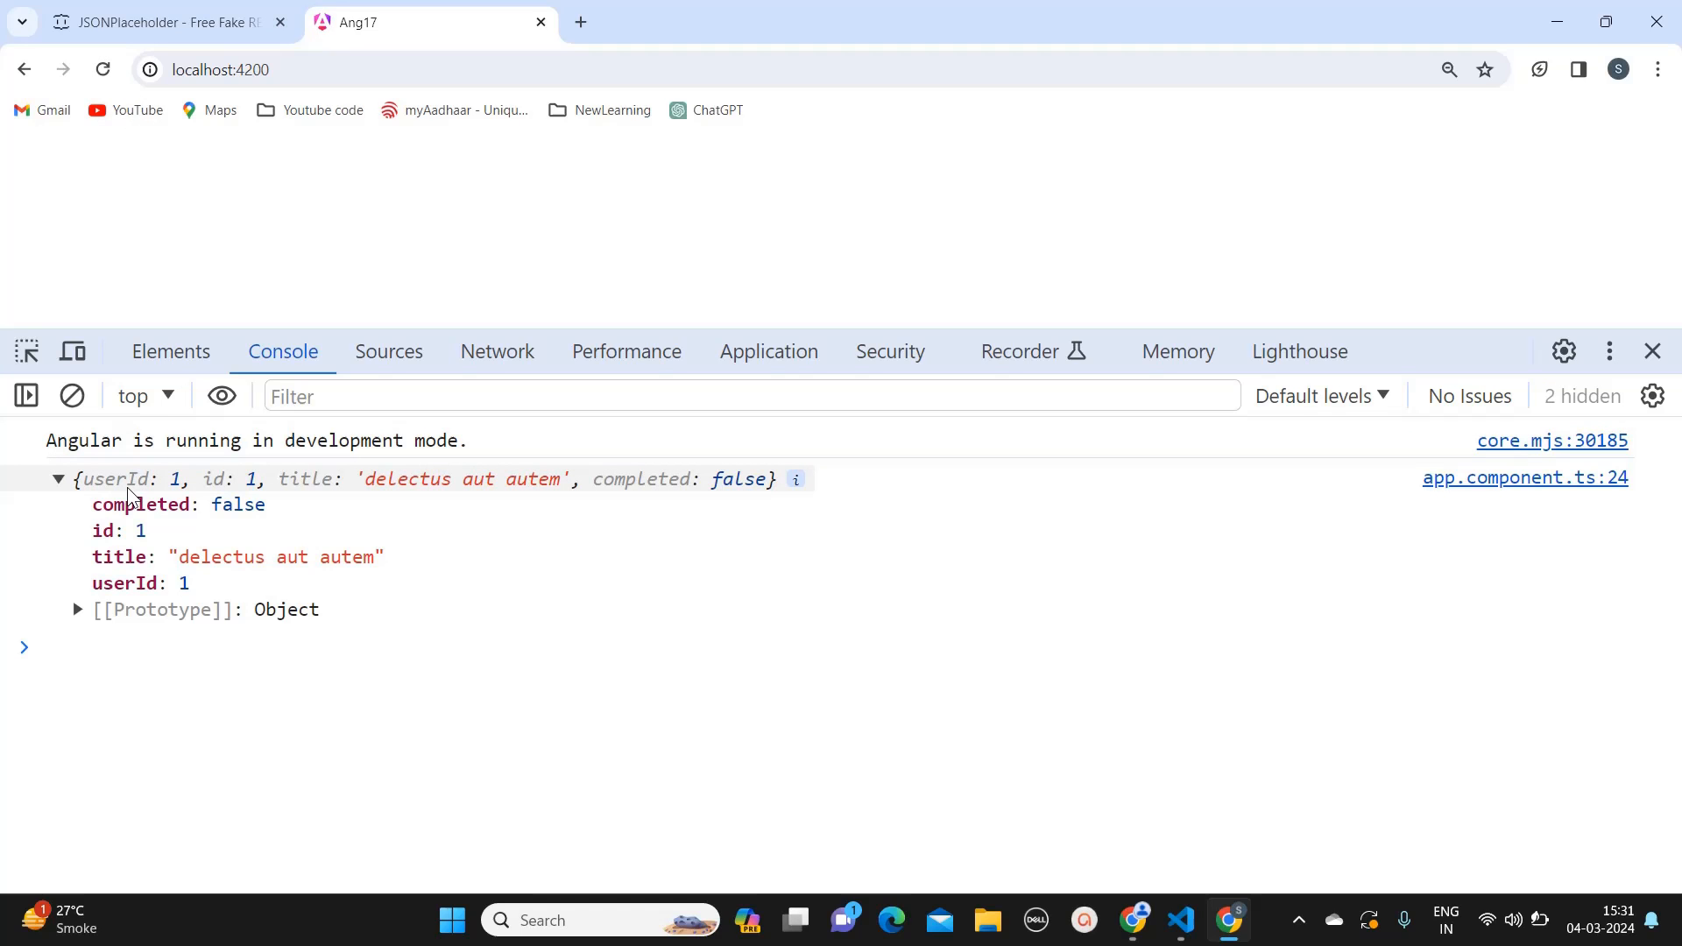
Step: Filter the Network panel to Fetch/XHR and view the todos/1 response JSON
click(58, 478)
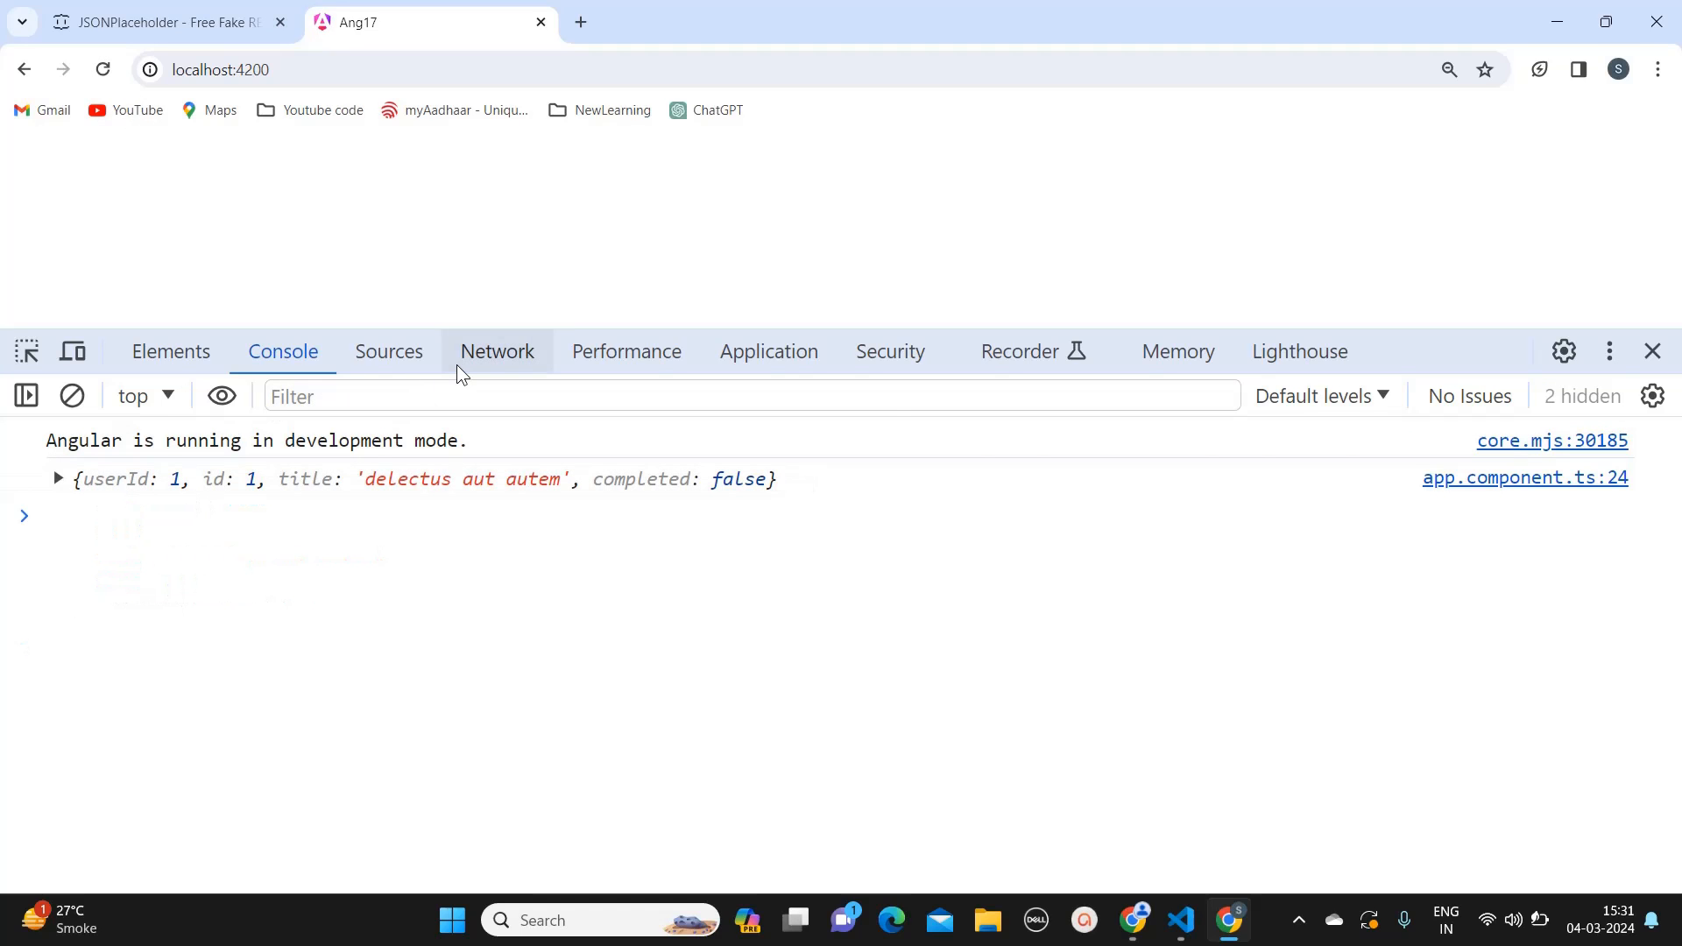
click(497, 351)
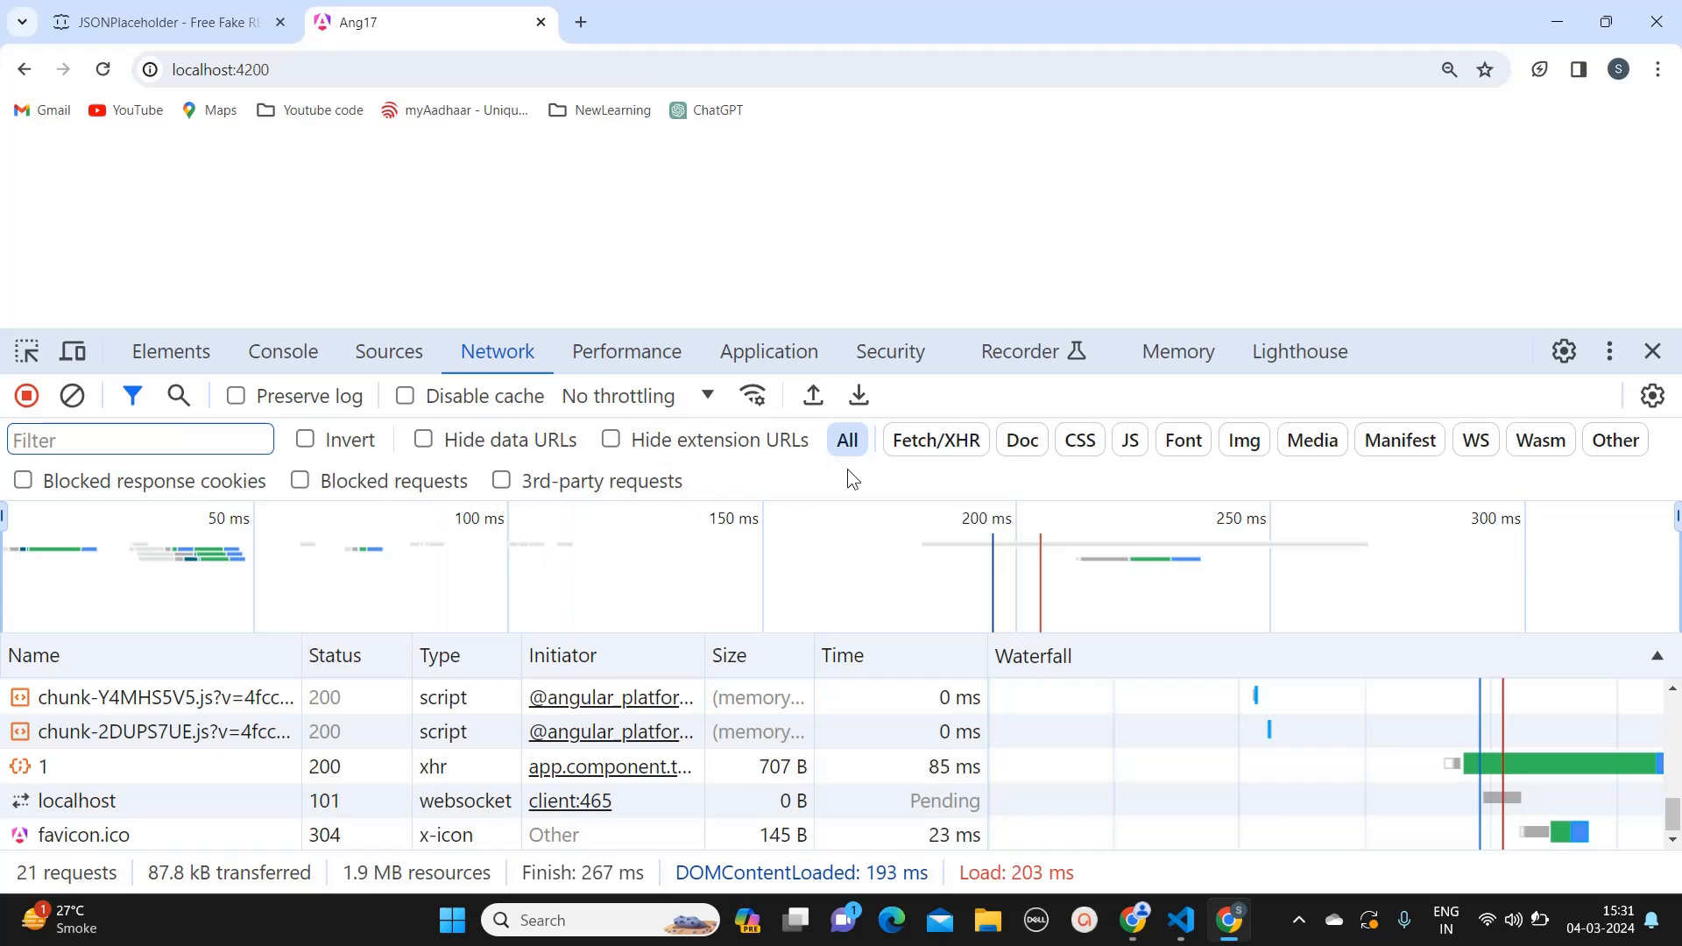
mouse_move(697, 482)
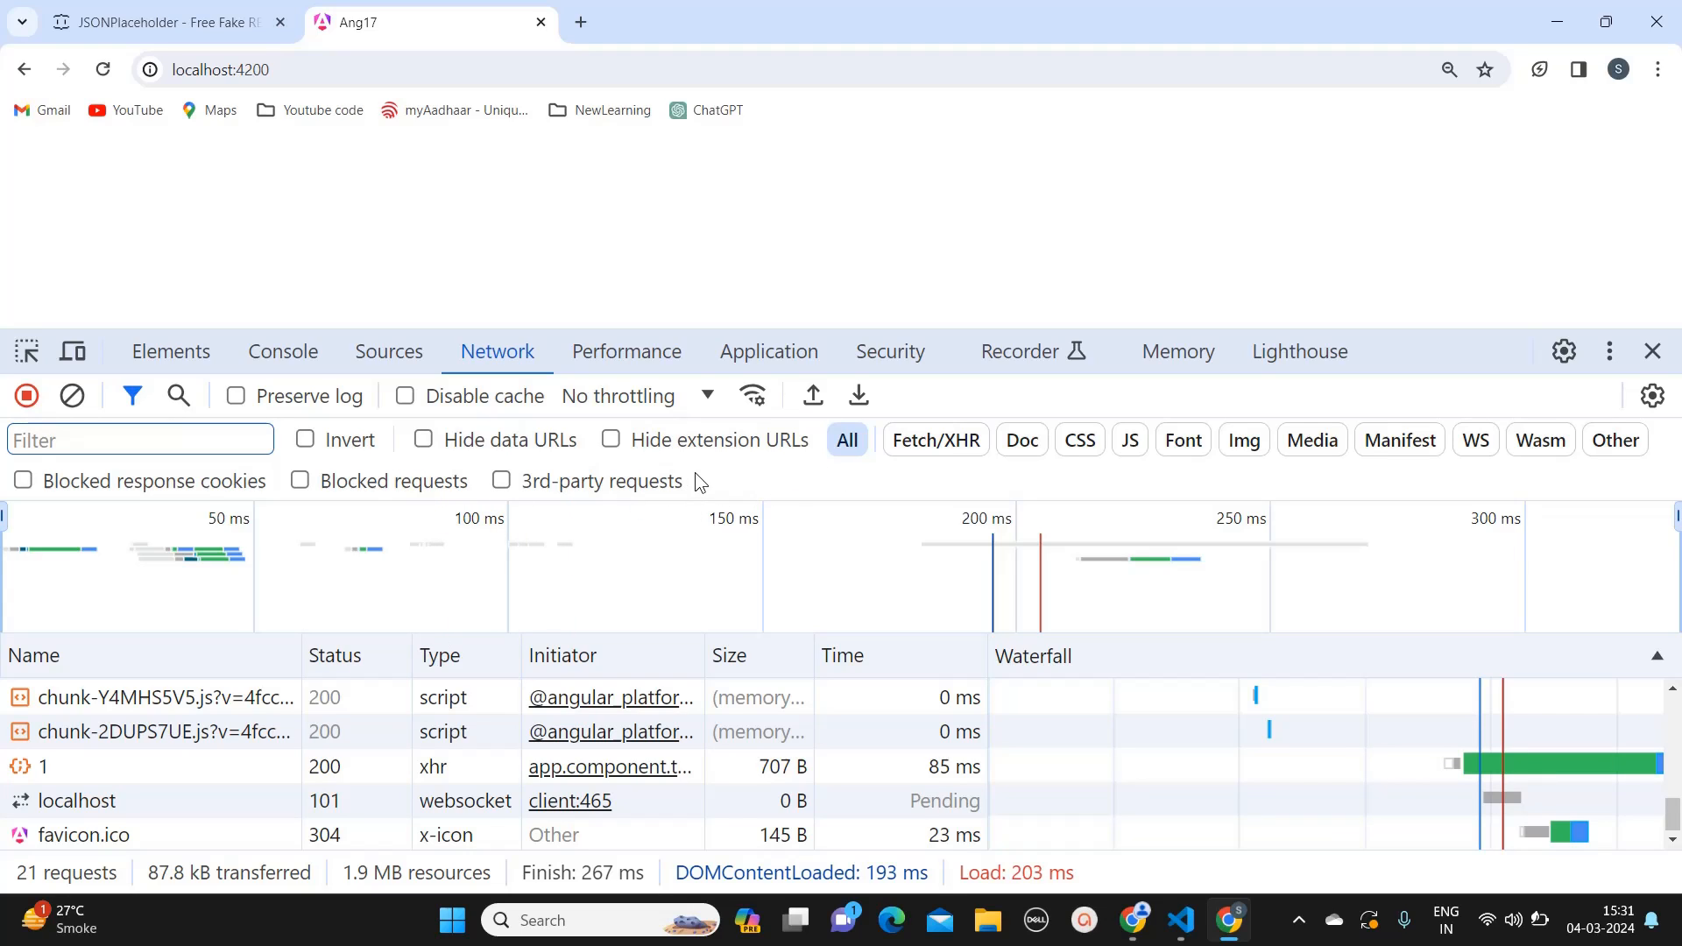
click(935, 440)
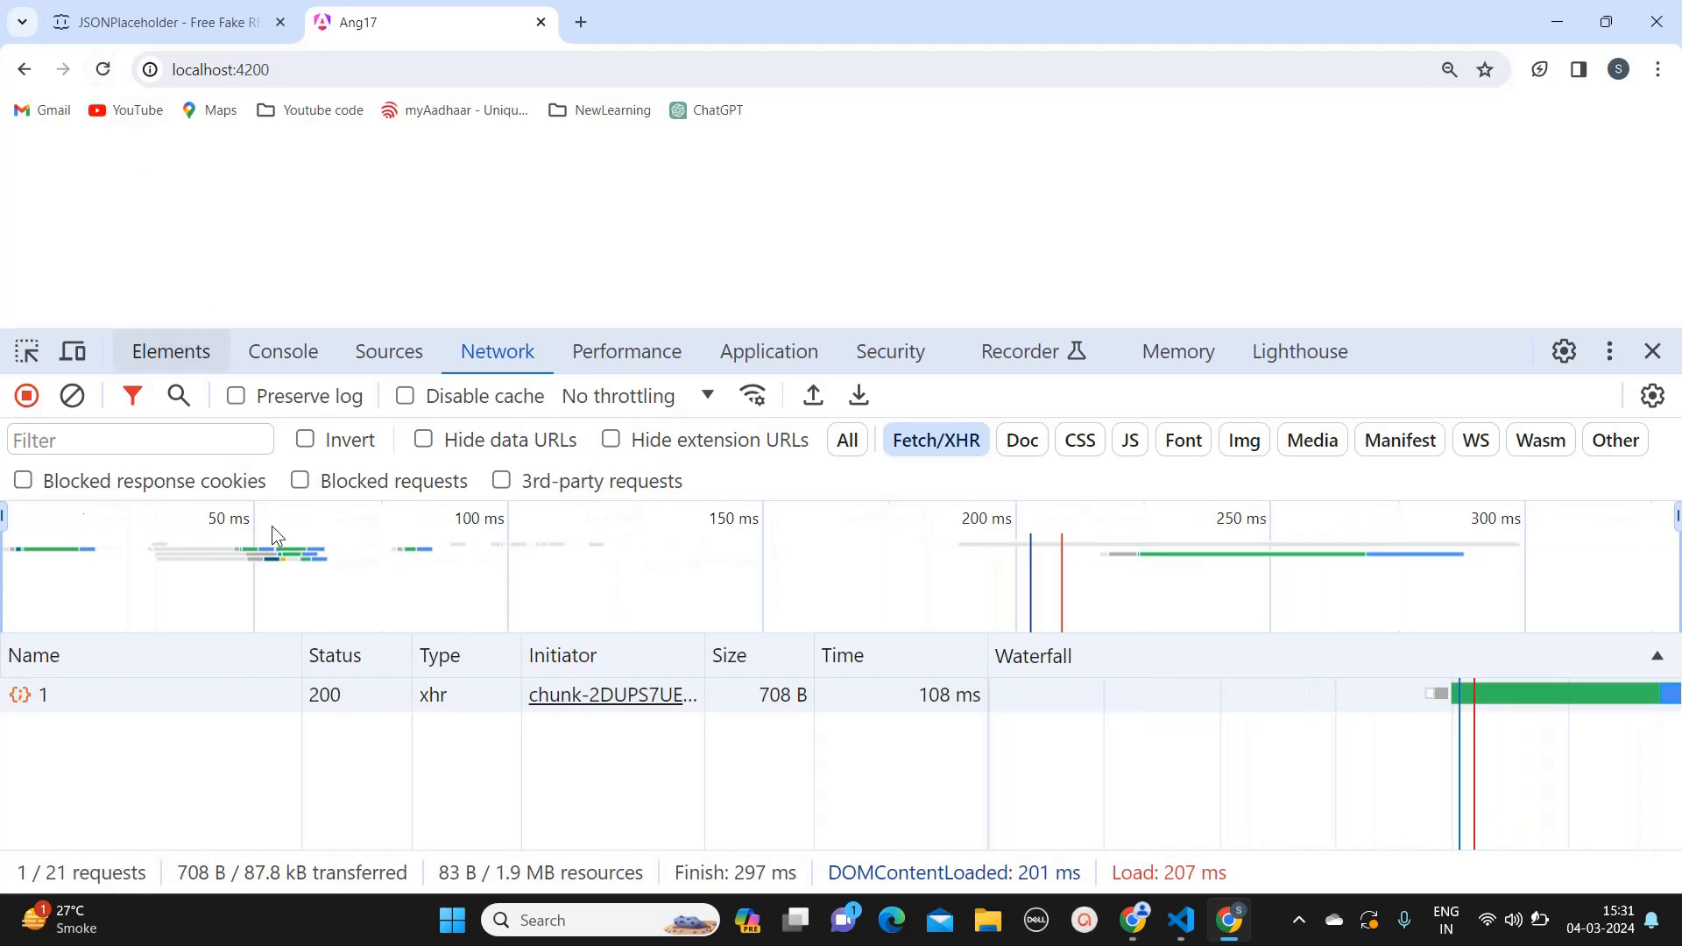
click(43, 694)
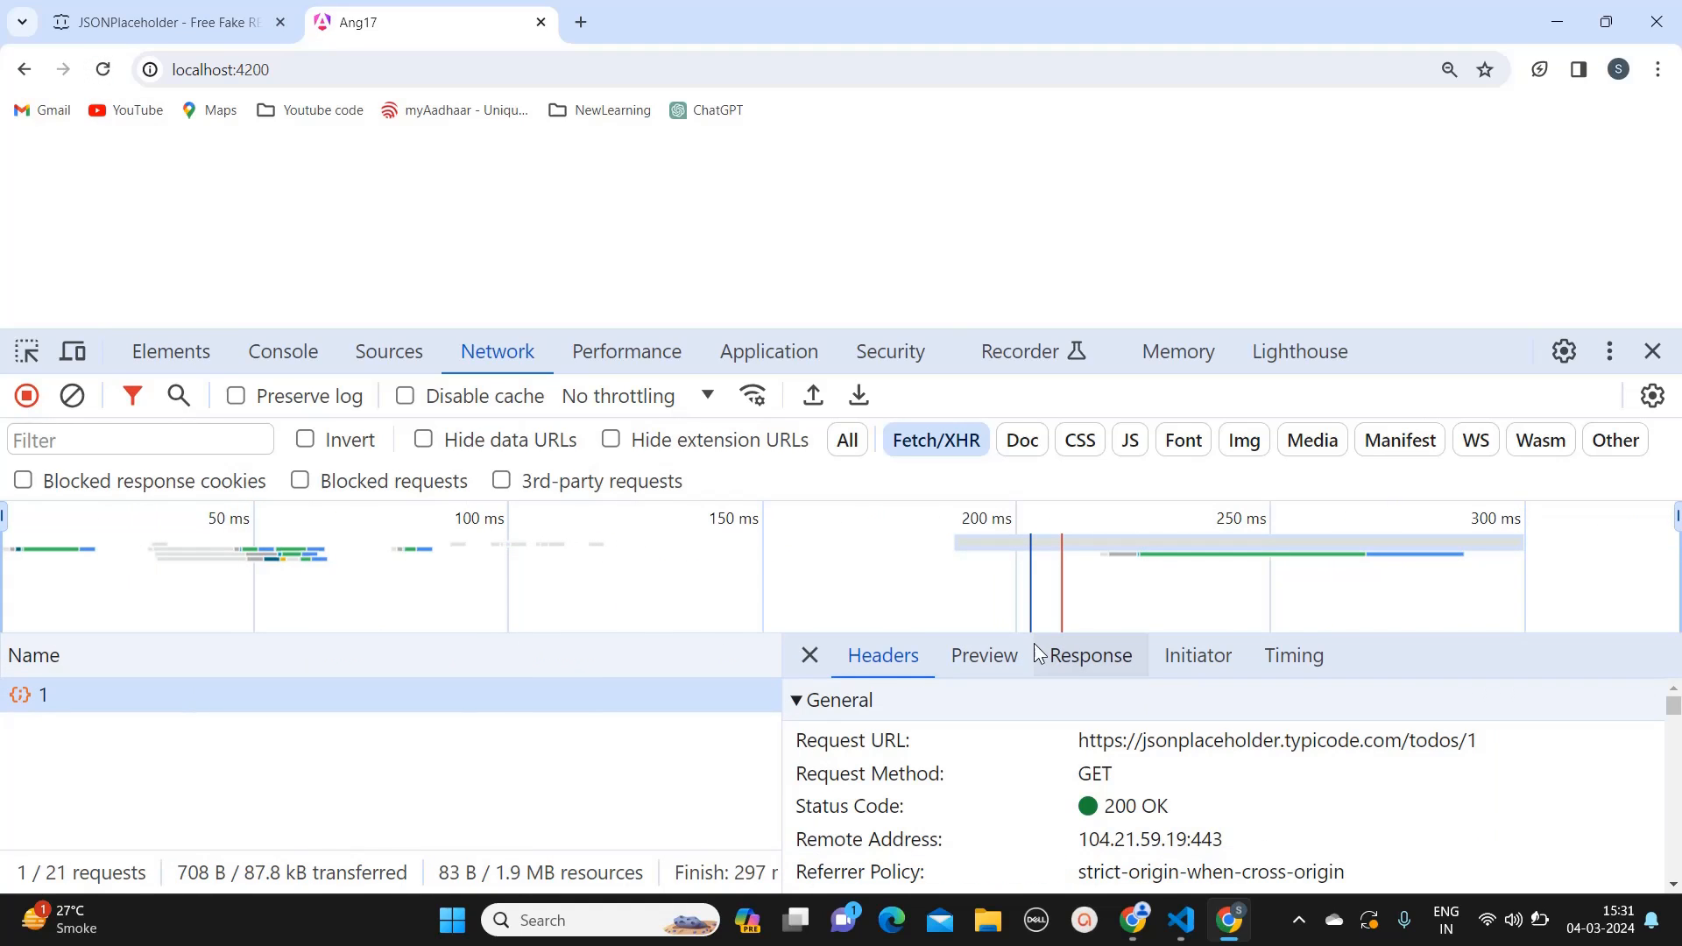
click(1089, 655)
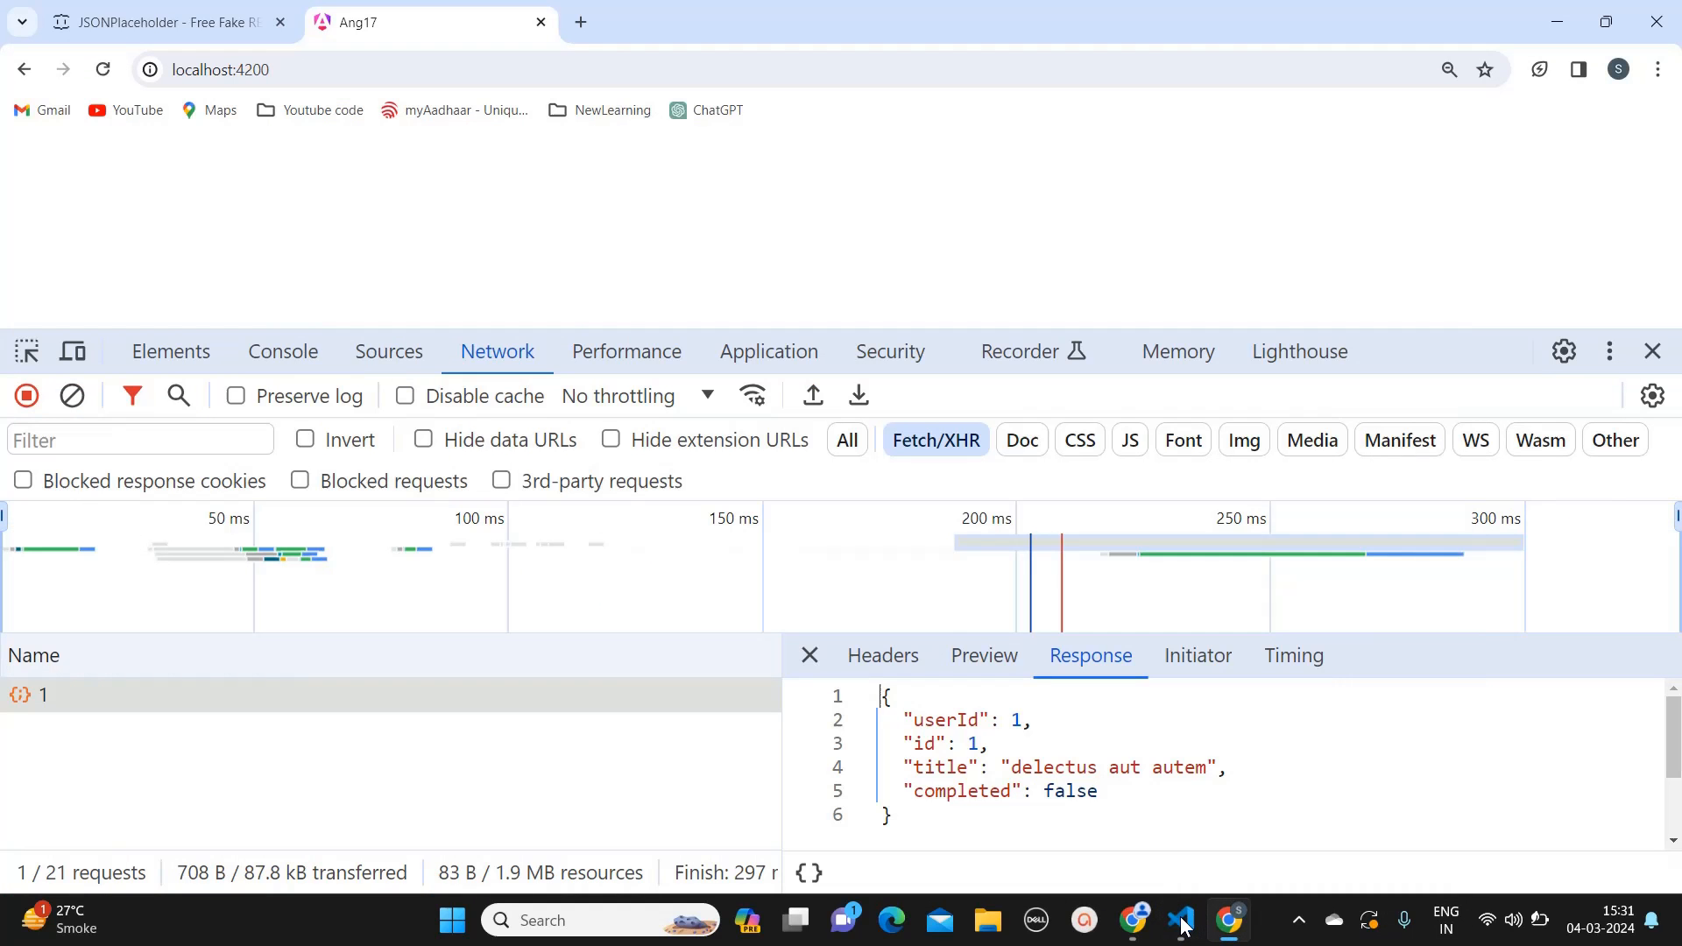
click(1178, 919)
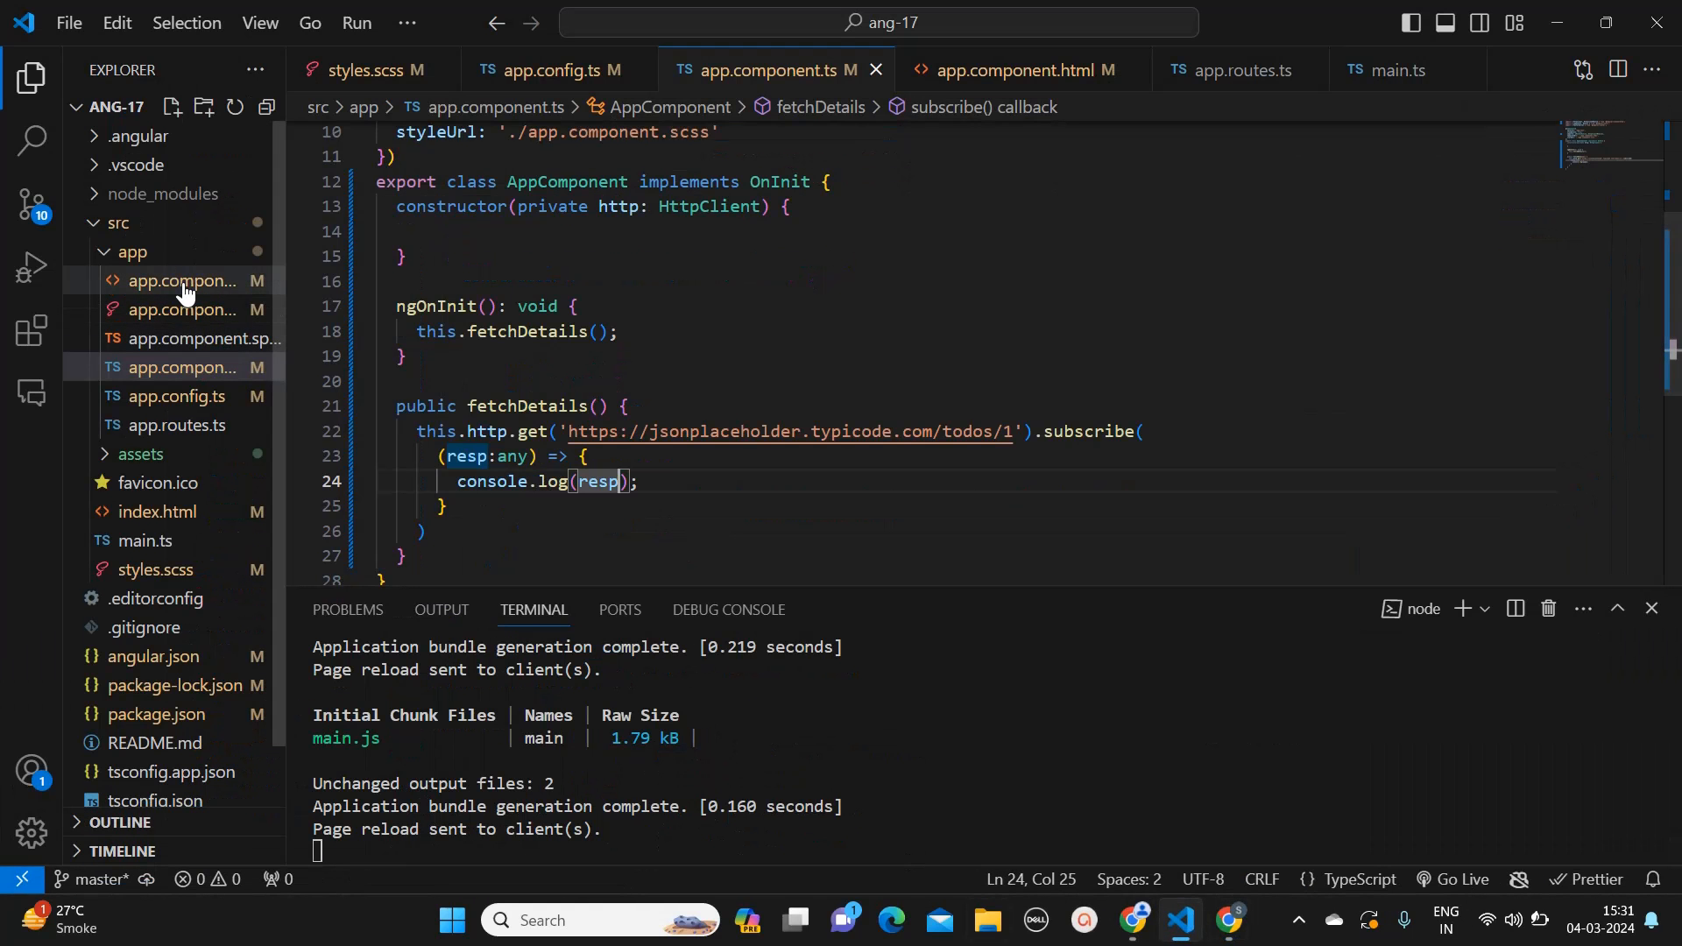
Step: Declare a 'public data: any;' property in AppComponent
click(1013, 70)
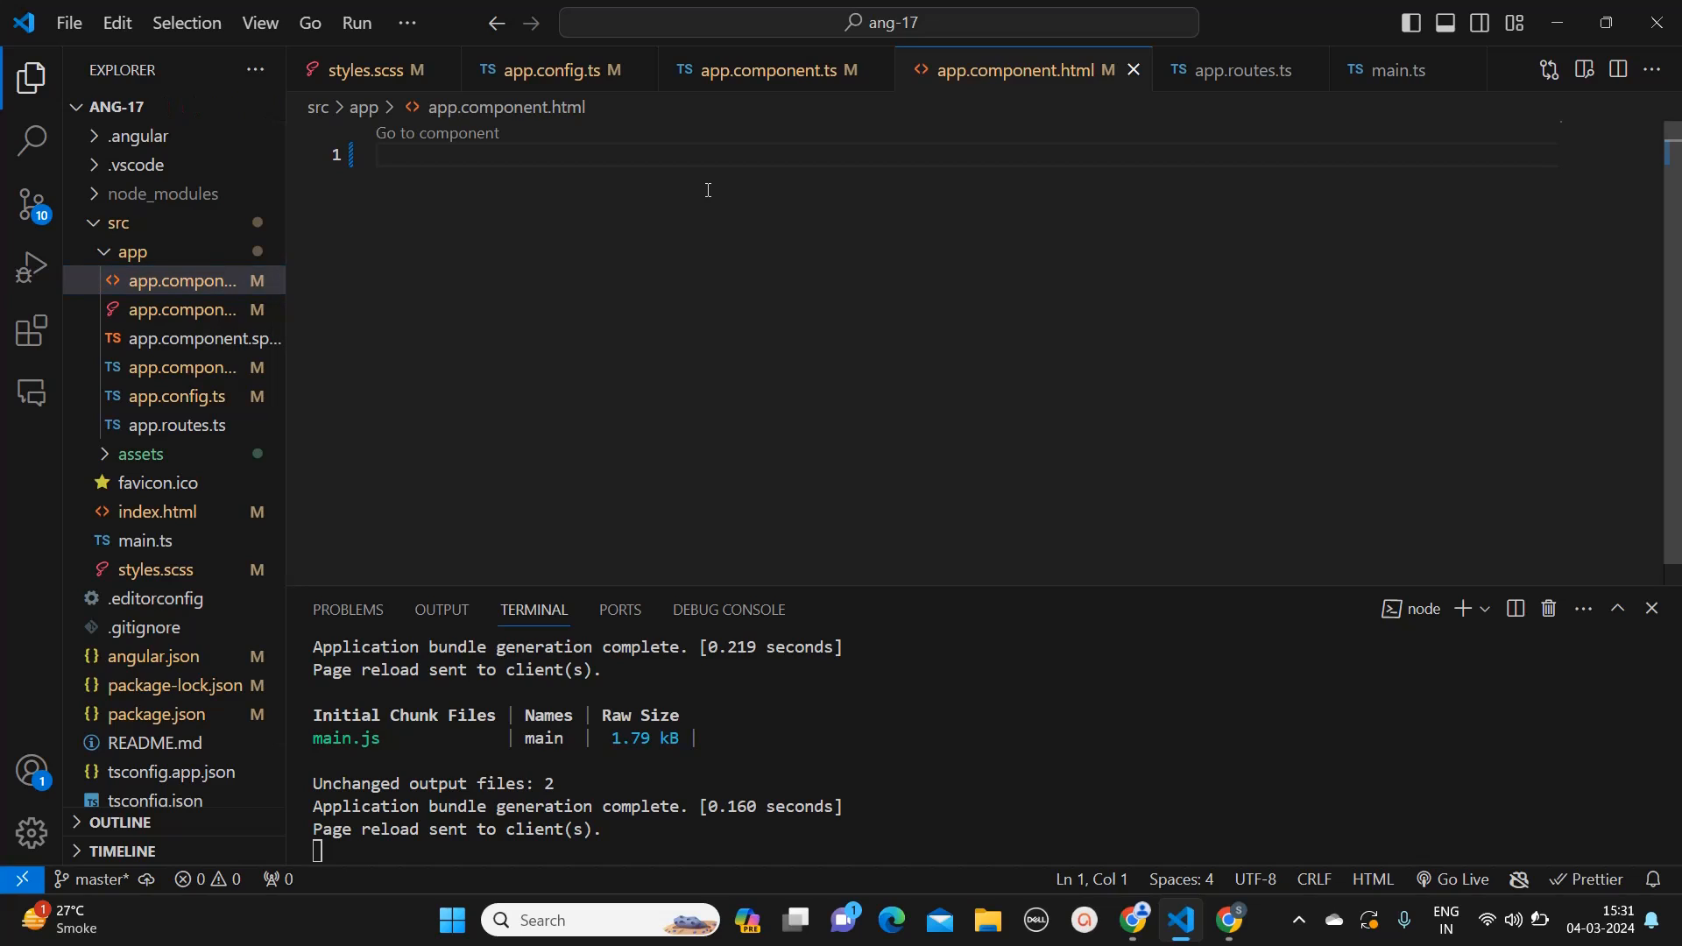
text(di)
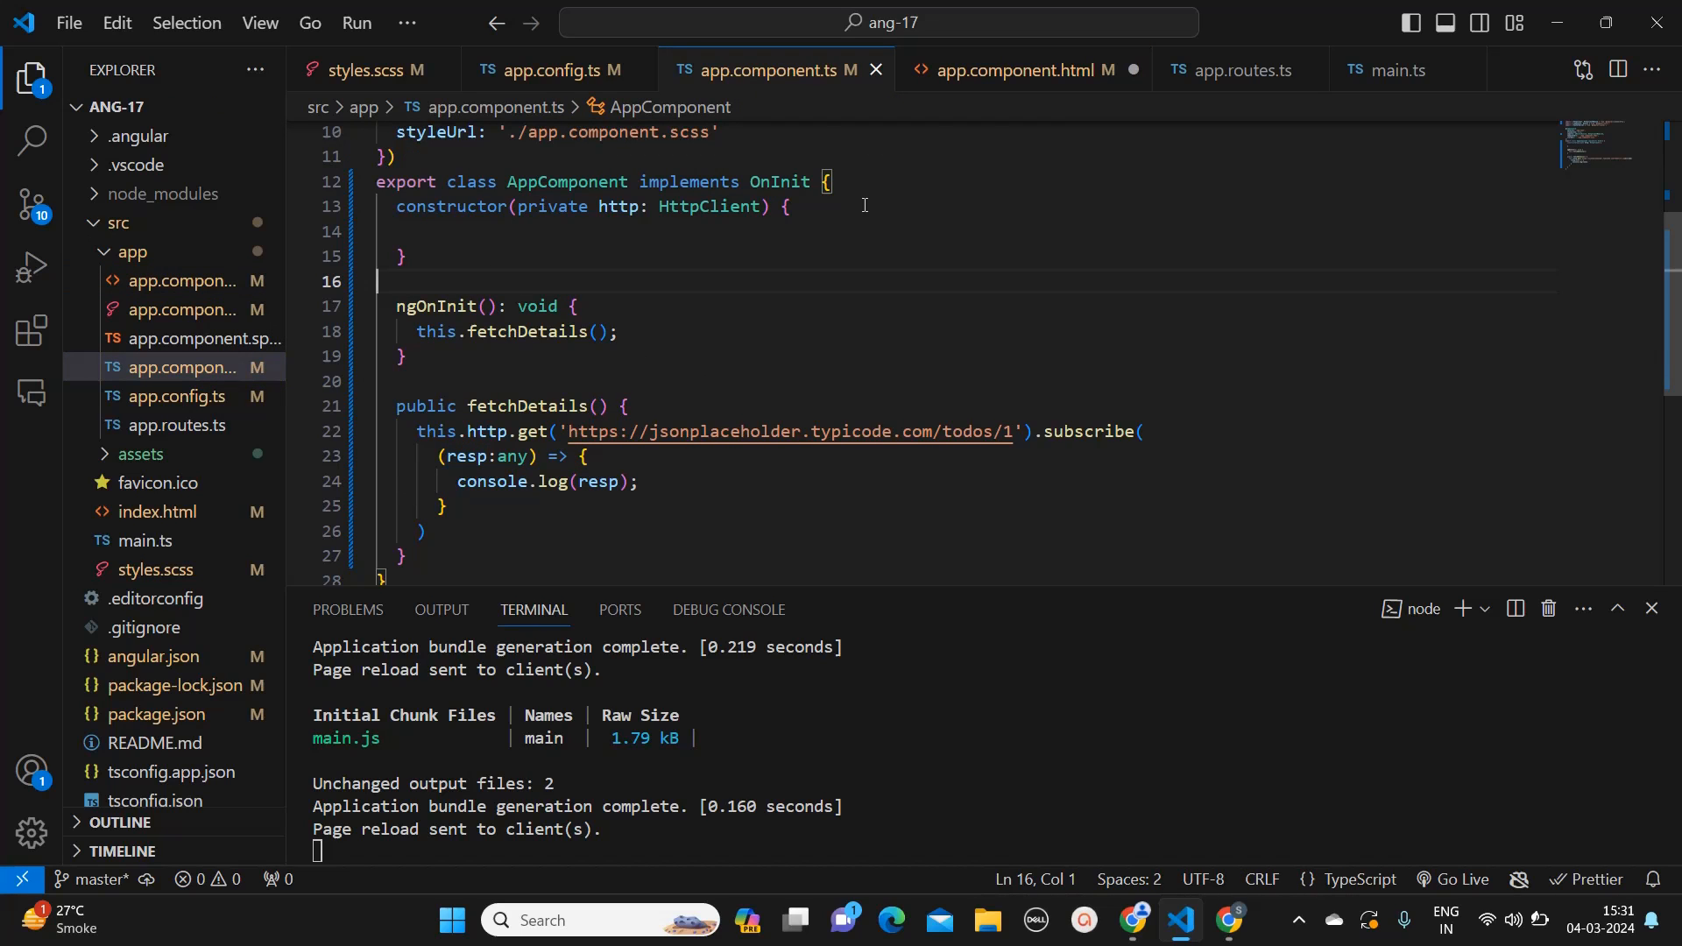
text(public)
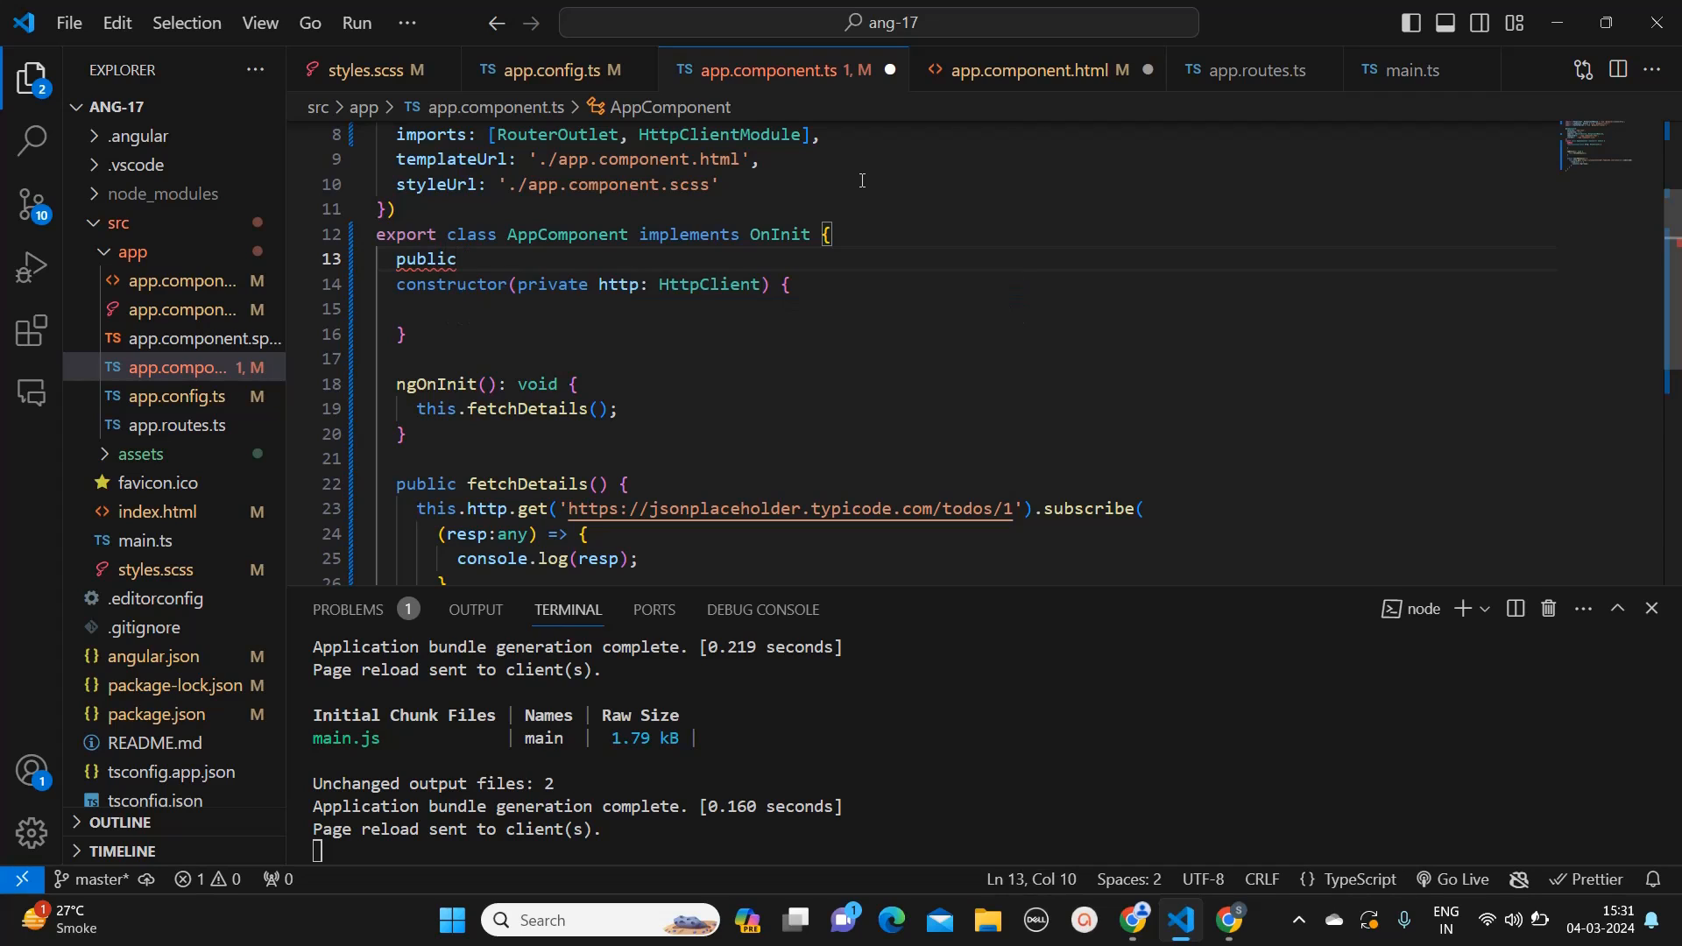
text(dat)
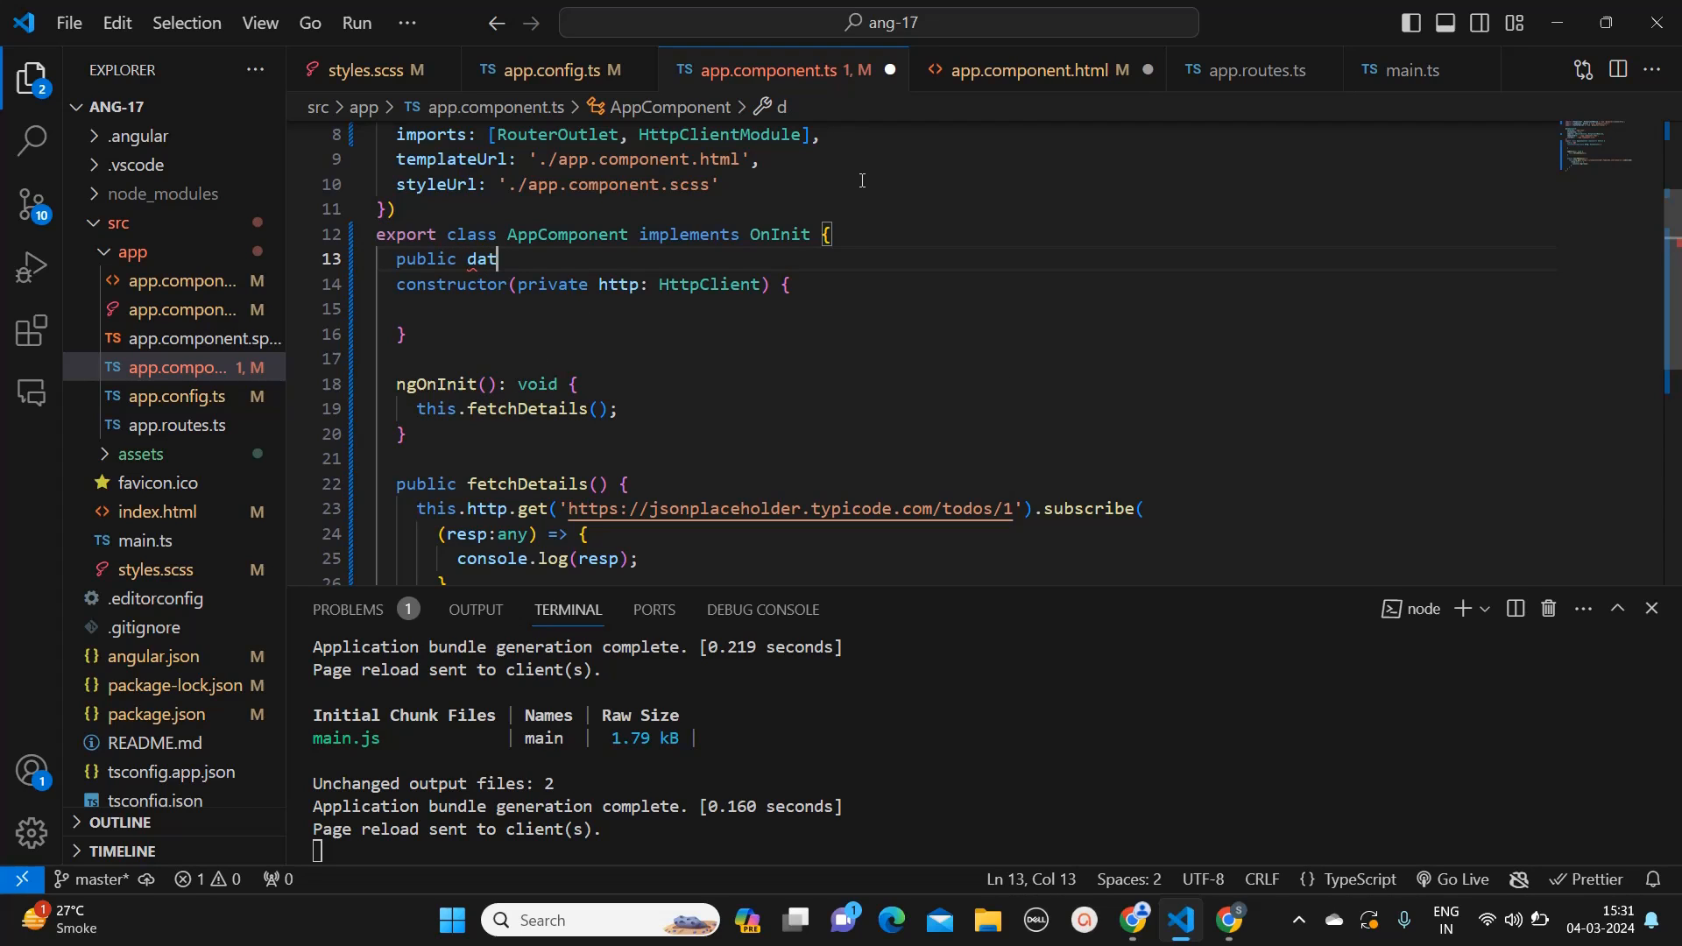
text(a:)
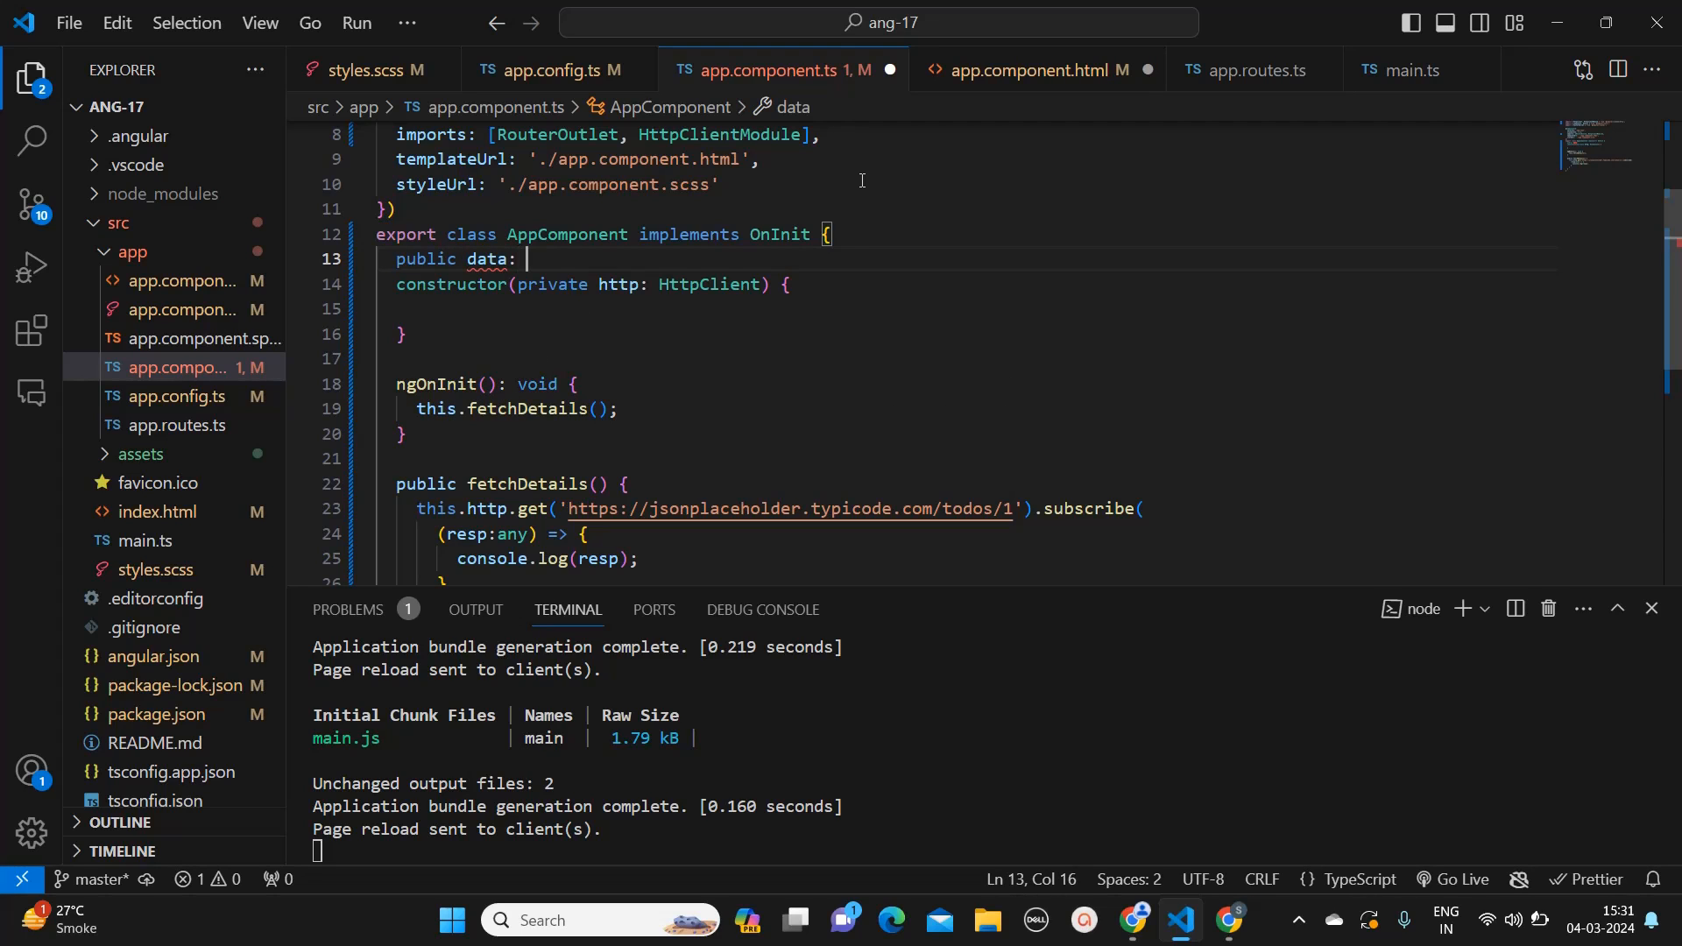
text(any;)
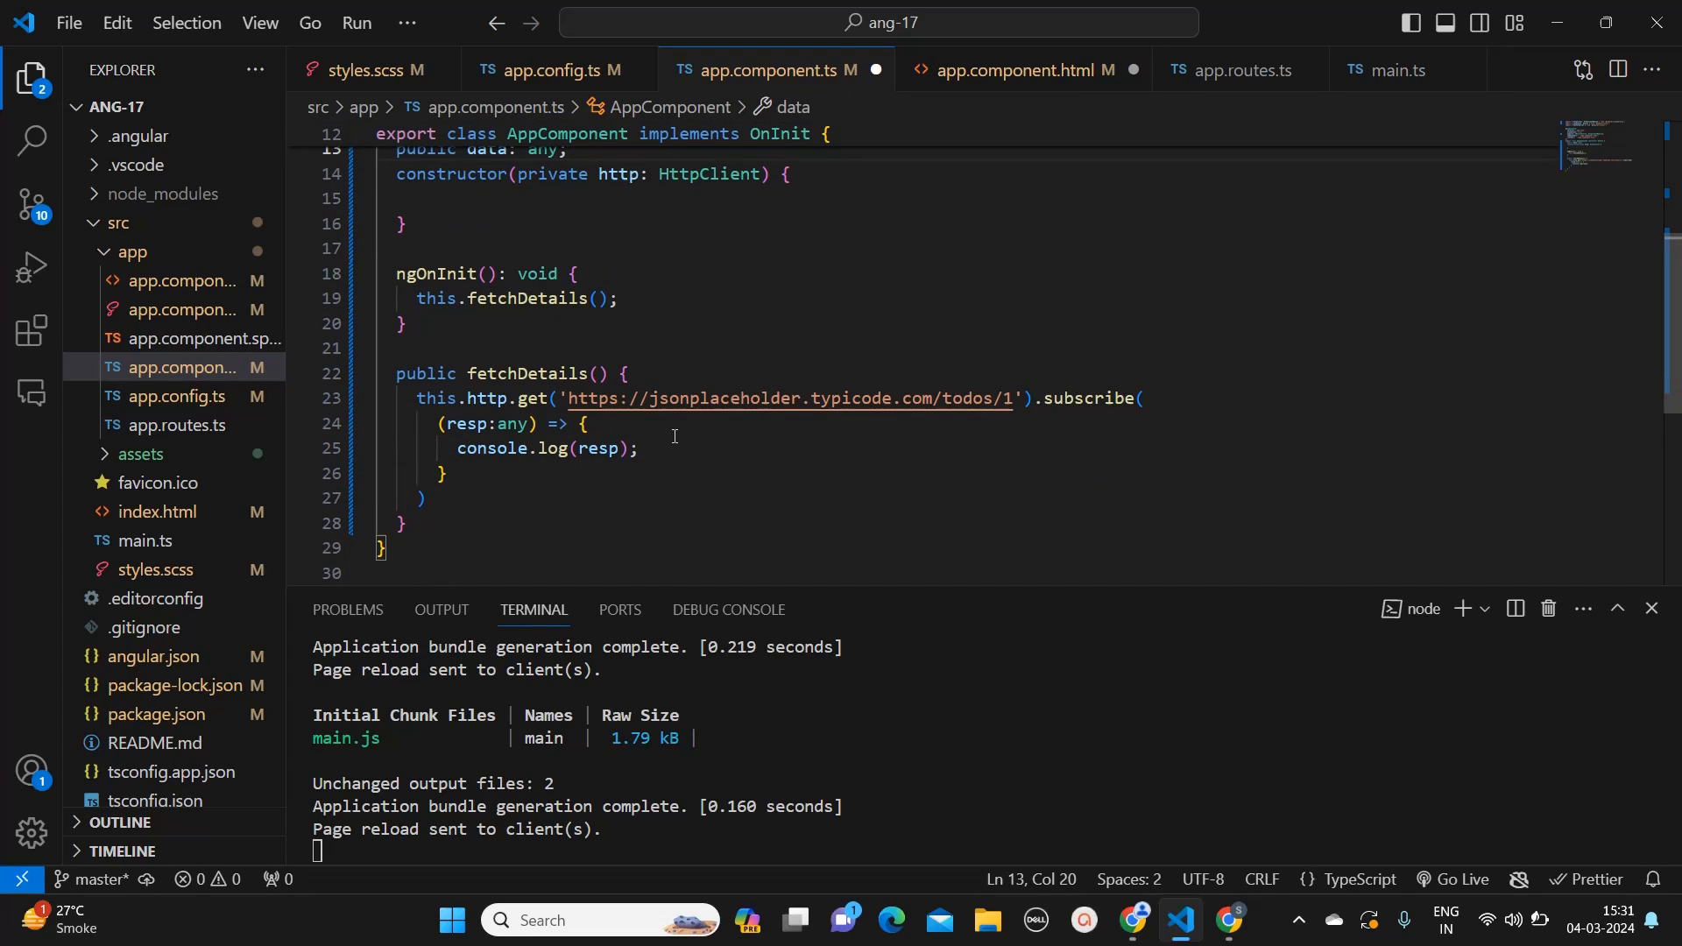
Step: Assign the response to the property with 'this.data = resp' inside the subscribe callback
text(t)
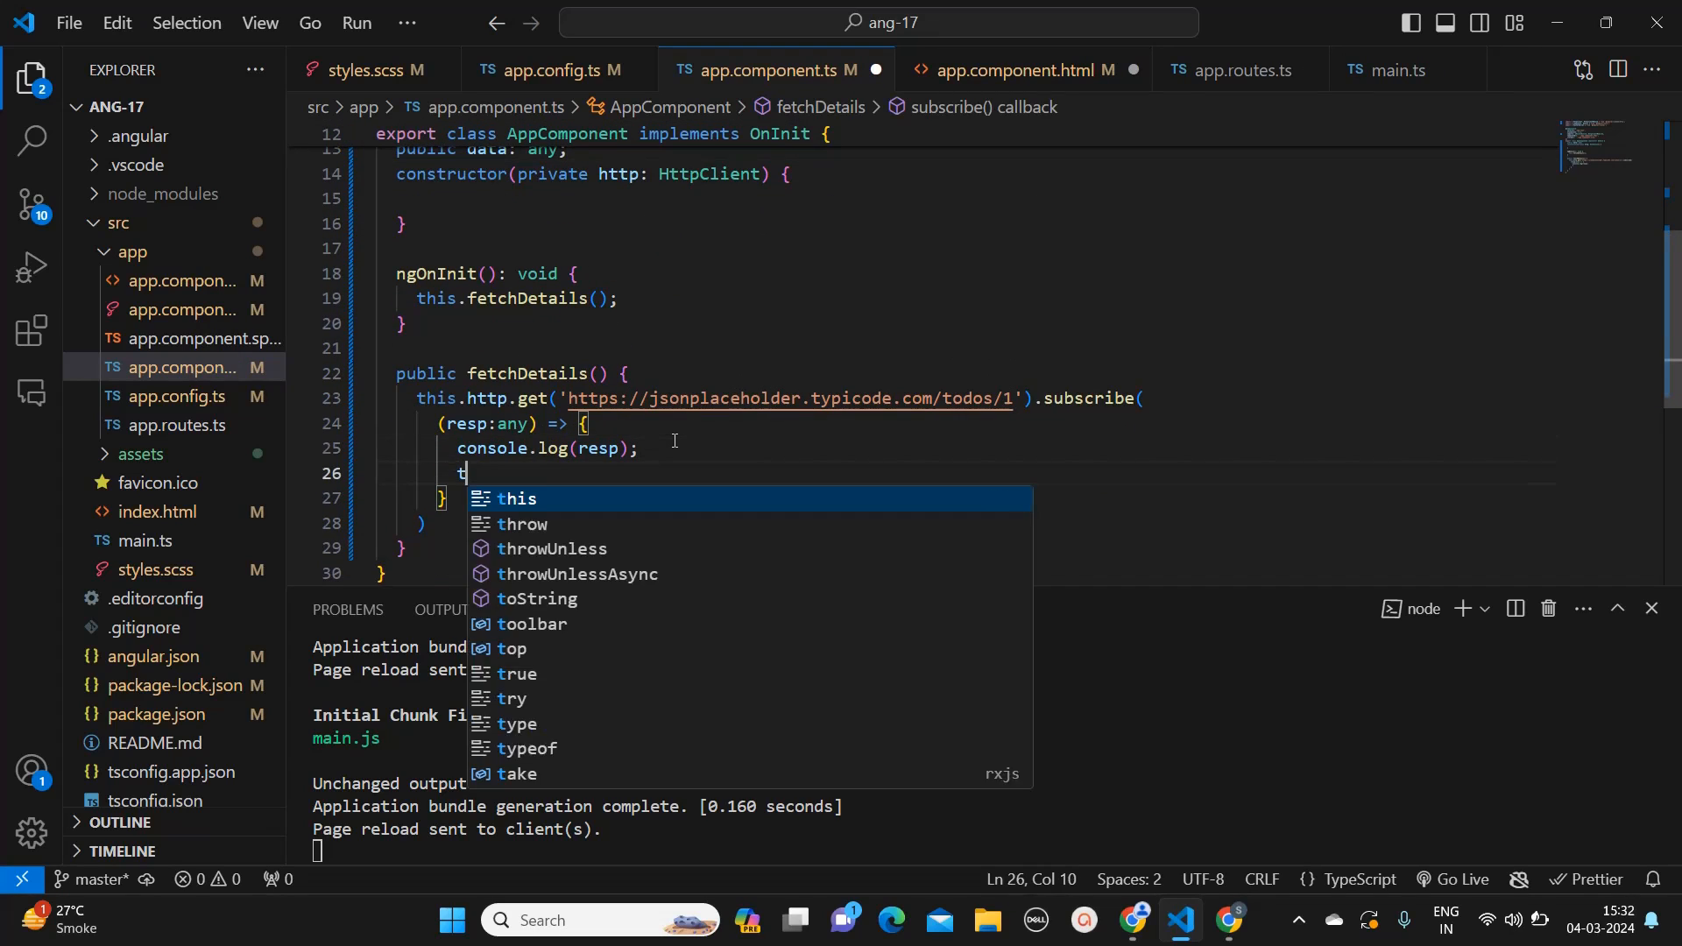
text(his.)
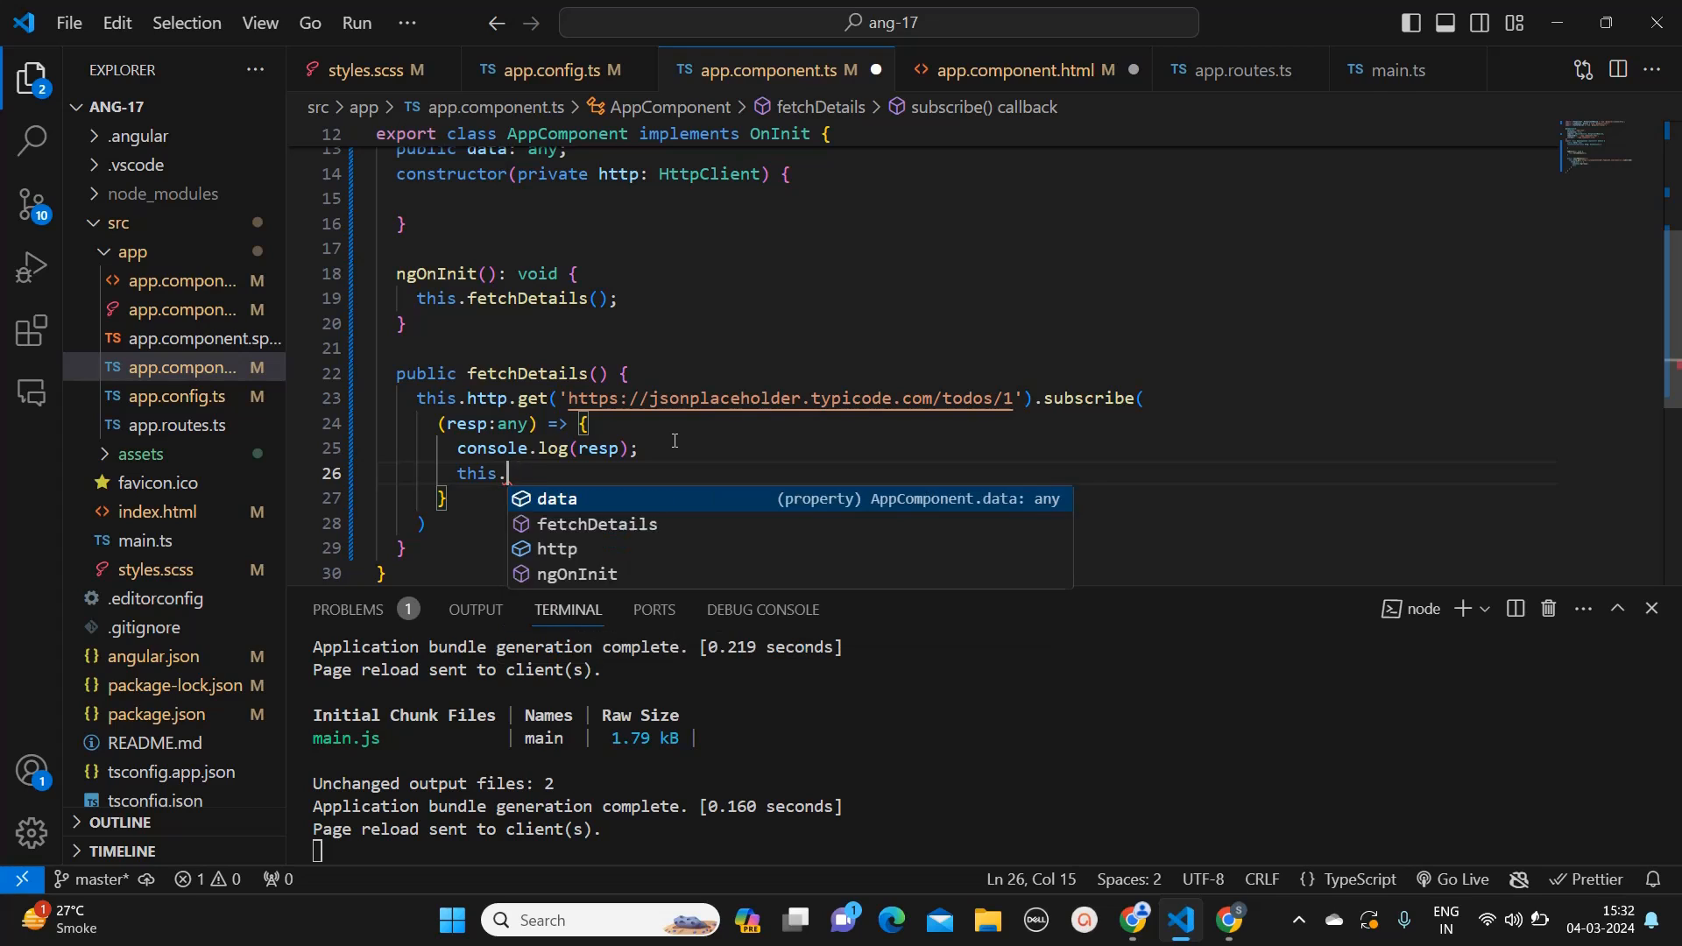
text(data =)
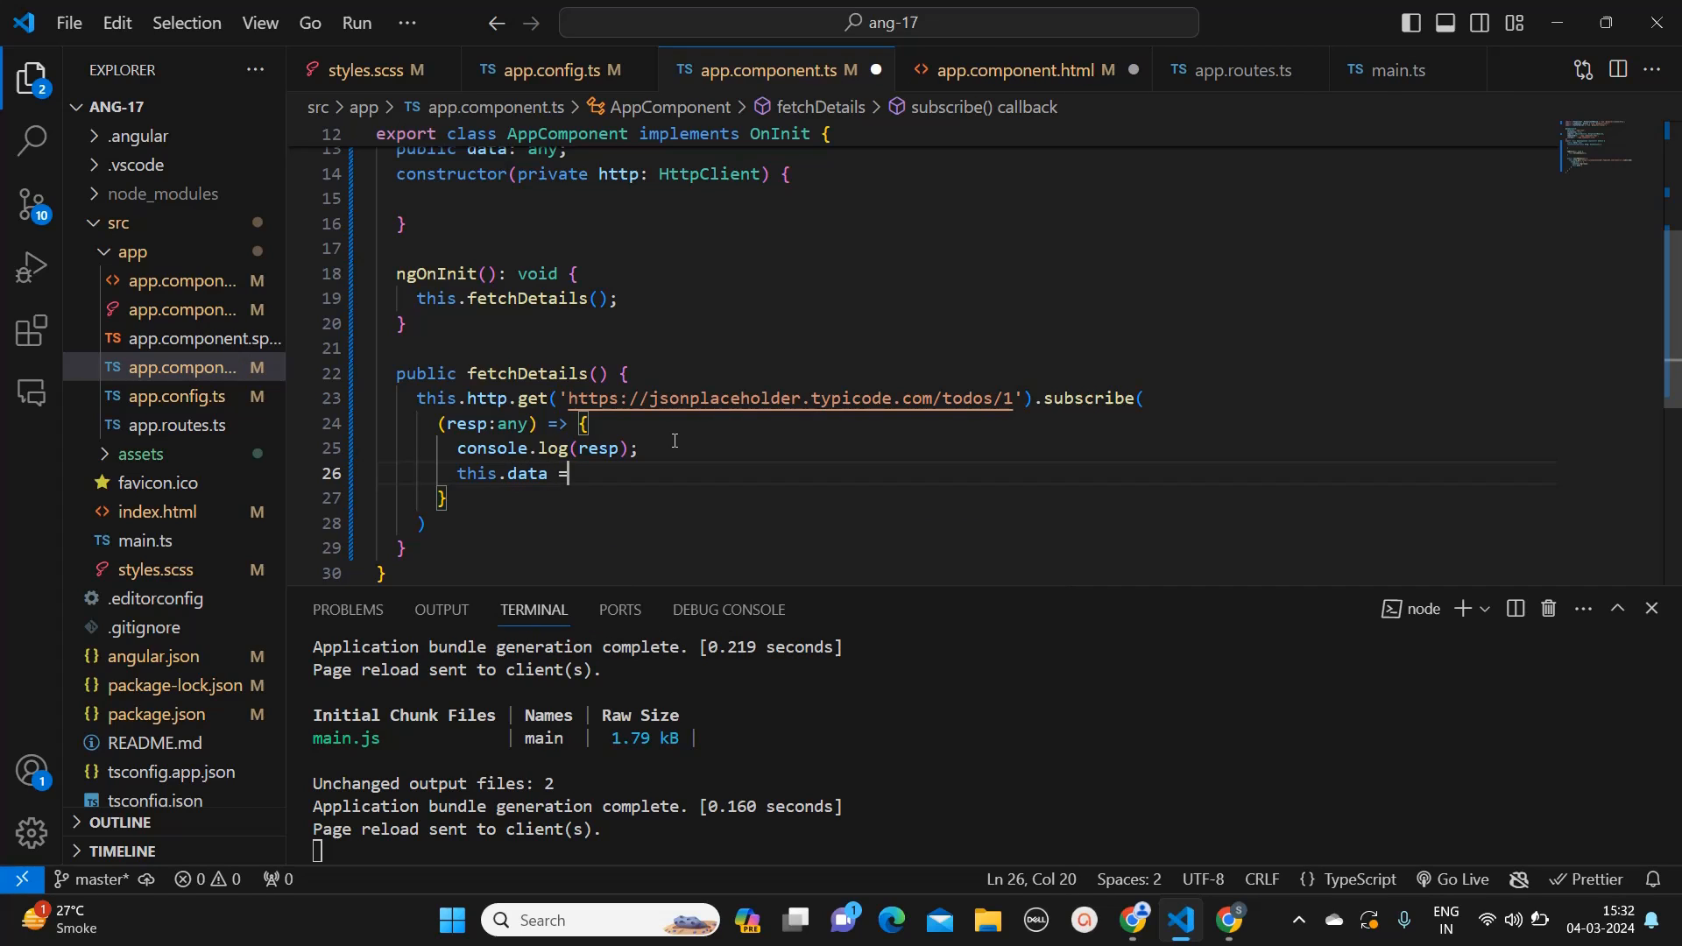
text(resp;)
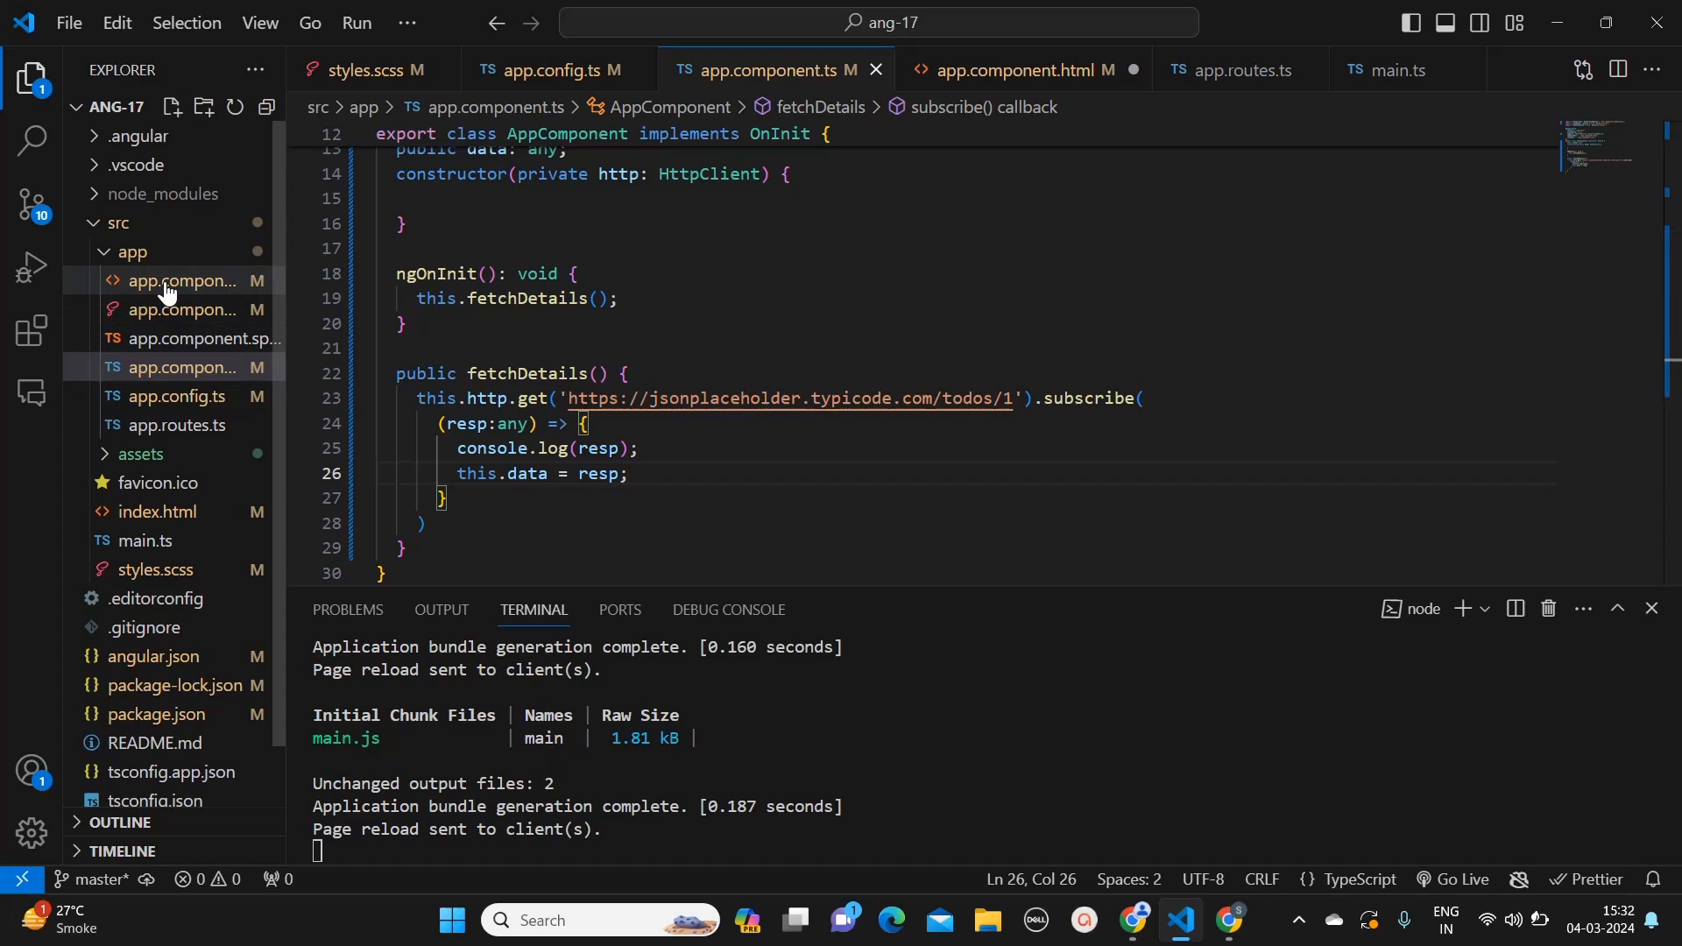
Step: Add a {{data.id}} interpolation to app.component.html
click(1014, 71)
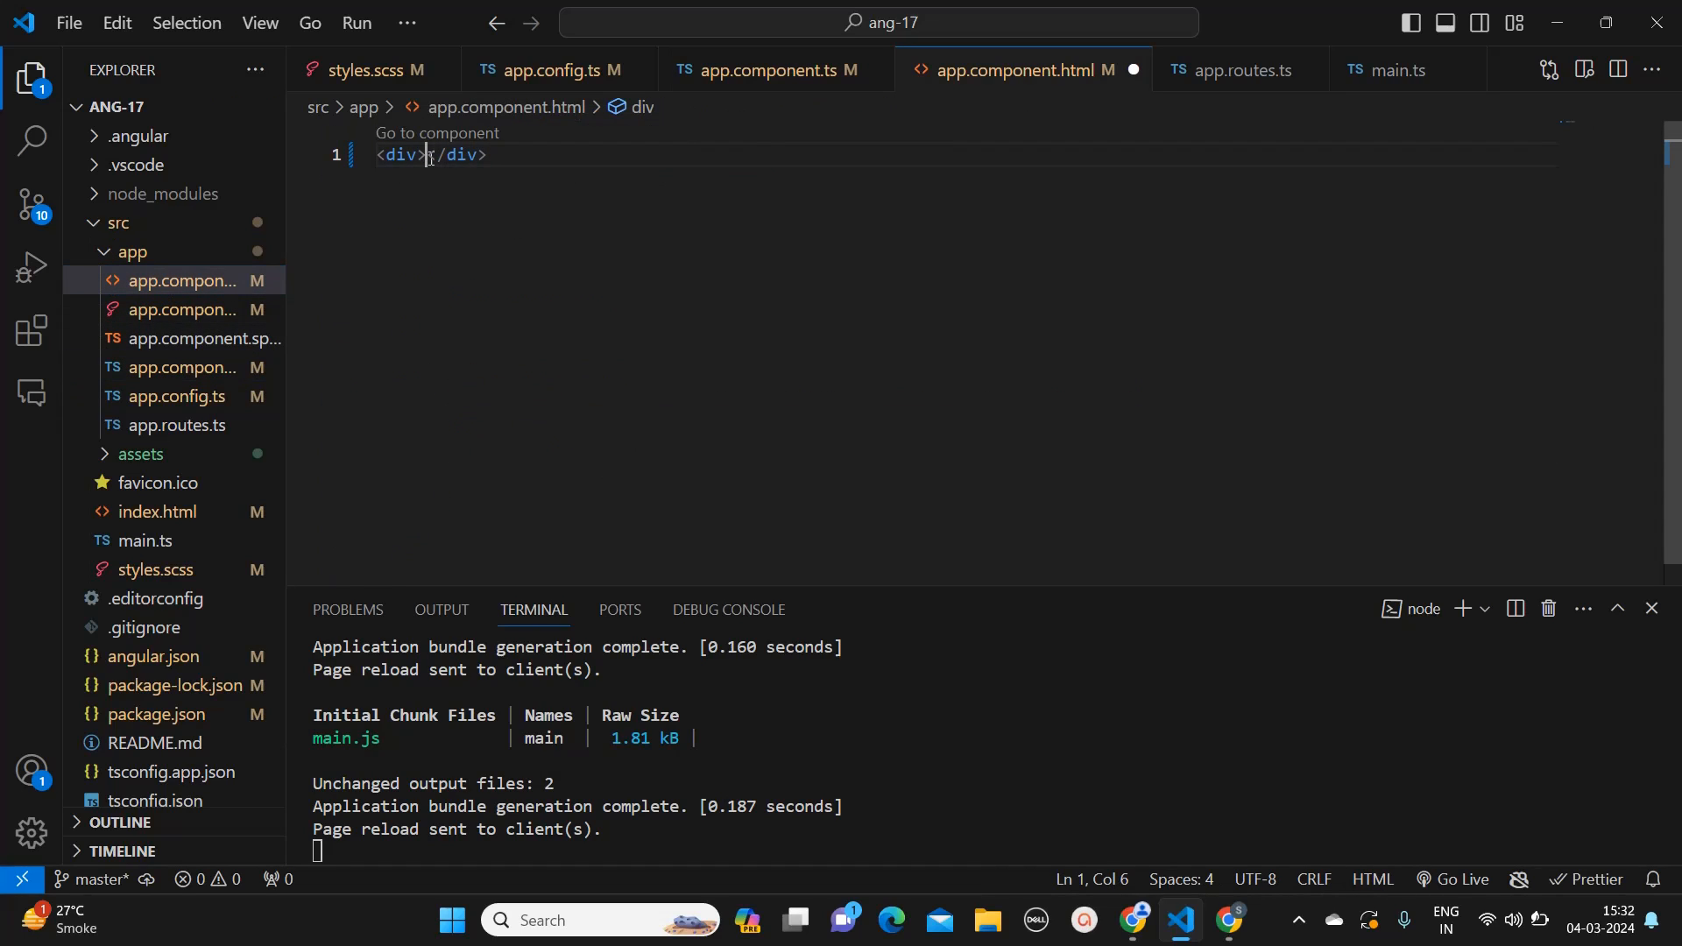
text({)
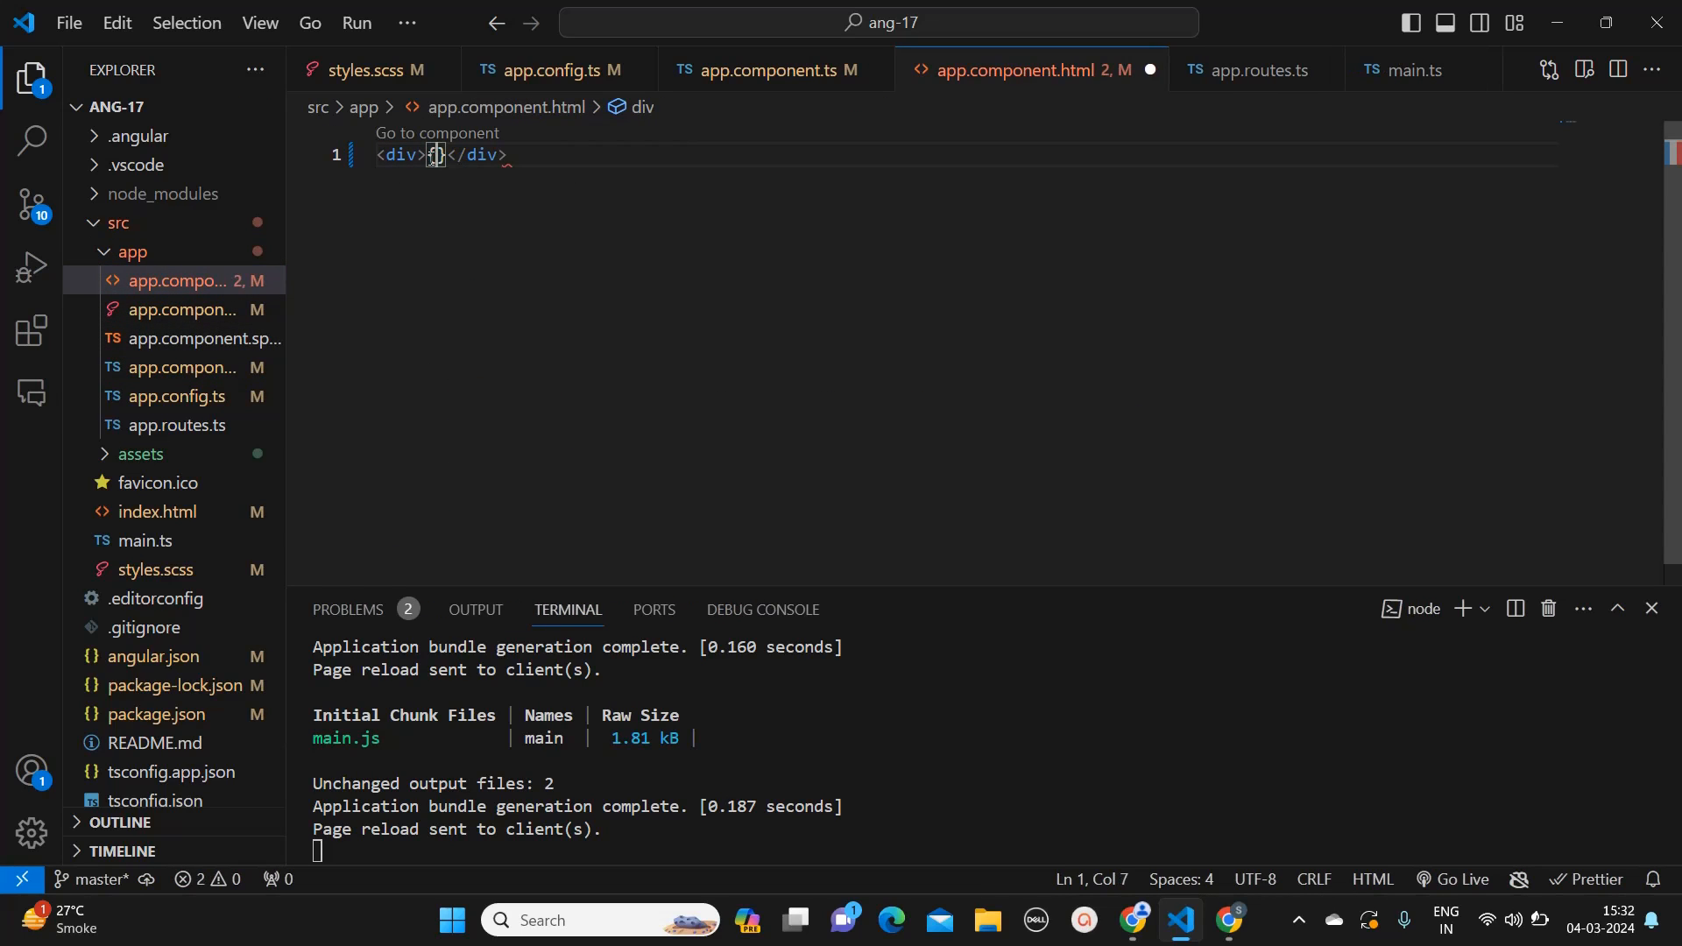
text(})
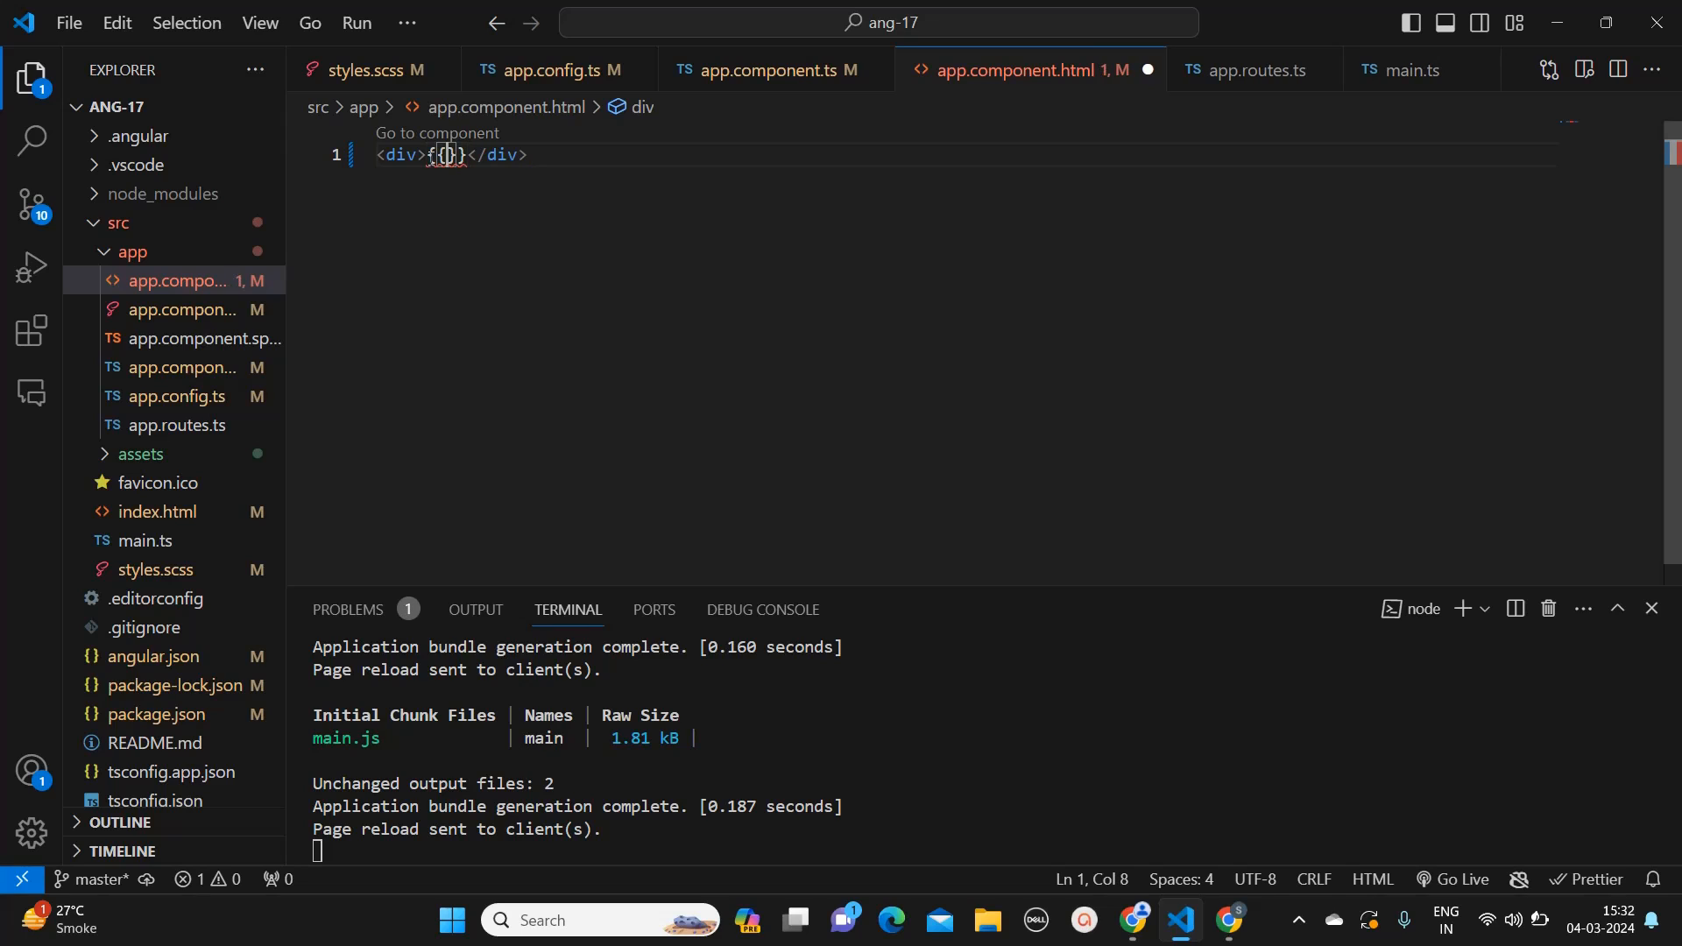
text(data)
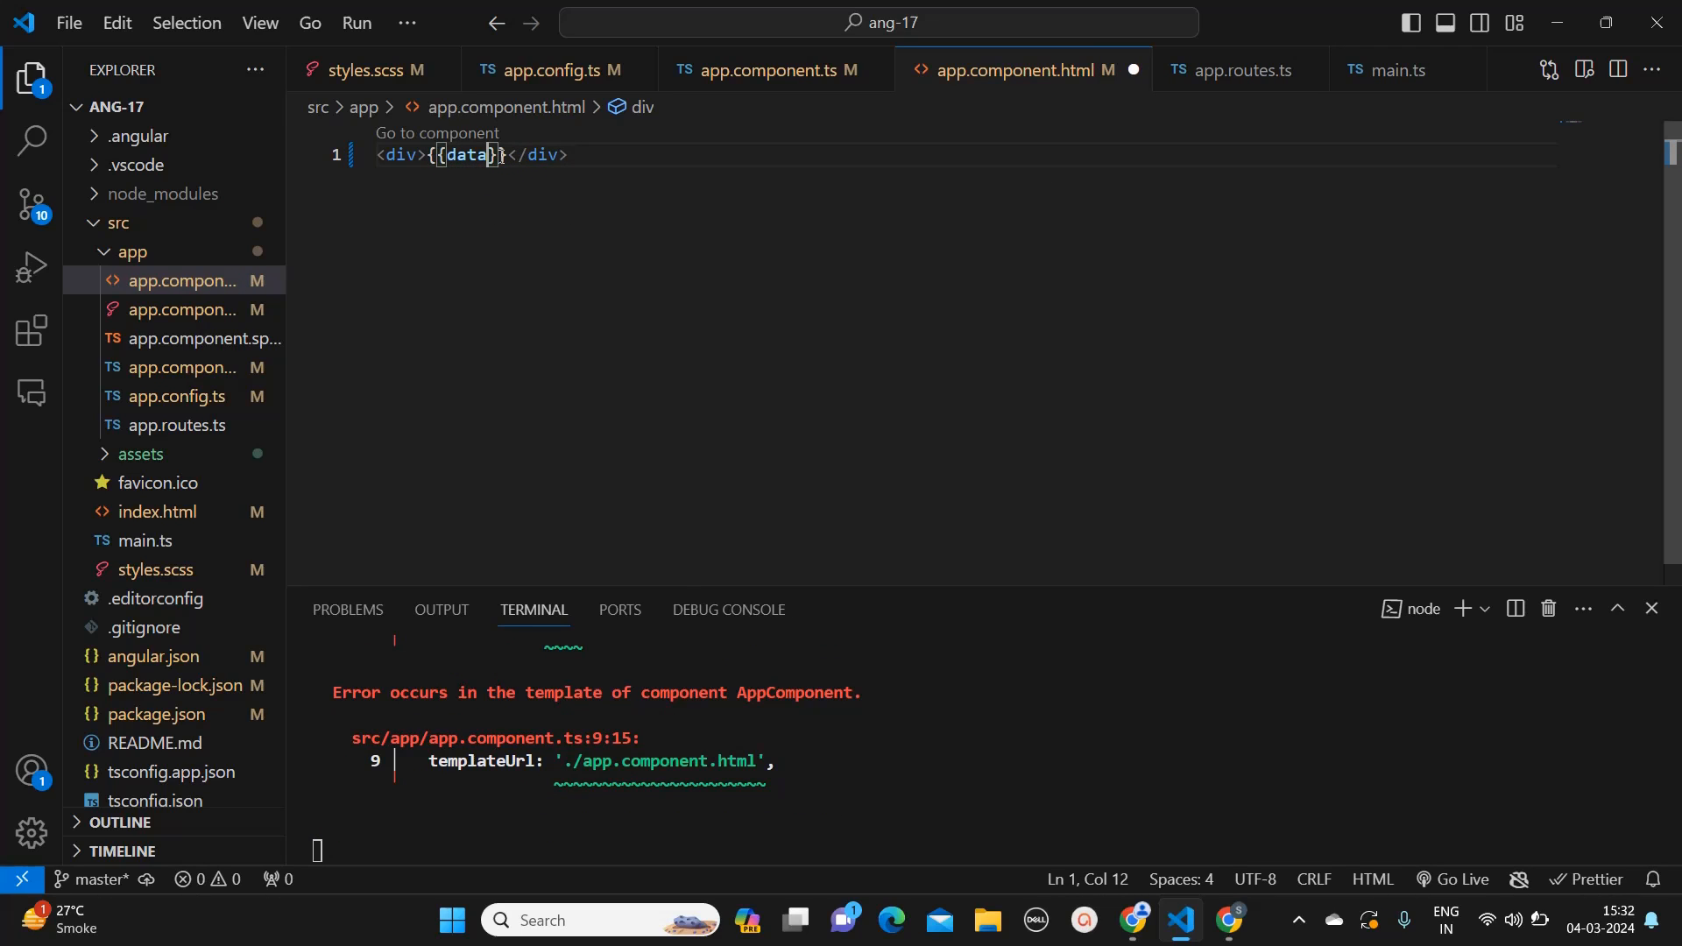
text(.id)
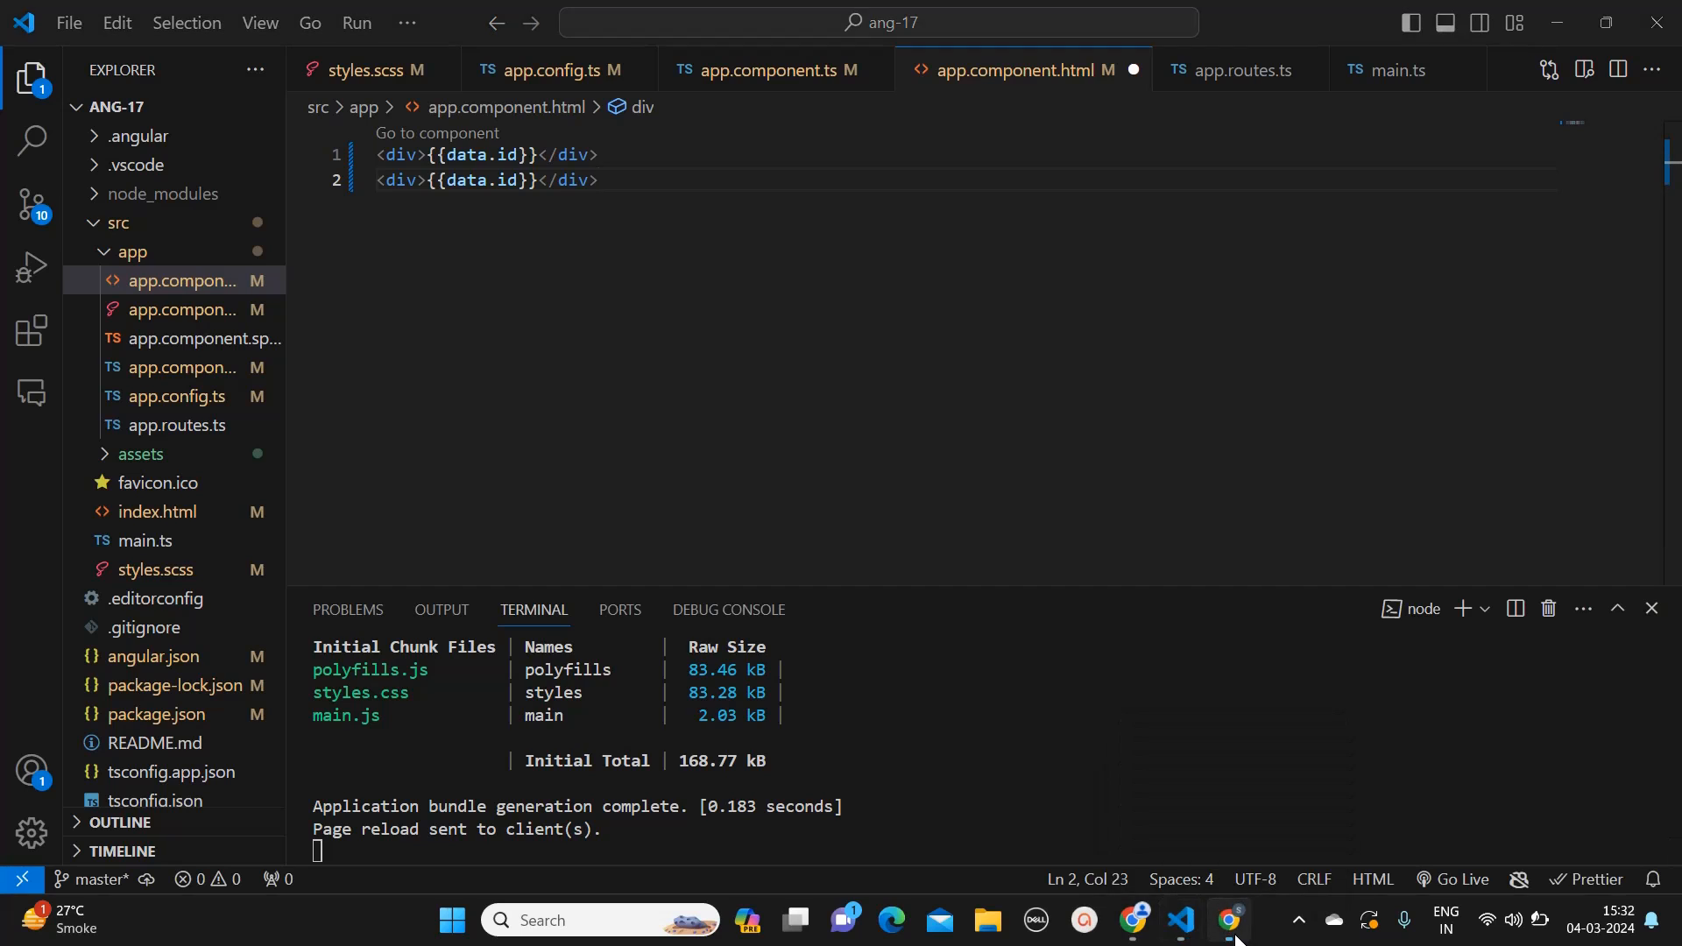
Step: Verify id 1 in Chrome, bind the second div to {{data.title}}, and see 'delectus aut autem'
click(1228, 919)
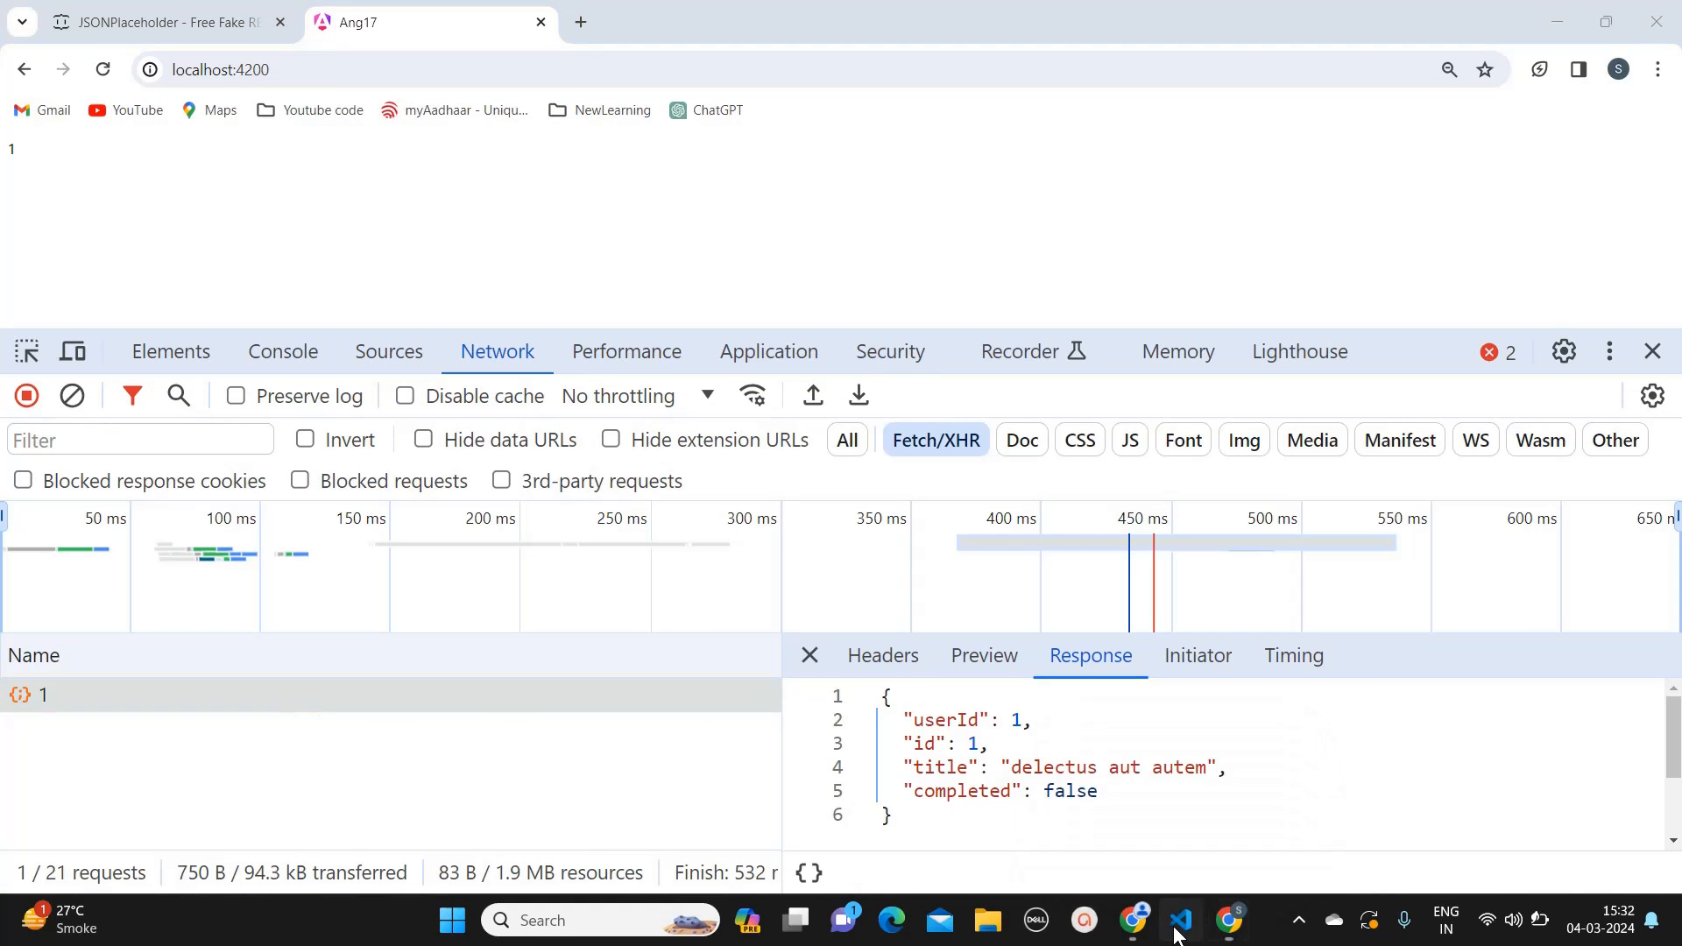
click(1180, 919)
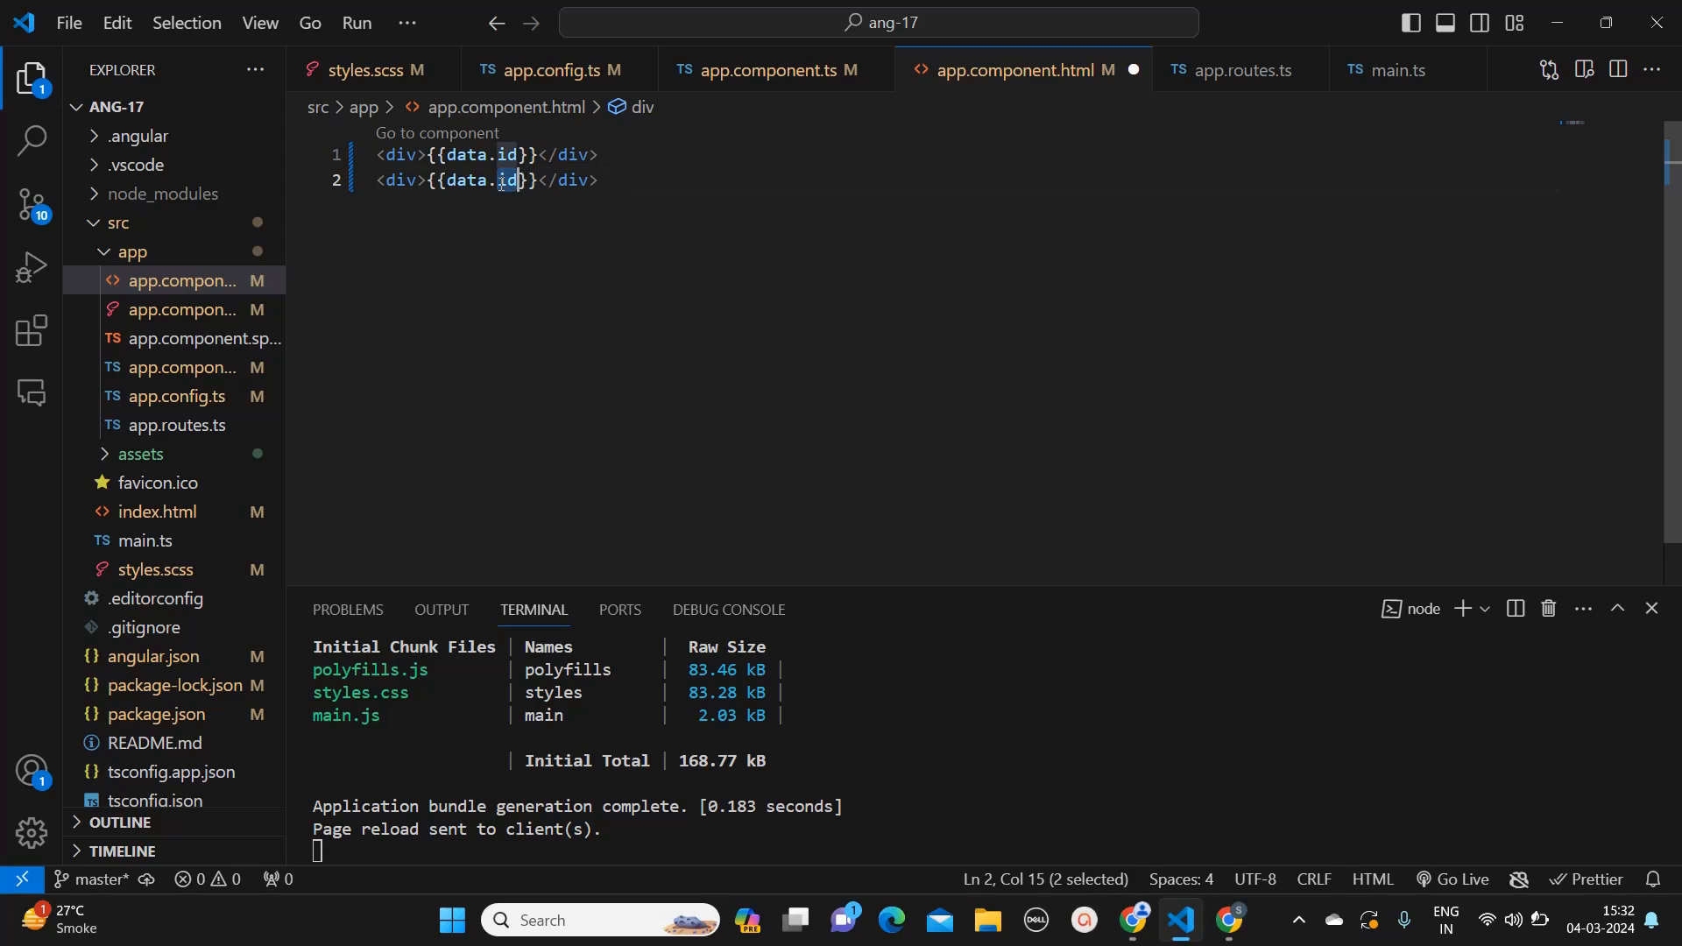
text(title)
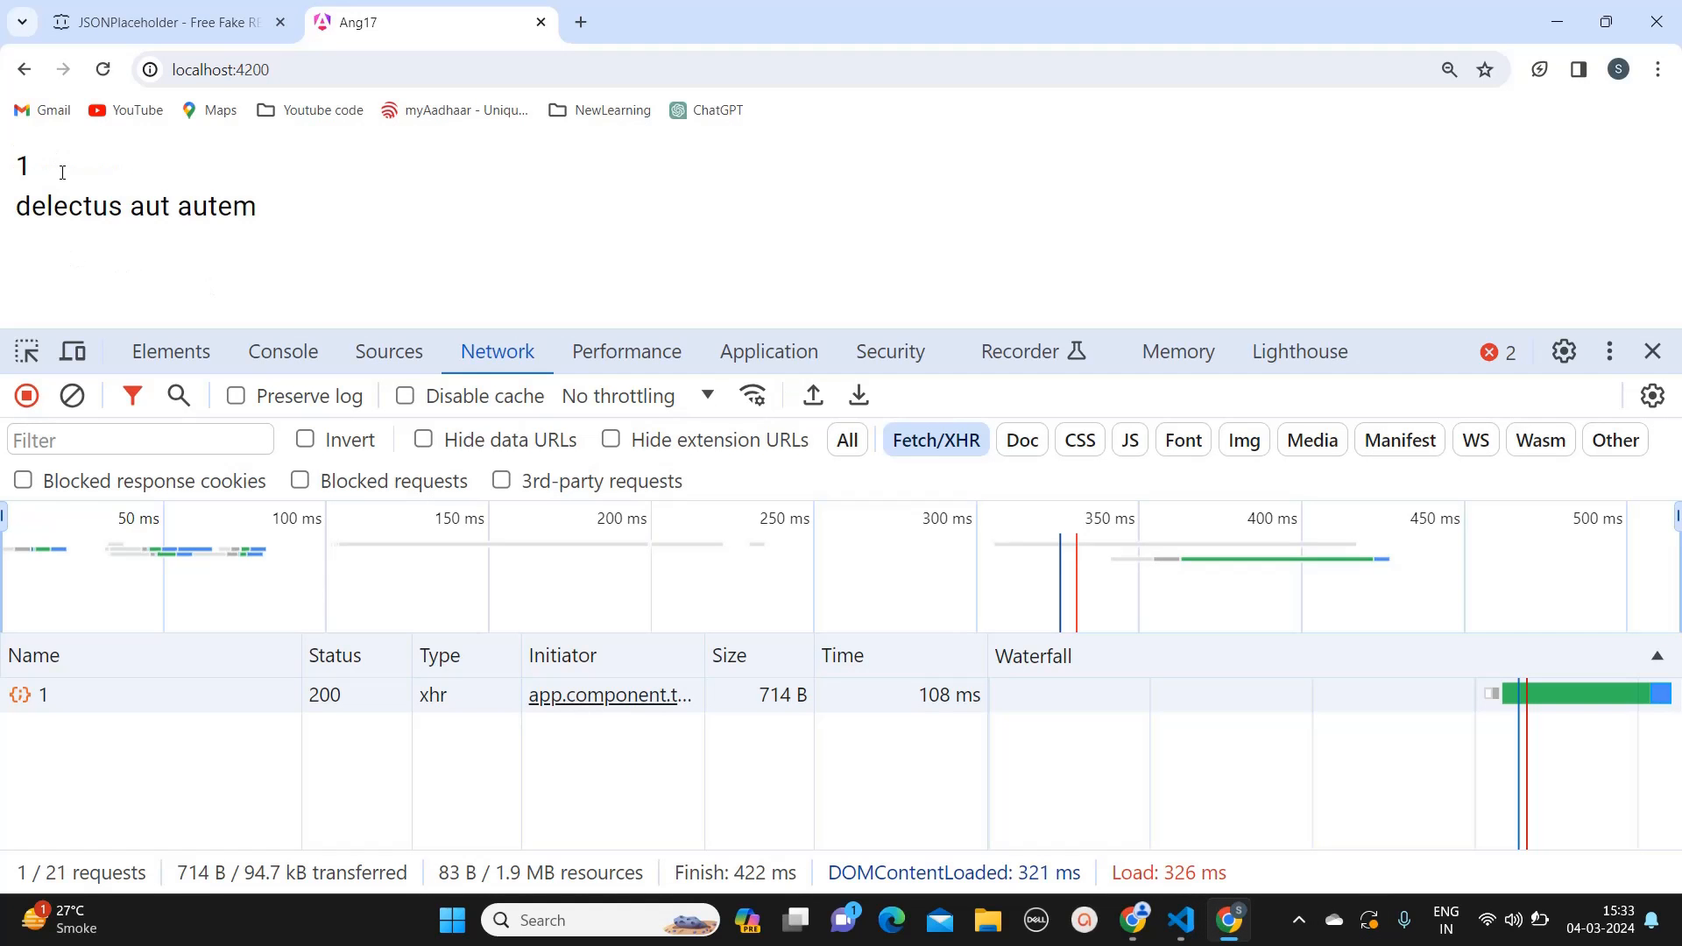
mouse_move(295, 196)
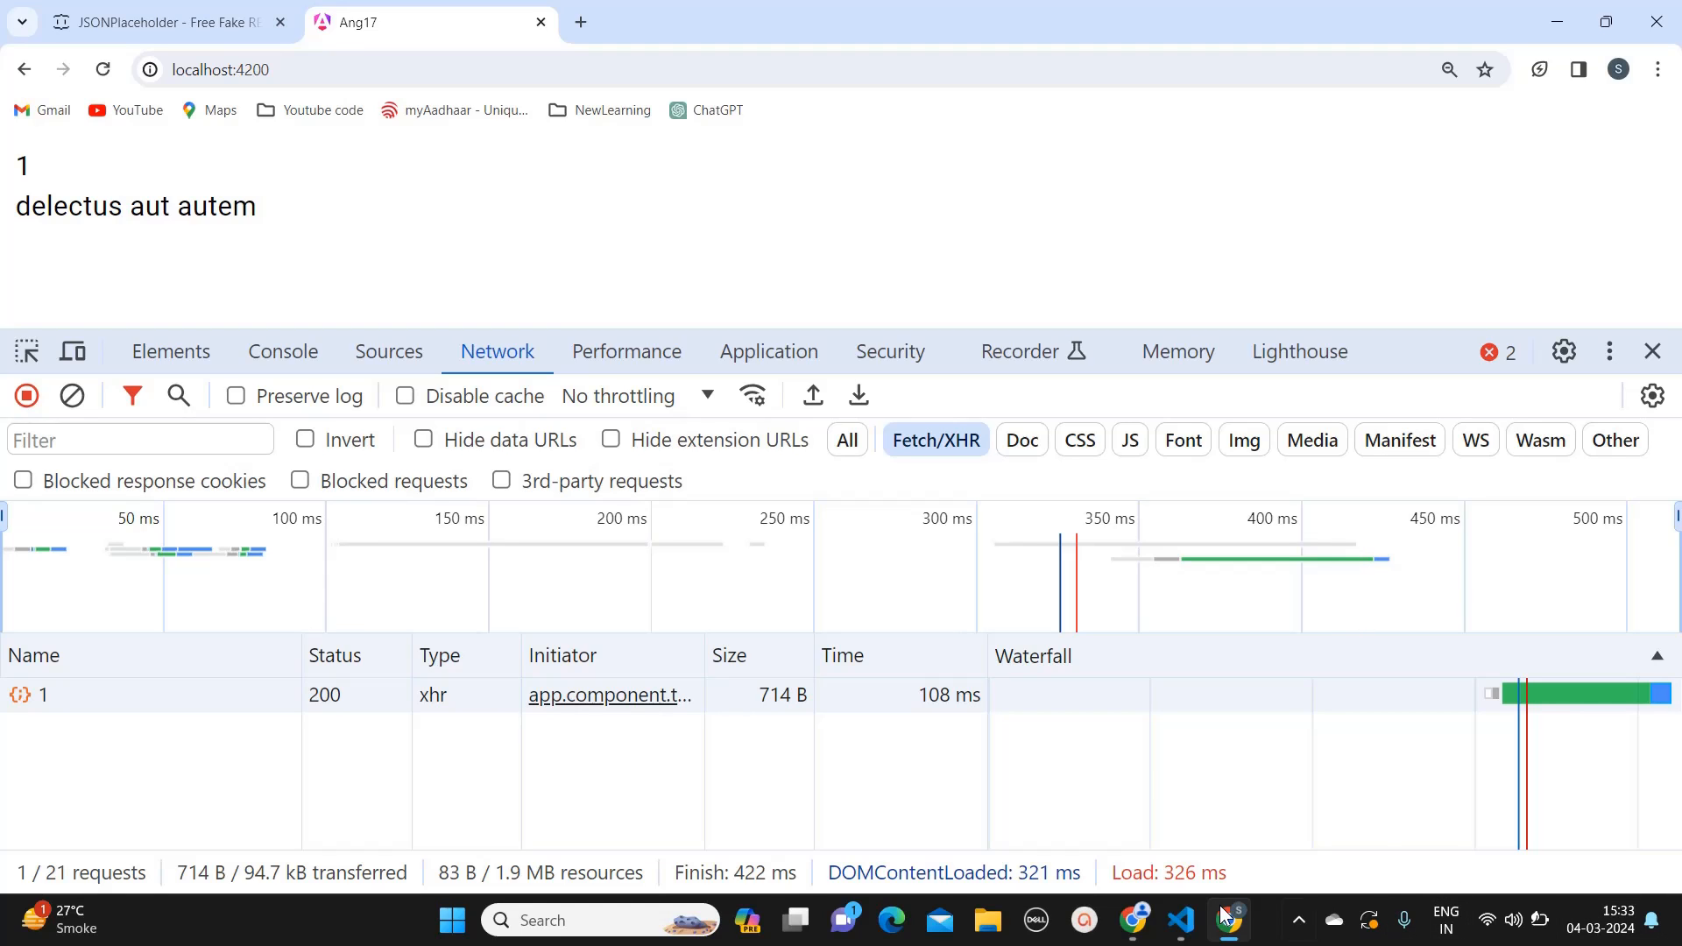
click(1179, 919)
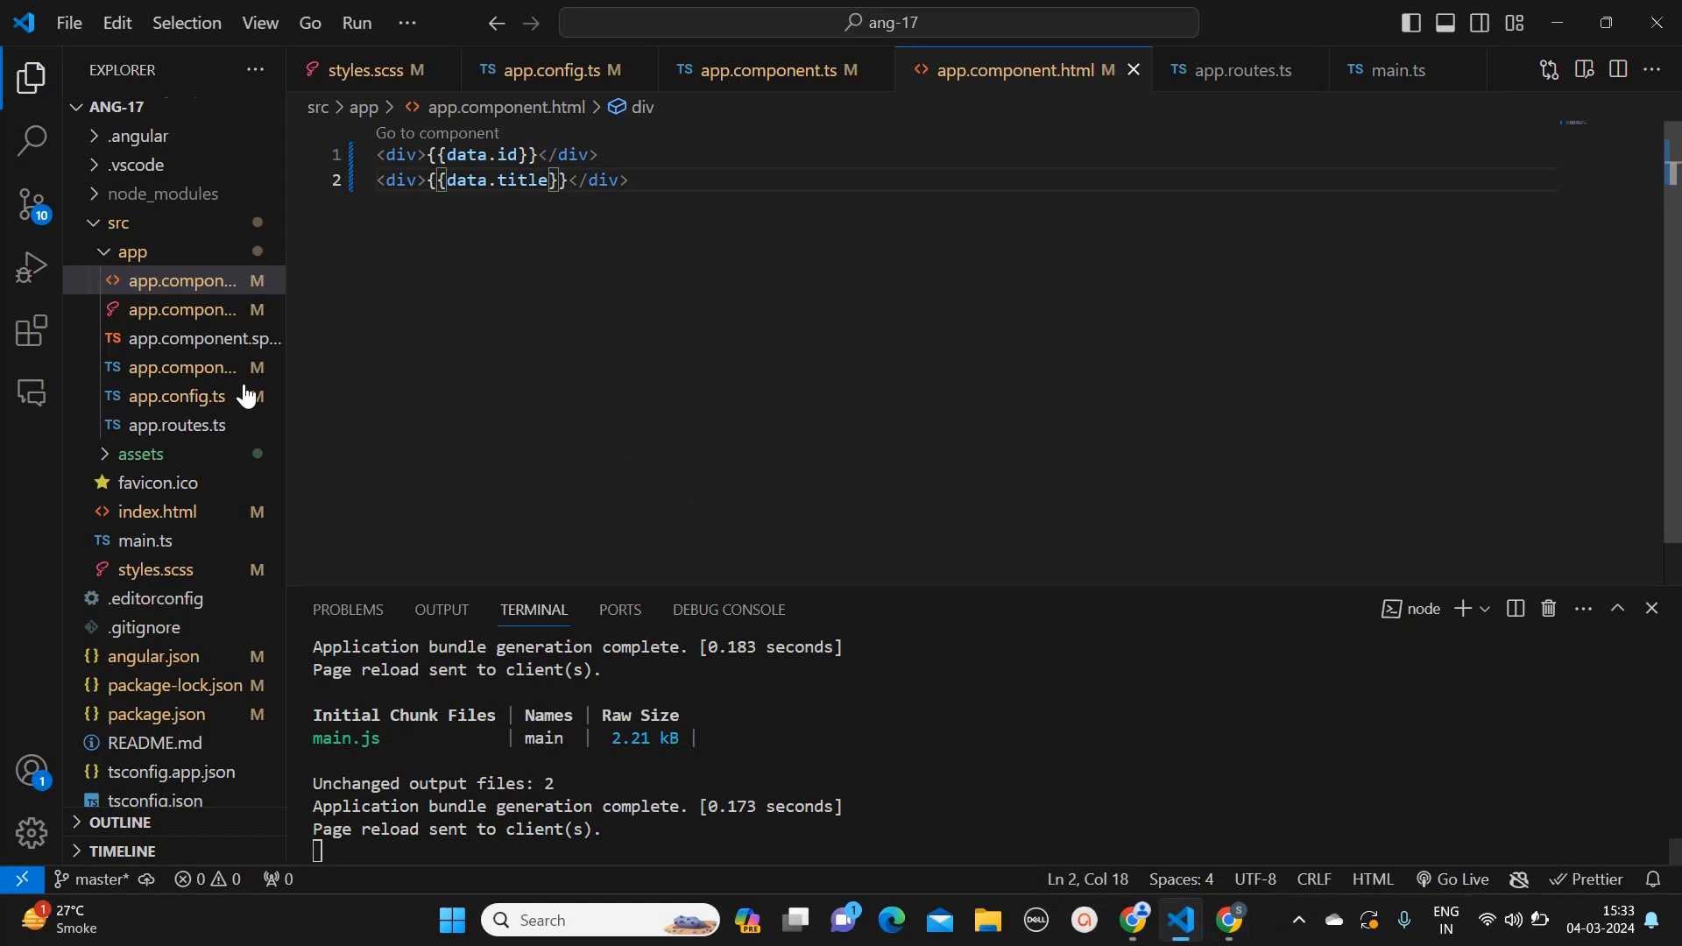